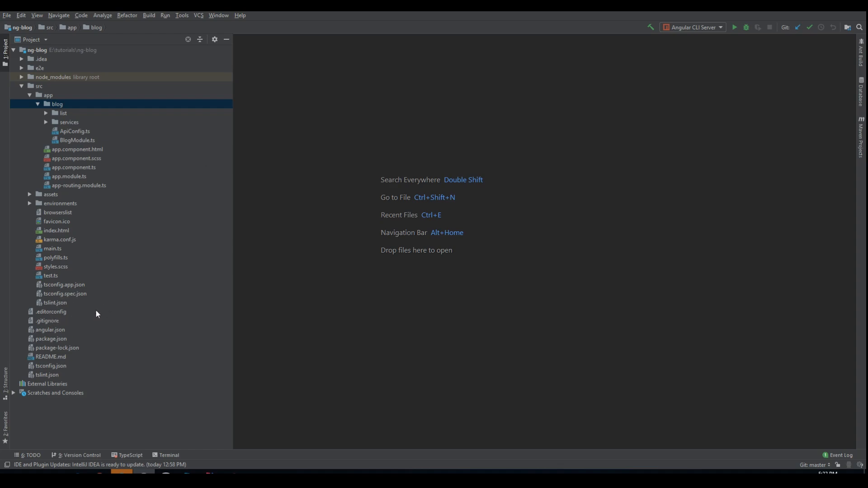
{"action": "mouse_move", "coordinate": [88, 140]}
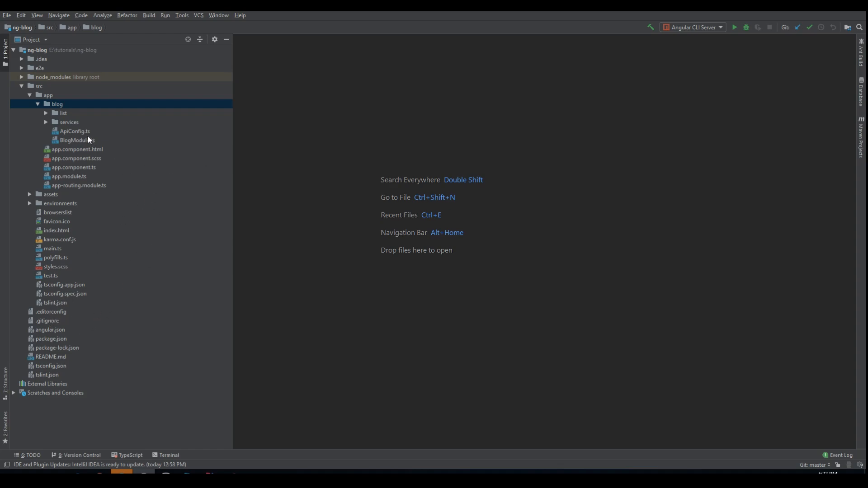
{"action": "mouse_move", "coordinate": [199, 136]}
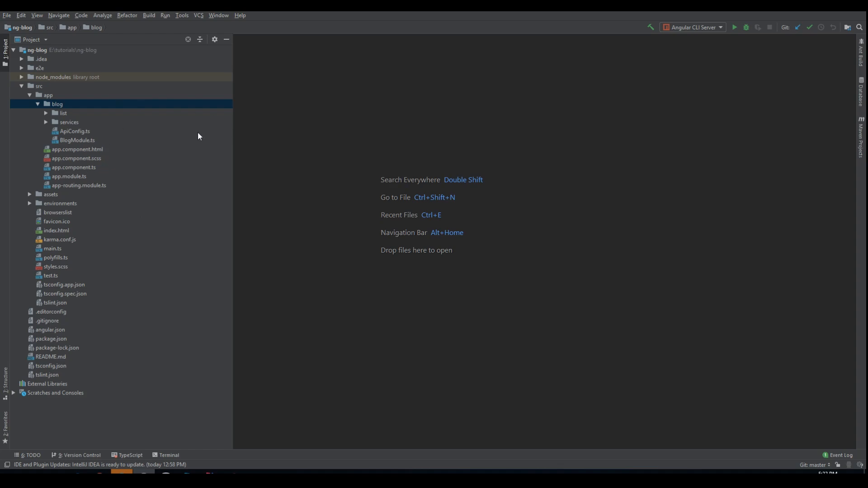
{"action": "mouse_move", "coordinate": [51, 115]}
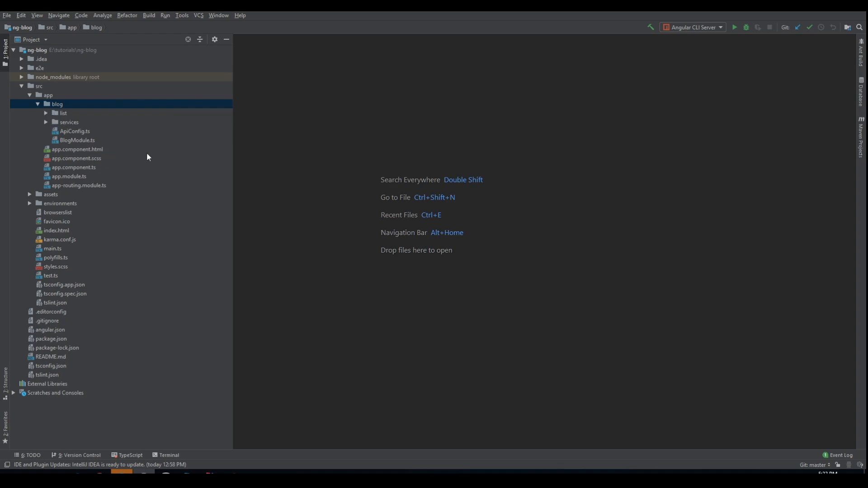
{"action": "mouse_move", "coordinate": [144, 166]}
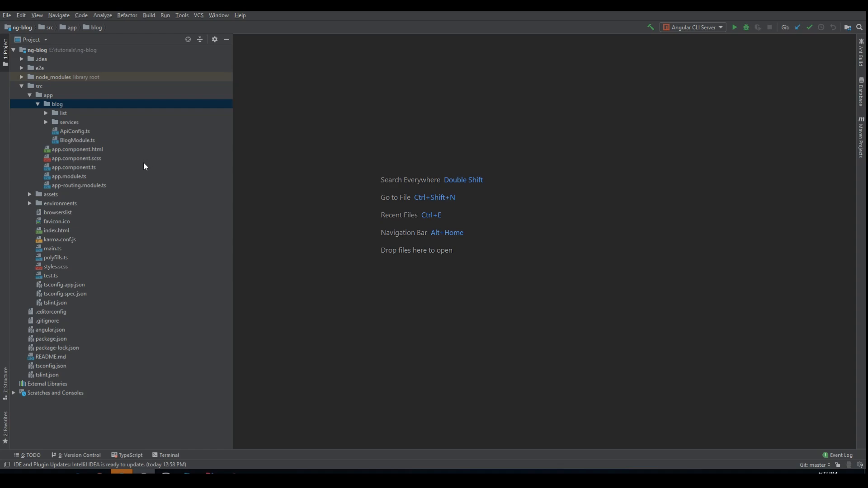
{"action": "mouse_move", "coordinate": [123, 164]}
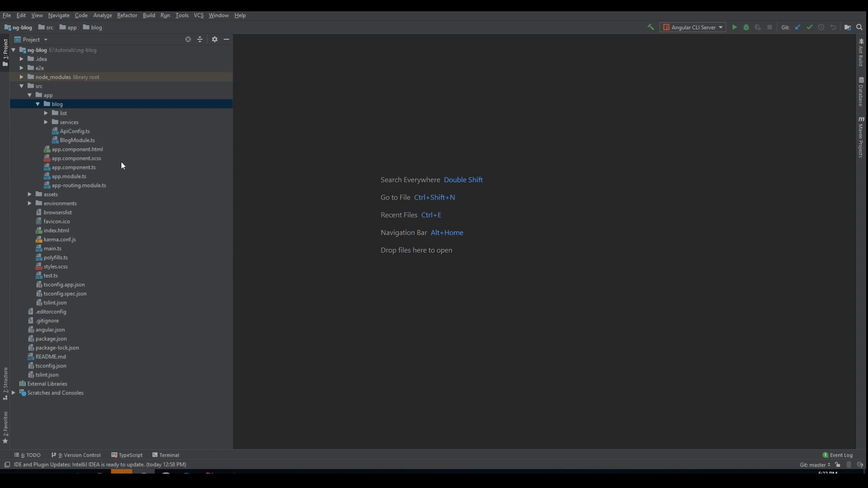
{"action": "mouse_move", "coordinate": [184, 202]}
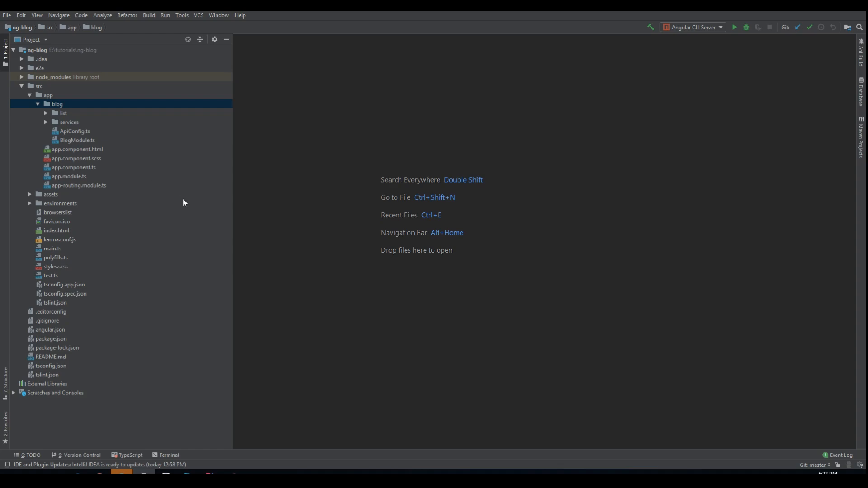
{"action": "mouse_move", "coordinate": [117, 181]}
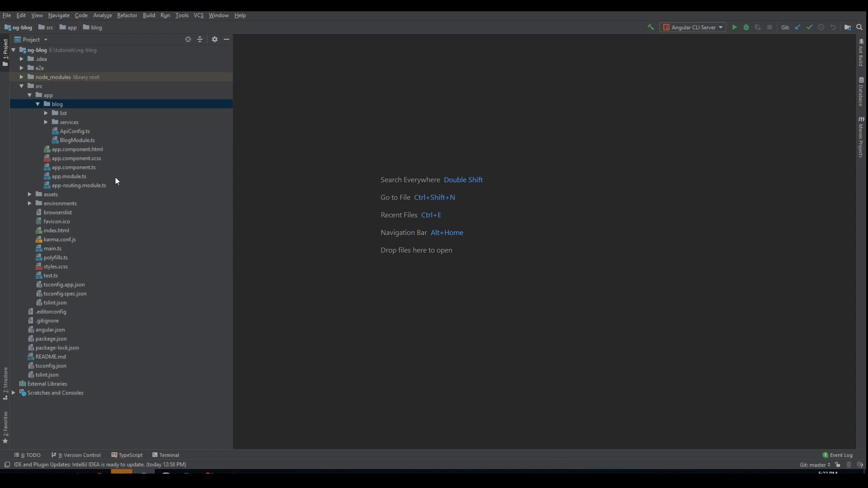
{"action": "mouse_move", "coordinate": [81, 127]}
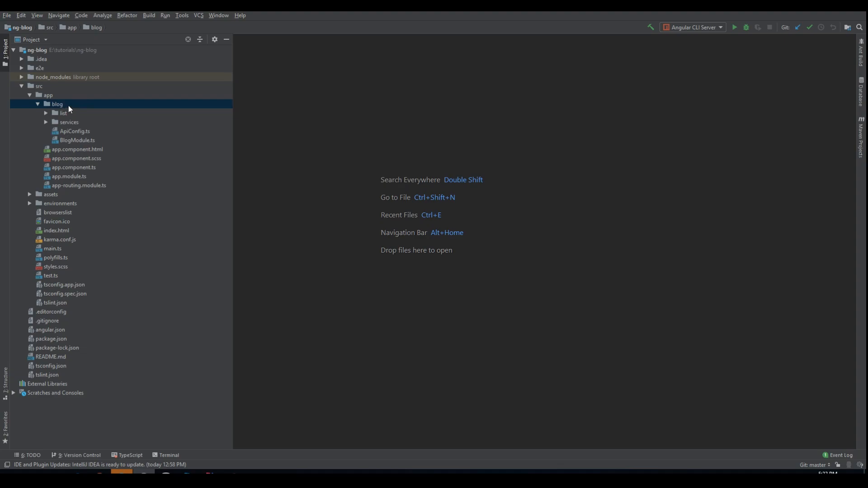
Step: Create a new 'posts' directory under the blog folder
{"action": "right_click", "coordinate": [57, 104]}
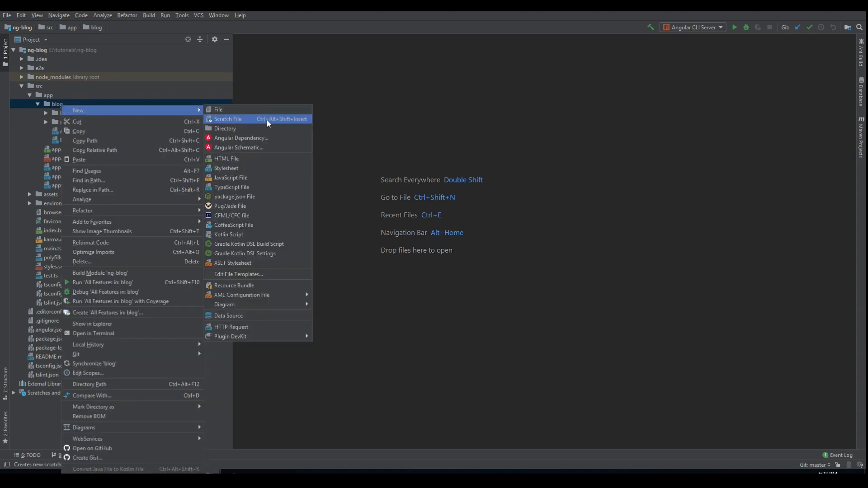
{"action": "left_click", "coordinate": [225, 128]}
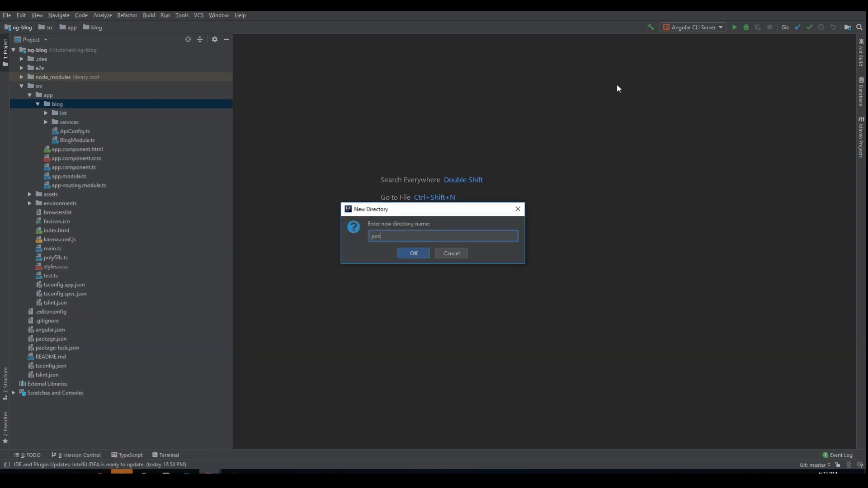
{"action": "left_click", "coordinate": [413, 253]}
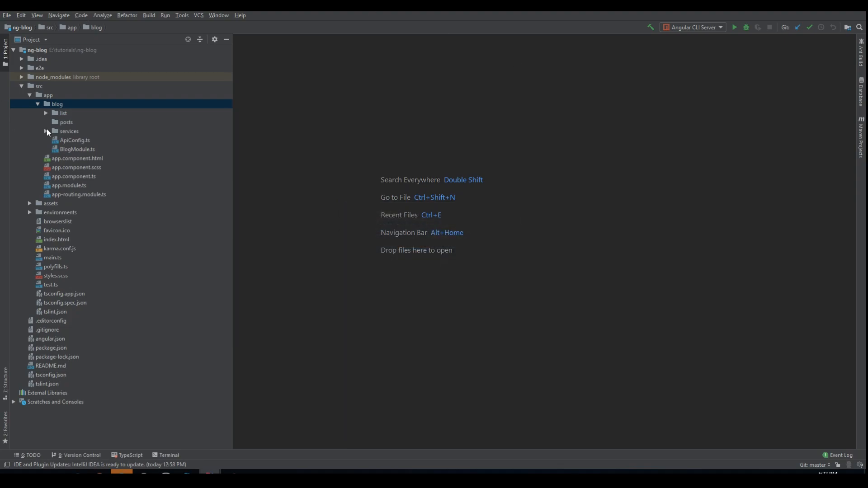
Step: Add an empty TypeScript file 'PostsModule' inside the posts folder
{"action": "right_click", "coordinate": [66, 122]}
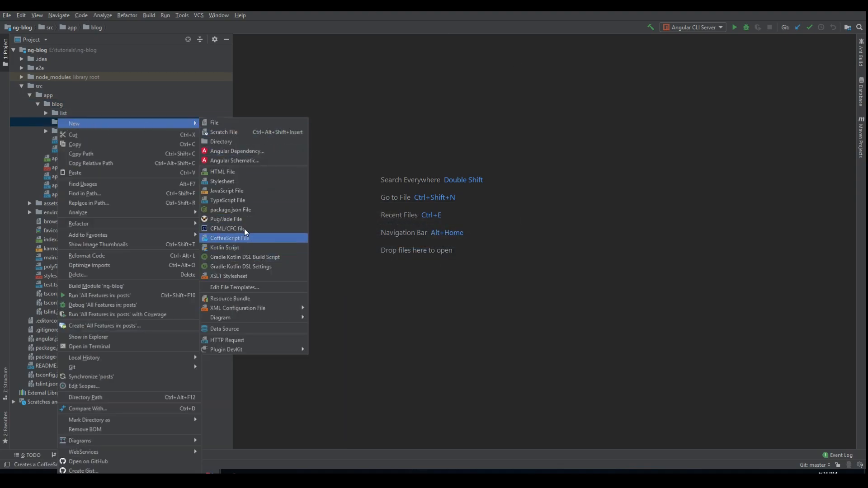
{"action": "left_click", "coordinate": [228, 200]}
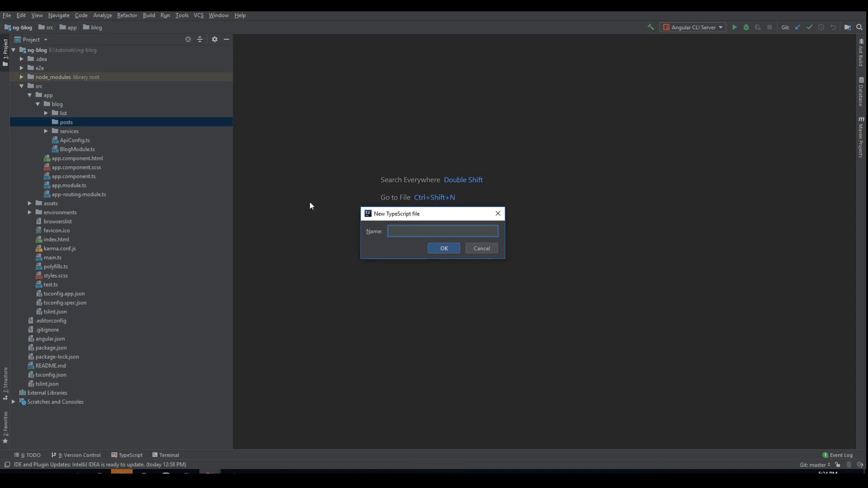
{"action": "type", "text": "PostsMdo"}
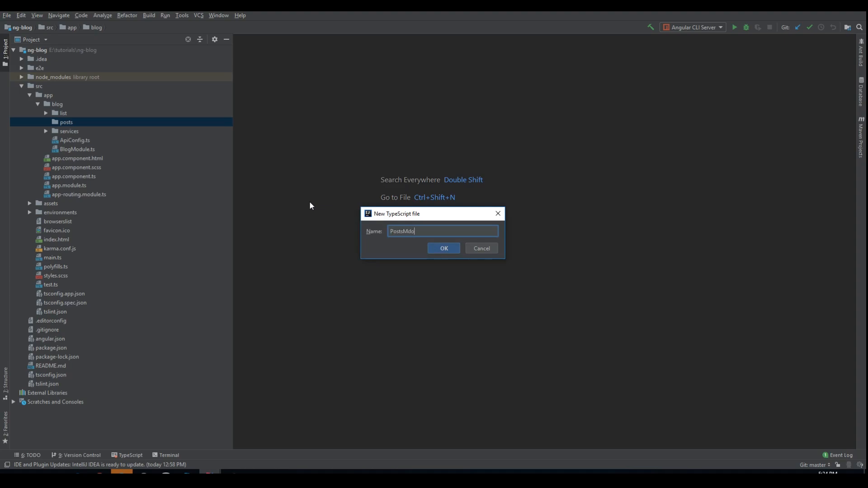
{"action": "left_click", "coordinate": [443, 248]}
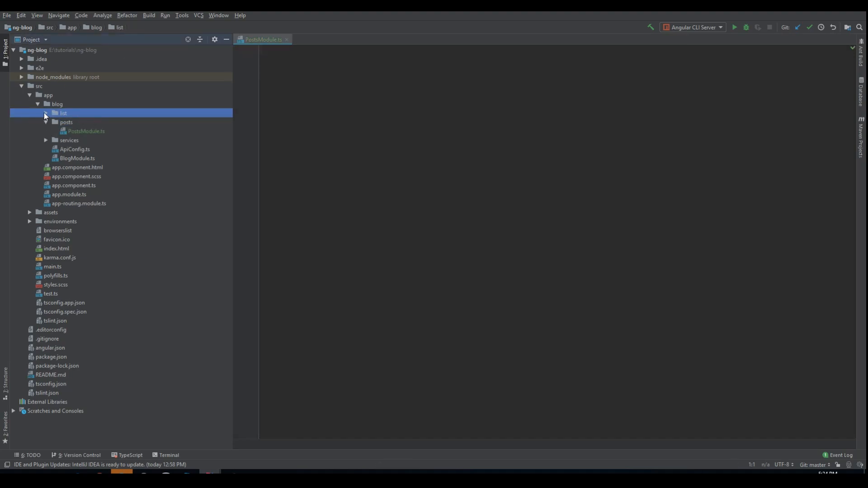
Step: Move the existing list folder into posts
{"action": "left_click", "coordinate": [45, 113]}
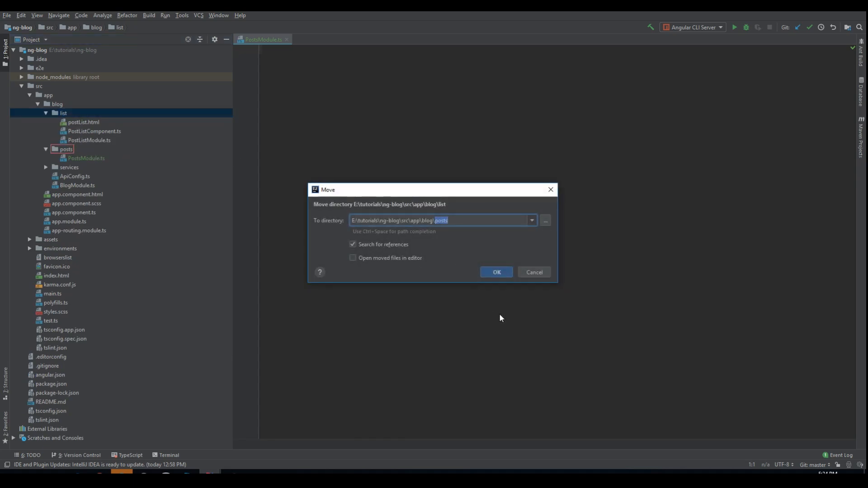
{"action": "left_click", "coordinate": [495, 272]}
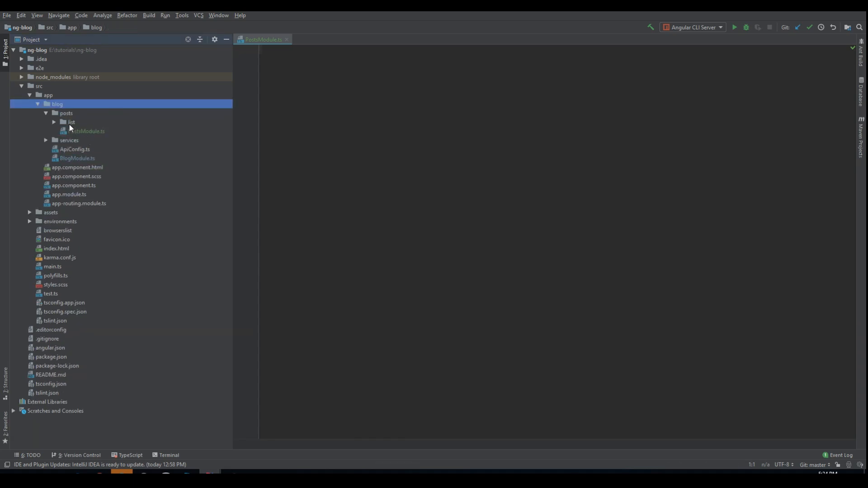
Step: Insert the NgModule template in PostsModule.ts and add PostListModule to its imports
{"action": "left_click", "coordinate": [87, 131]}
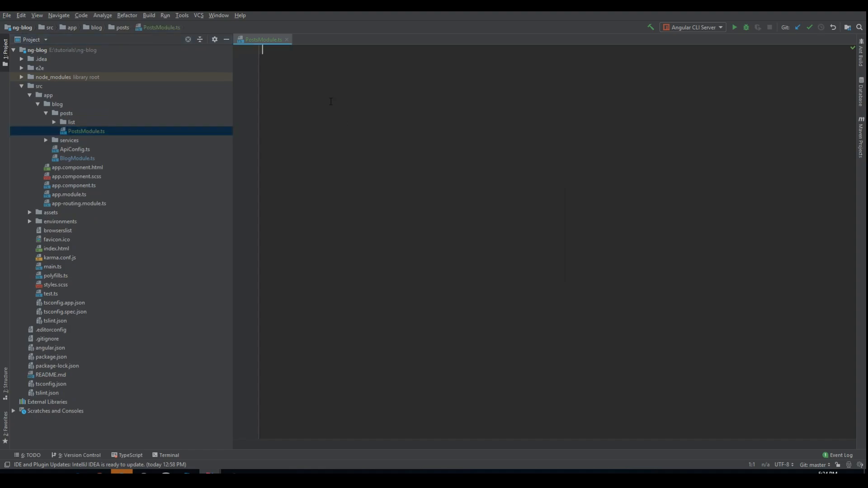
{"action": "type", "text": "mo"}
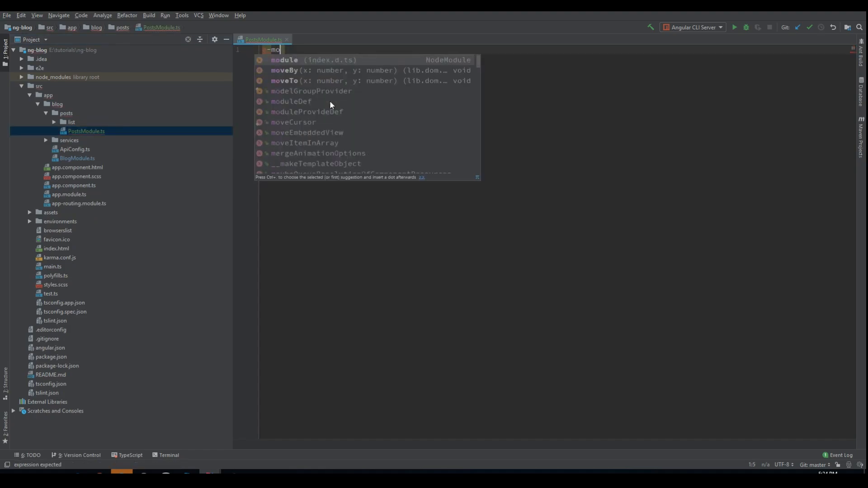
{"action": "type", "text": "du"}
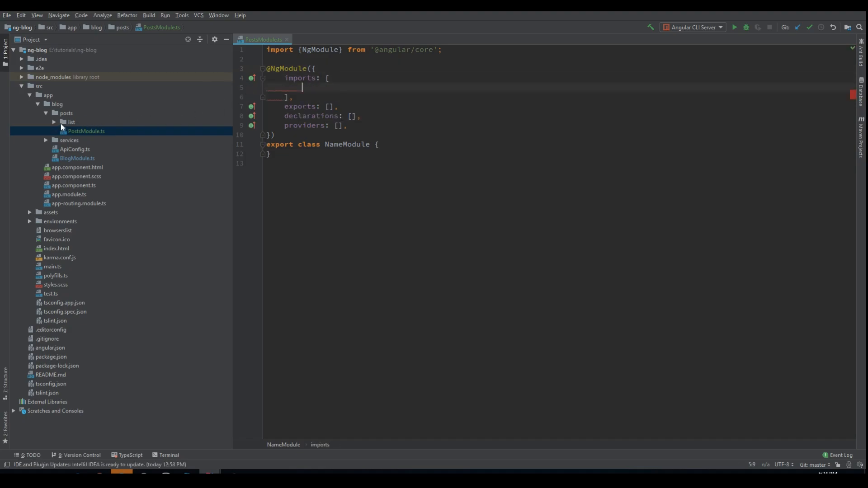
{"action": "left_click", "coordinate": [71, 122]}
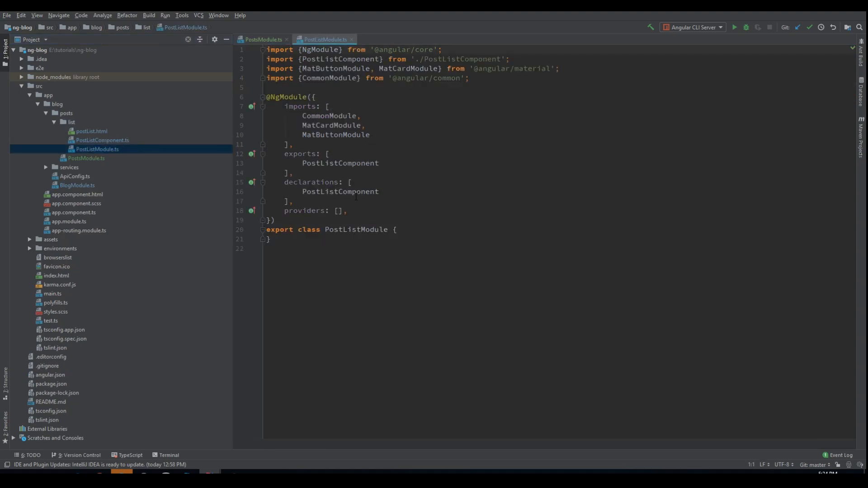
{"action": "double_click", "coordinate": [355, 228]}
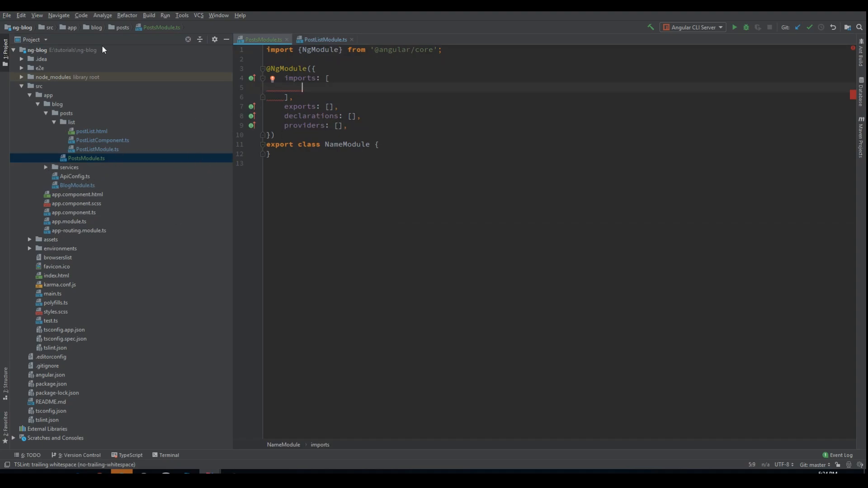
{"action": "mouse_move", "coordinate": [156, 183]}
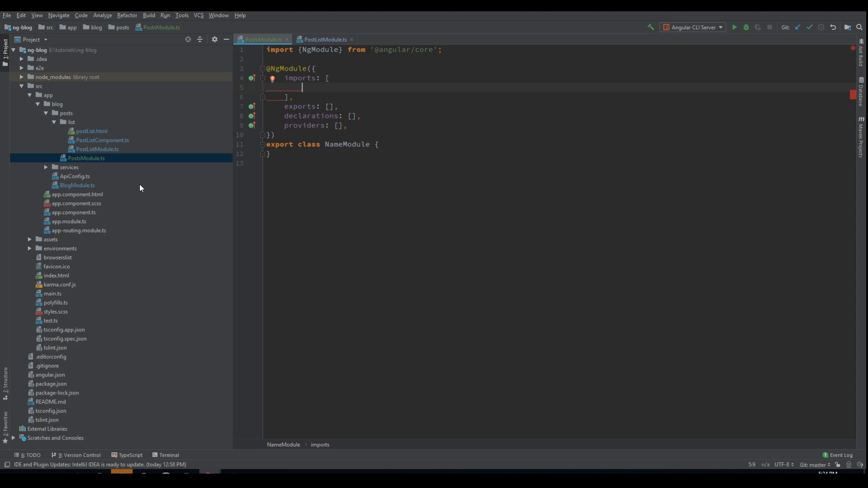
{"action": "type", "text": "PostListModule"}
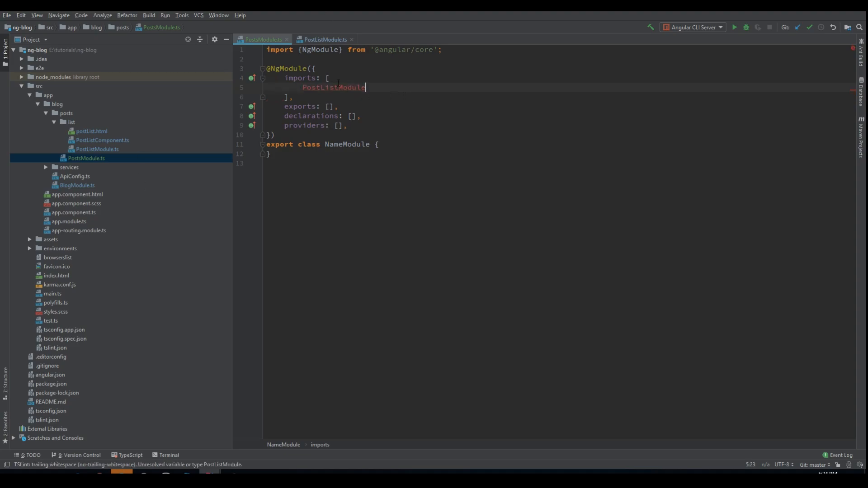
Step: Rename the class to PostsModule and re-export PostListModule
{"action": "double_click", "coordinate": [348, 144]}
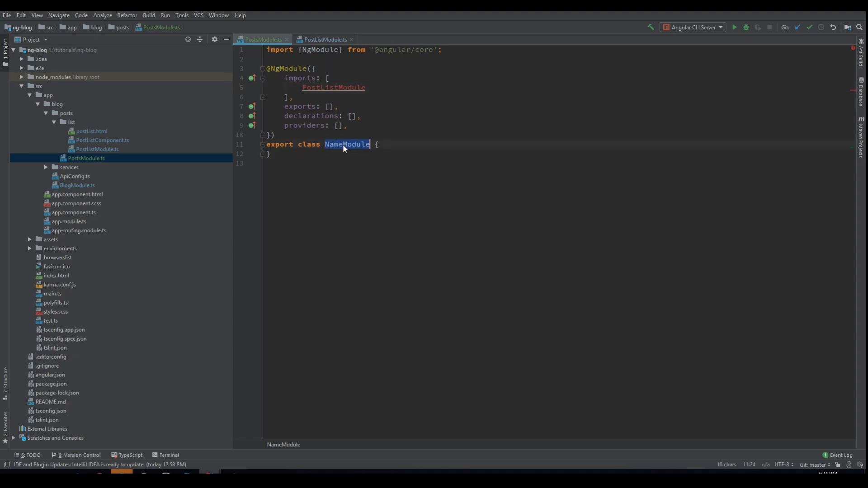
{"action": "type", "text": "PostsModule"}
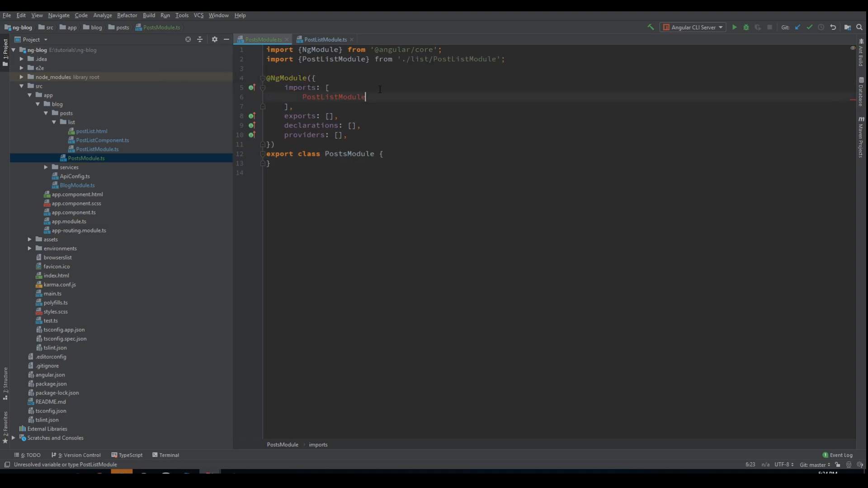
{"action": "double_click", "coordinate": [333, 96]}
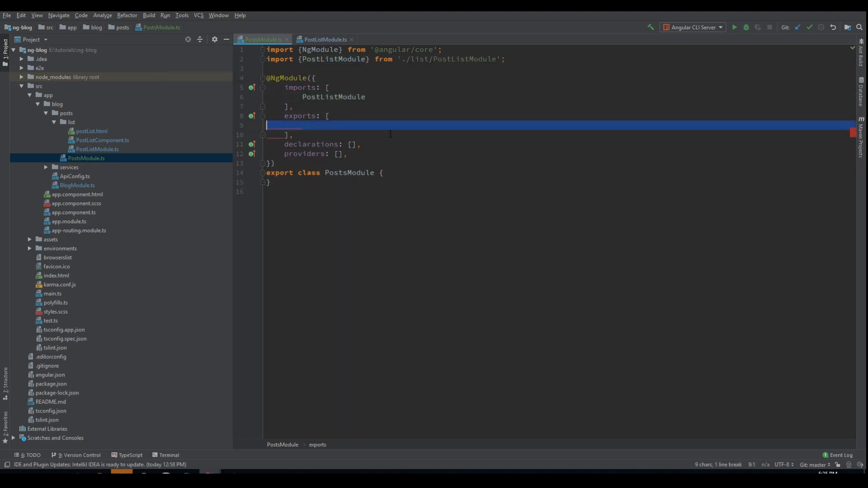
{"action": "type", "text": "PostListModule,"}
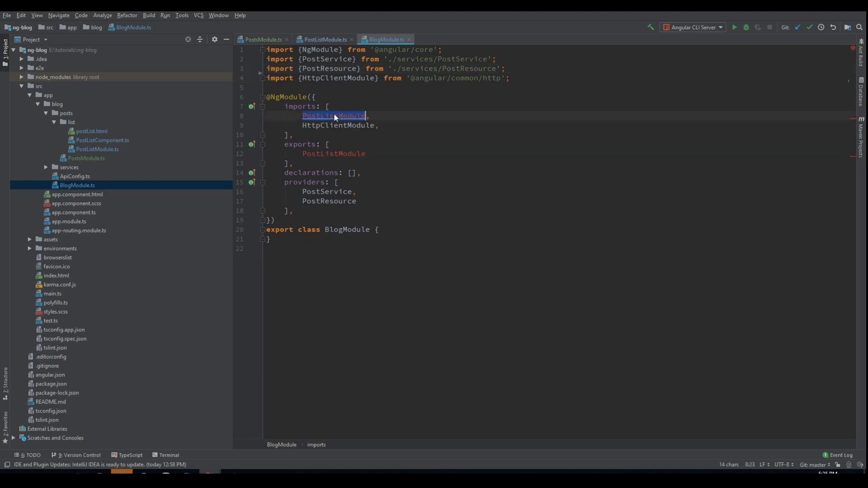
Step: Replace BlogModule's PostListModule references with PostsModule
{"action": "type", "text": "POst"}
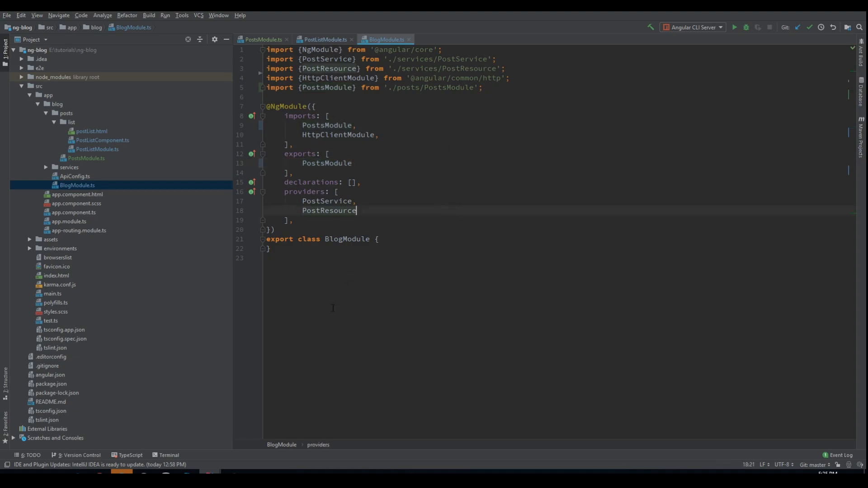
{"action": "mouse_move", "coordinate": [65, 176]}
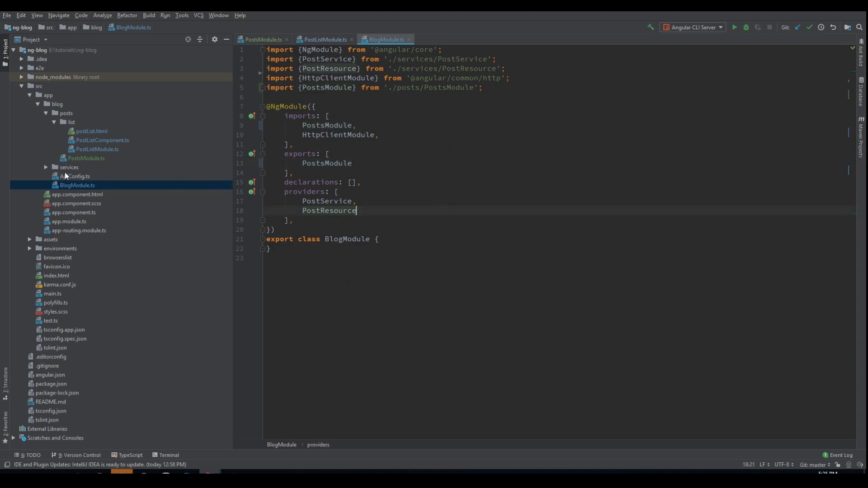
{"action": "mouse_move", "coordinate": [72, 172]}
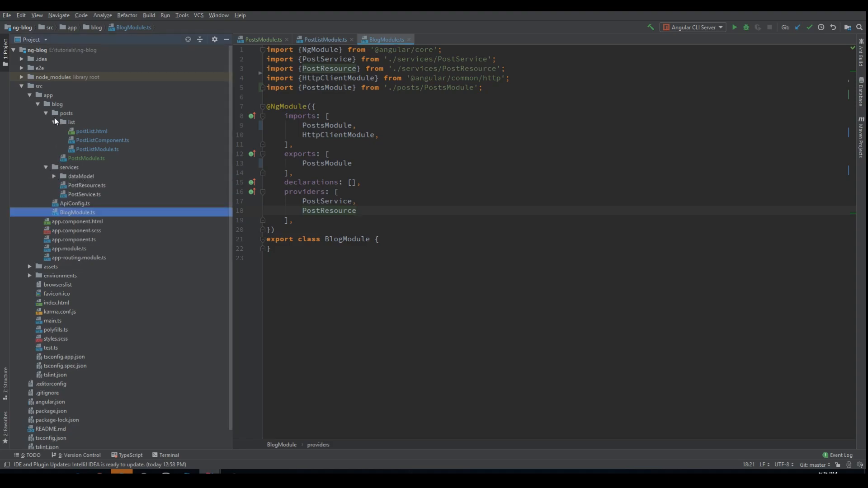
Step: Attempt to drag the services folder into posts, dismissing the cannot-move errors
{"action": "left_click", "coordinate": [54, 122]}
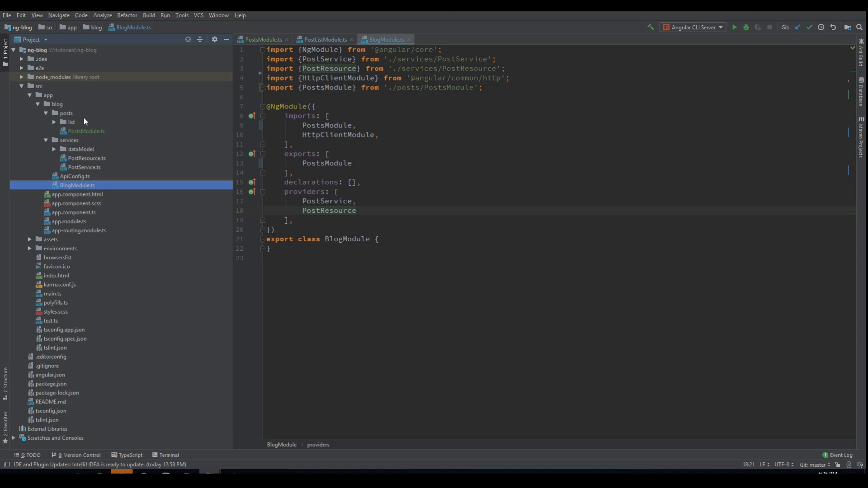
{"action": "mouse_move", "coordinate": [70, 142]}
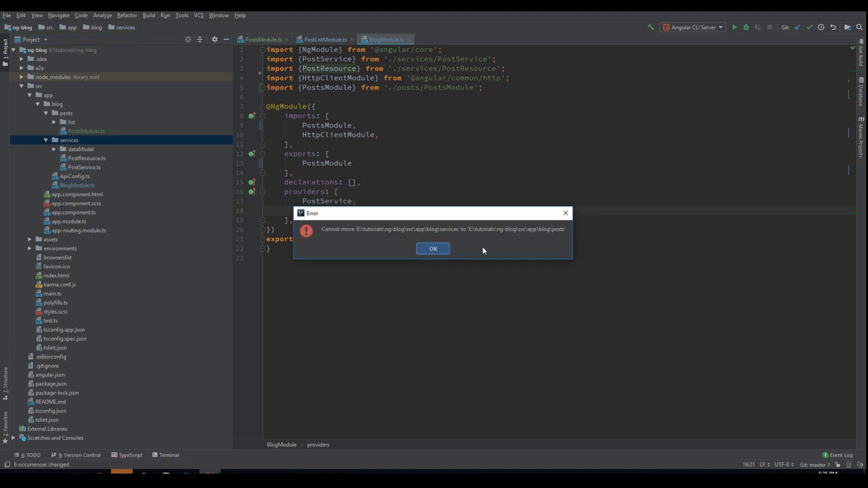
{"action": "left_click", "coordinate": [433, 249]}
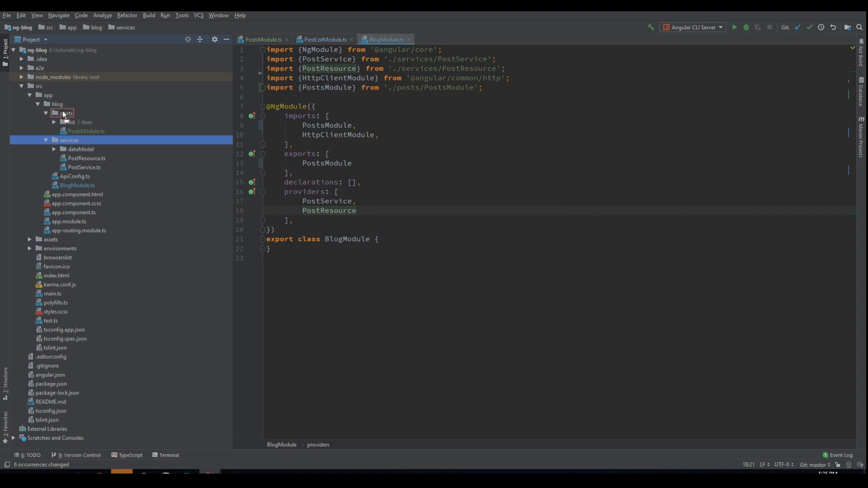
{"action": "left_click_drag", "start_coordinate": [68, 140], "coordinate": [65, 113]}
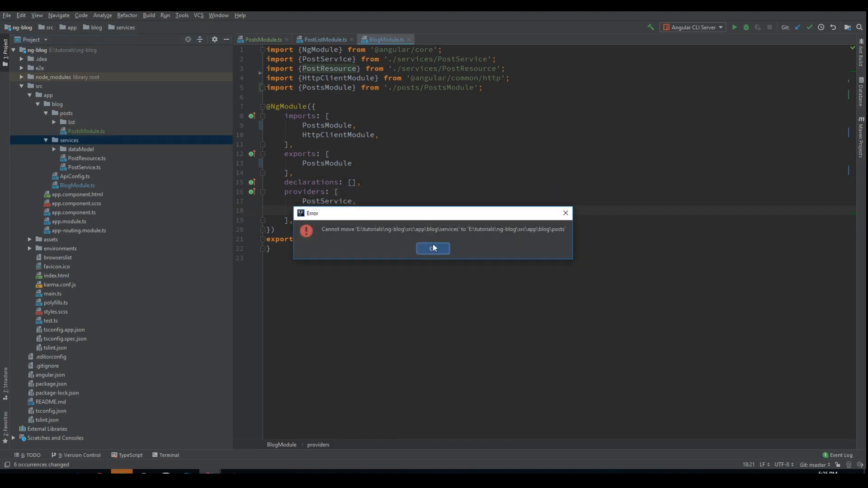
{"action": "left_click", "coordinate": [433, 248]}
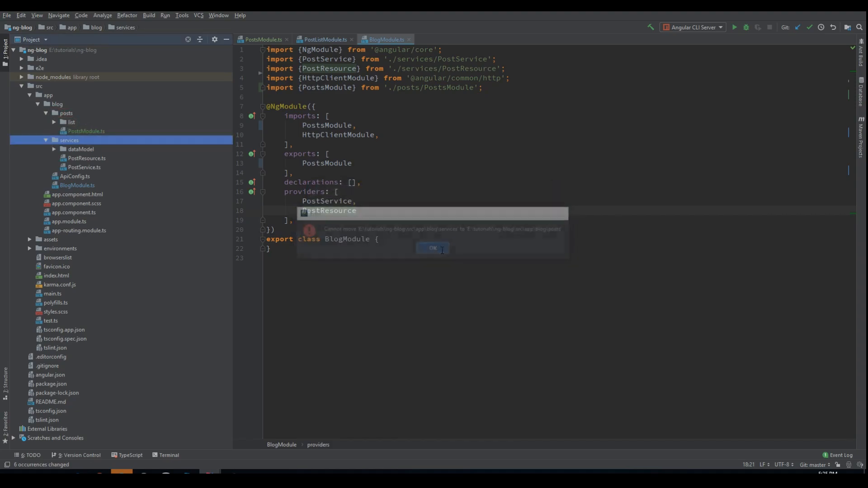
{"action": "left_click", "coordinate": [432, 248]}
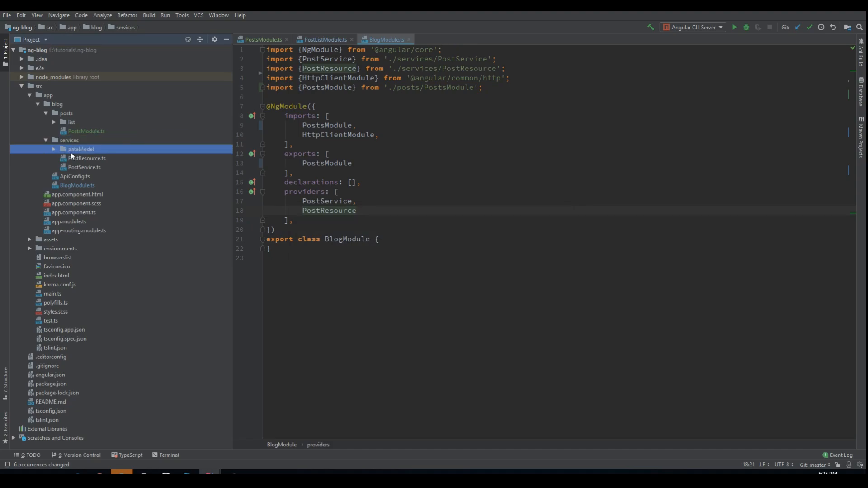
Step: Create a services directory under posts and delete the old empty services folder
{"action": "right_click", "coordinate": [65, 113]}
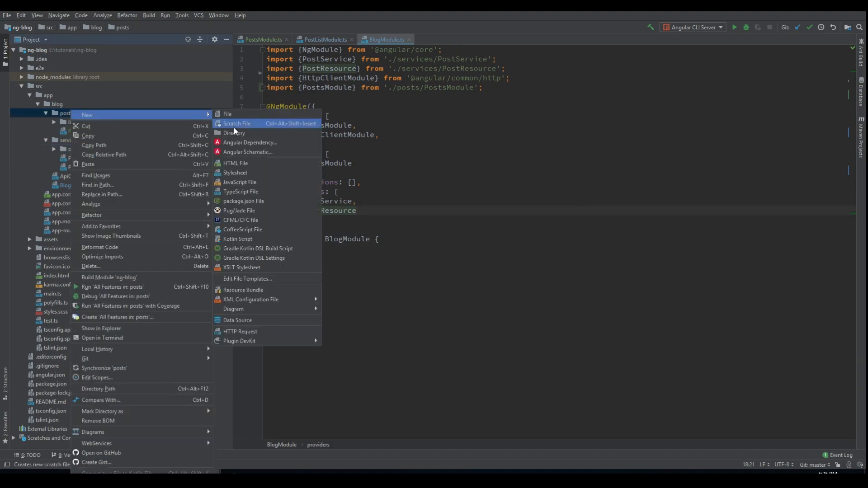
{"action": "left_click", "coordinate": [235, 133]}
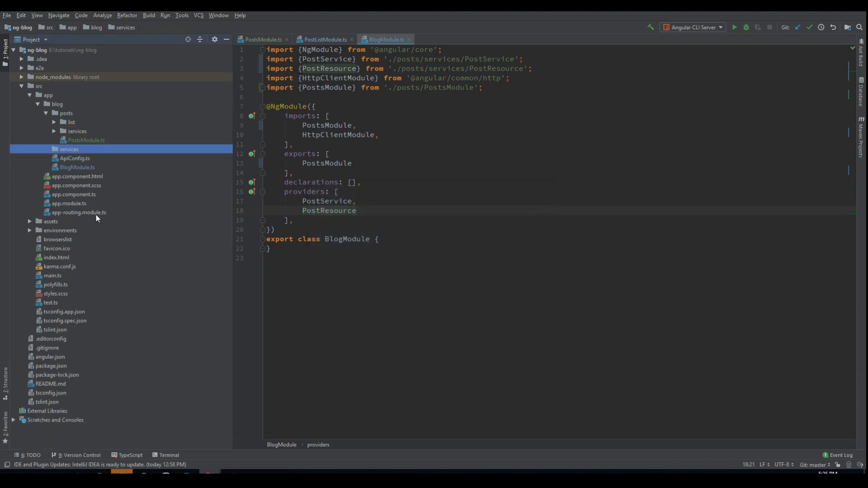
{"action": "key", "text": "Delete"}
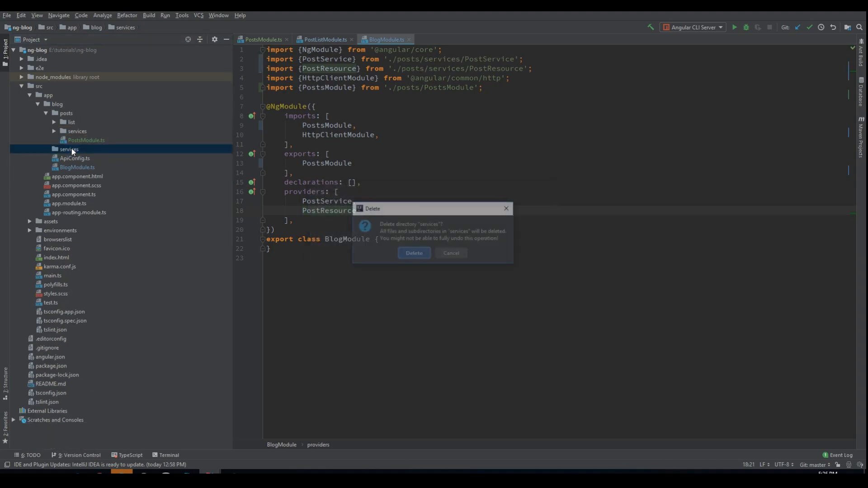
{"action": "left_click", "coordinate": [413, 253]}
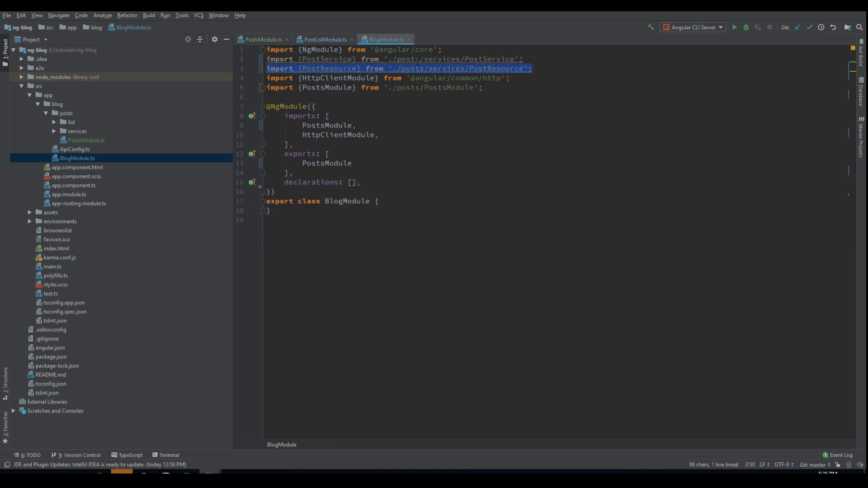
{"action": "left_click", "coordinate": [260, 39]}
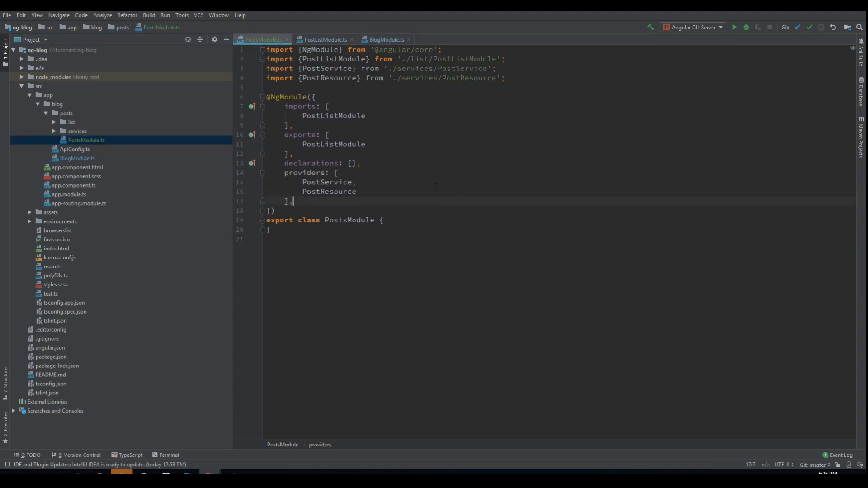
Step: Provide PostService and PostResource in PostsModule and check the dev server build output
{"action": "left_click", "coordinate": [55, 131]}
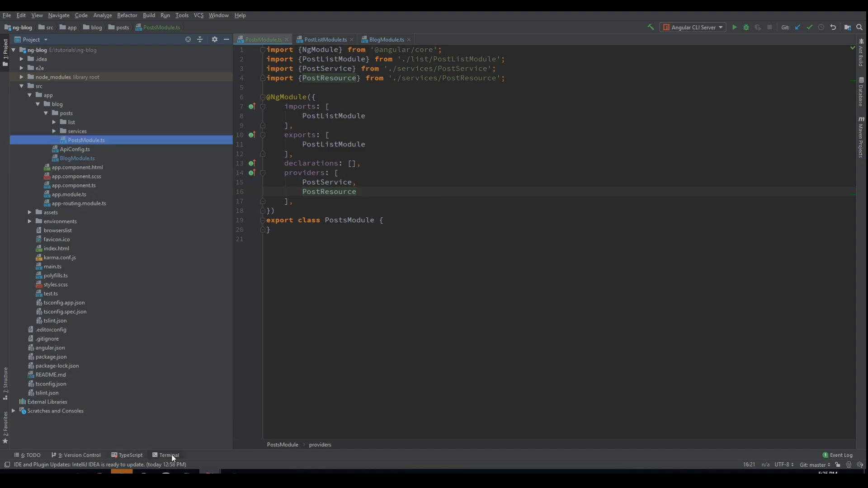
{"action": "left_click", "coordinate": [75, 149]}
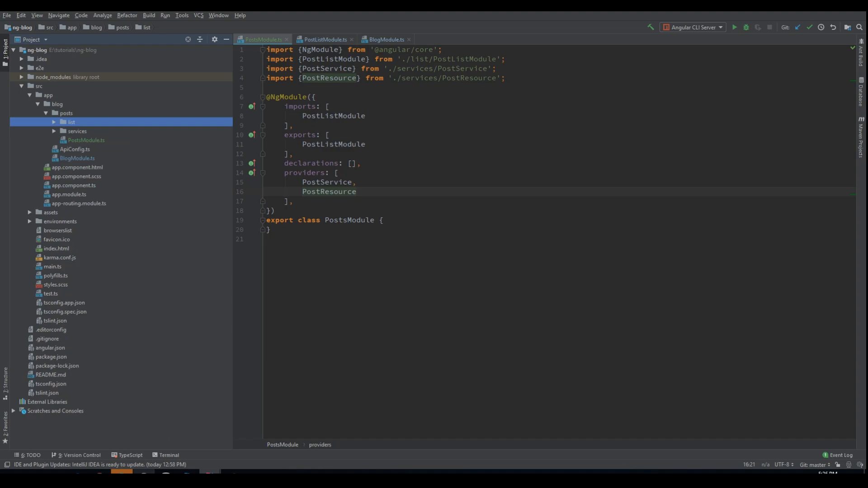
{"action": "left_click", "coordinate": [168, 455]}
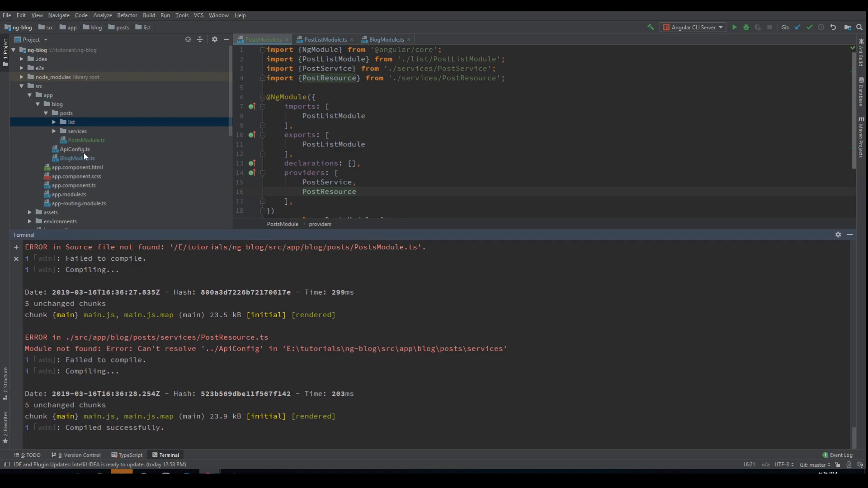
{"action": "double_click", "coordinate": [74, 150]}
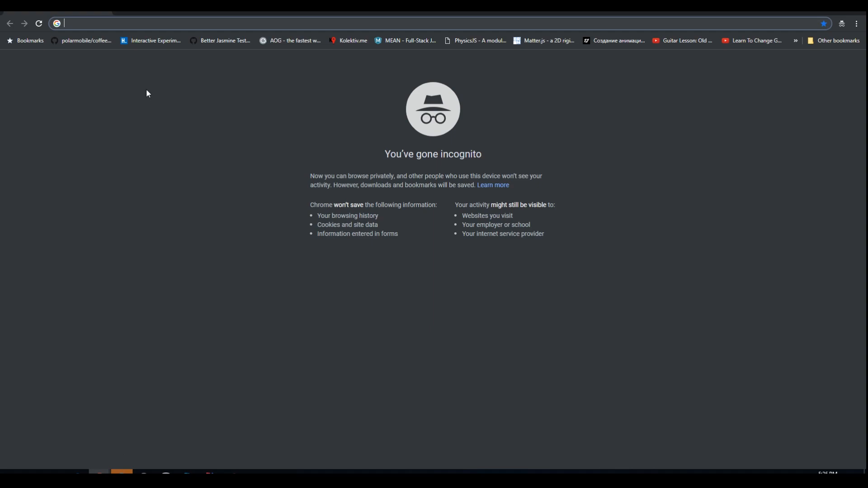
Step: Load localhost:4200 and verify the posts request to localhost:3000/posts in DevTools
{"action": "type", "text": "localhost:4200"}
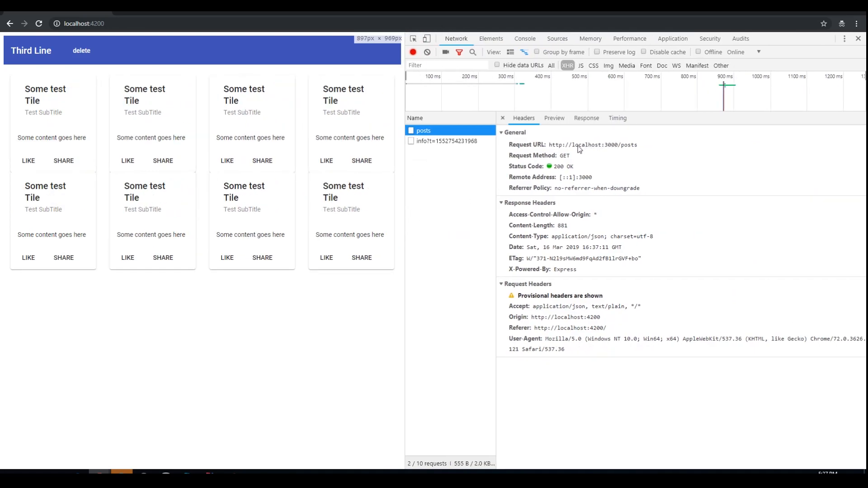
{"action": "double_click", "coordinate": [592, 145]}
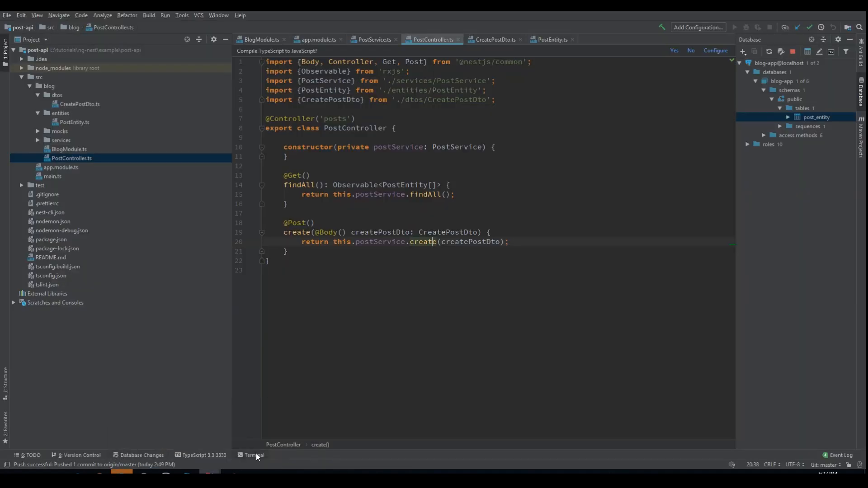
{"action": "left_click", "coordinate": [251, 455]}
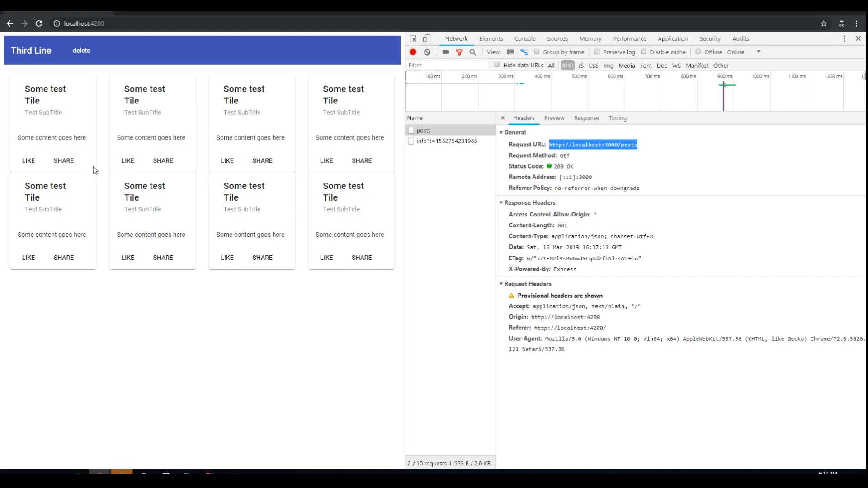
{"action": "mouse_move", "coordinate": [389, 151]}
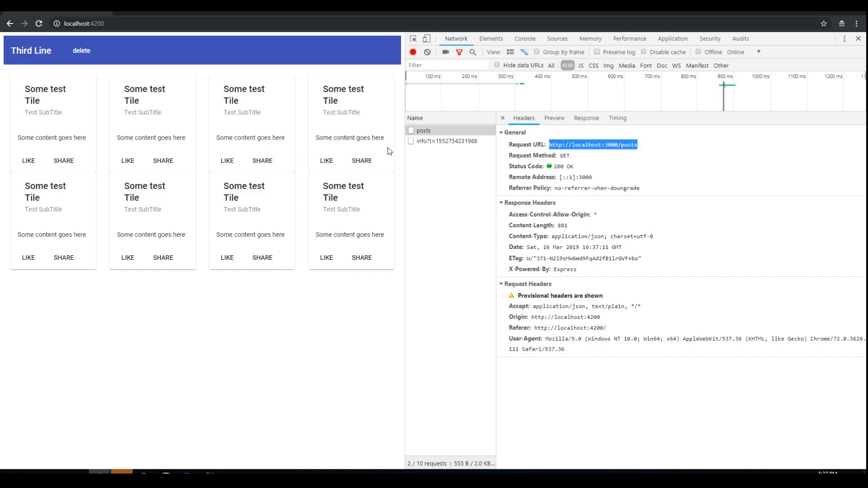
{"action": "mouse_move", "coordinate": [239, 340]}
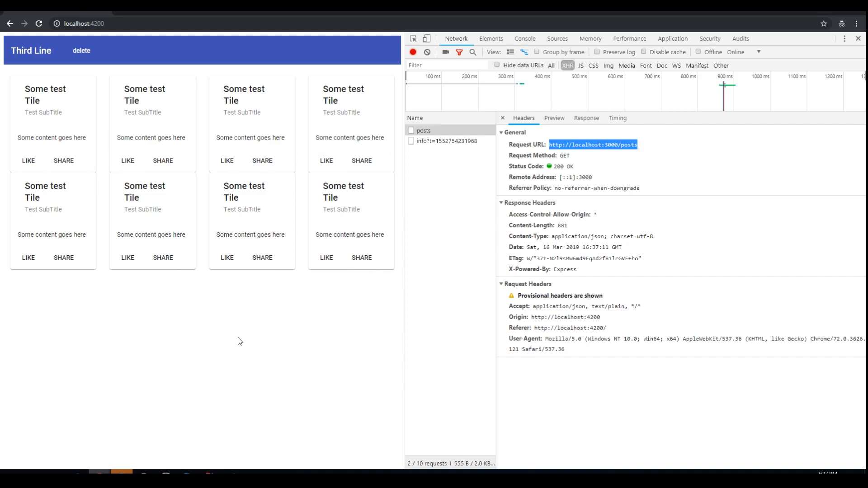
{"action": "mouse_move", "coordinate": [78, 172]}
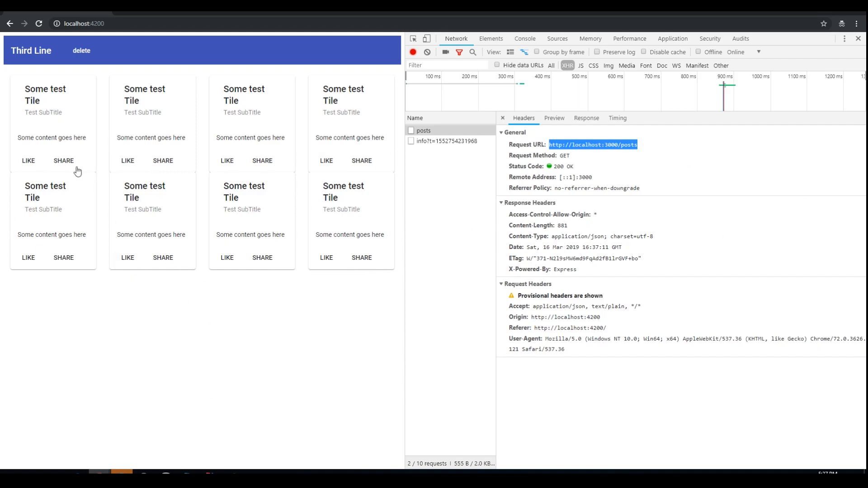
{"action": "mouse_move", "coordinate": [0, 225]}
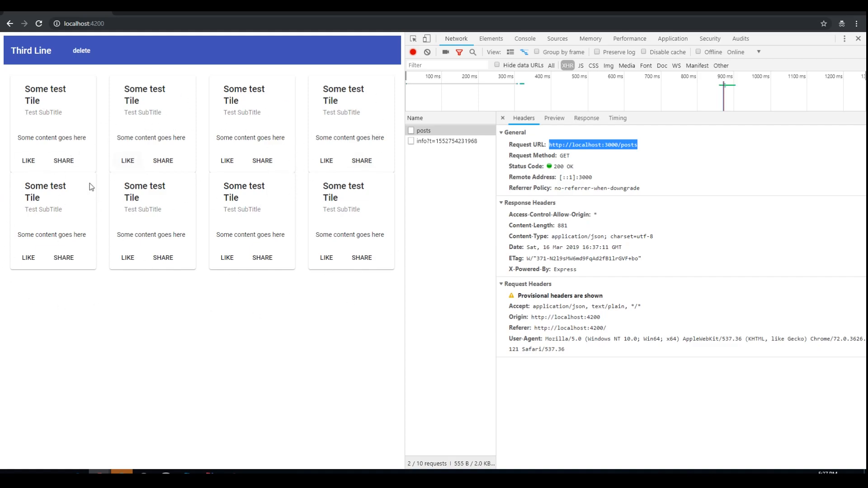
{"action": "mouse_move", "coordinate": [288, 148]}
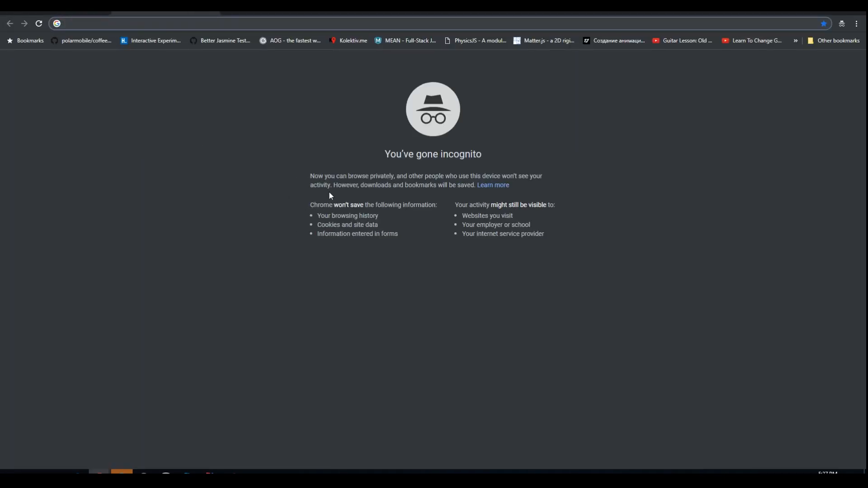
Step: Find the Table component's API reference and select the MatTableModule import statement
{"action": "type", "text": "ь"}
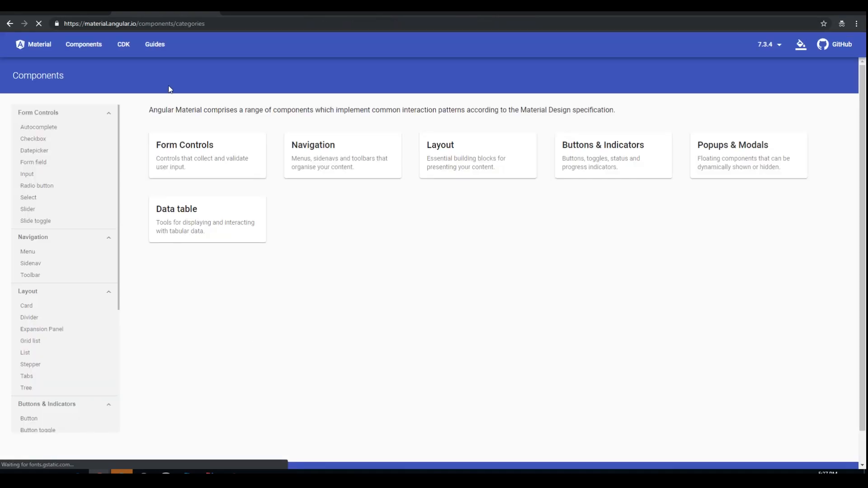
{"action": "scroll", "scroll_direction": "down", "scroll_amount": 3}
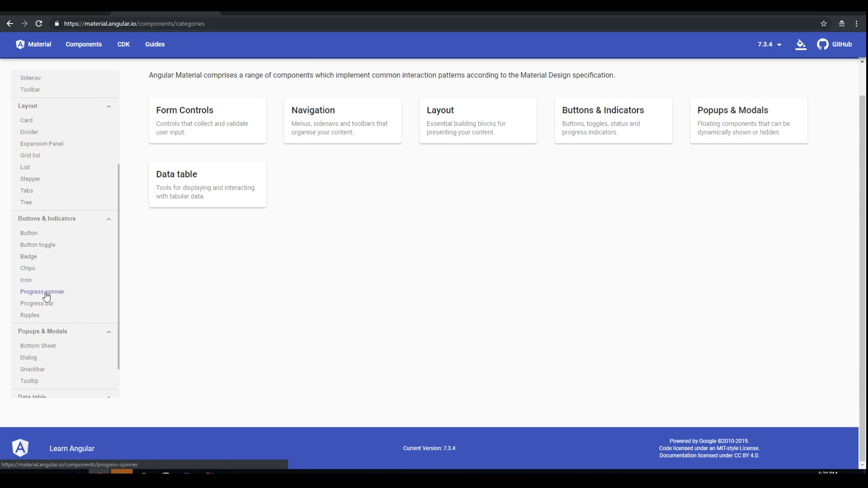
{"action": "scroll", "scroll_direction": "down", "scroll_amount": 3}
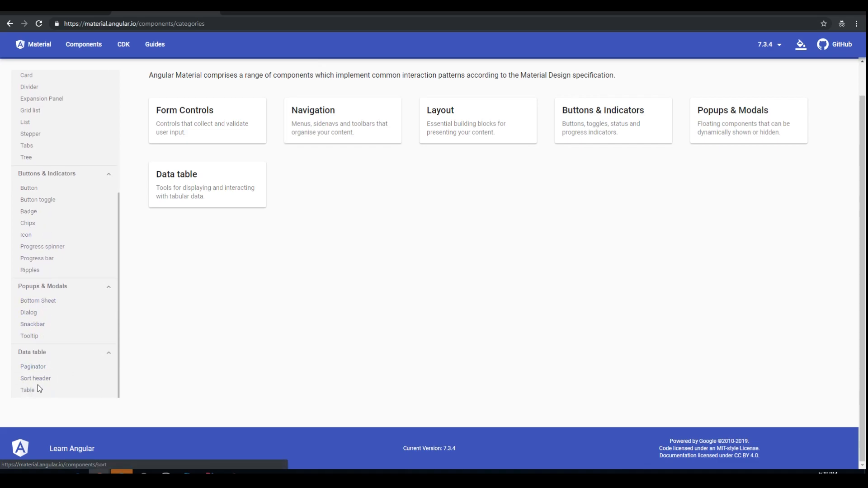
{"action": "left_click", "coordinate": [27, 390]}
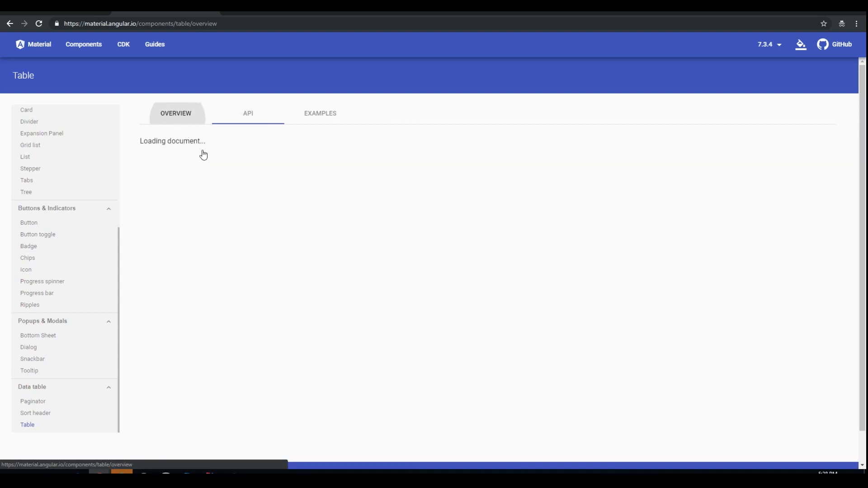
{"action": "left_click", "coordinate": [248, 114]}
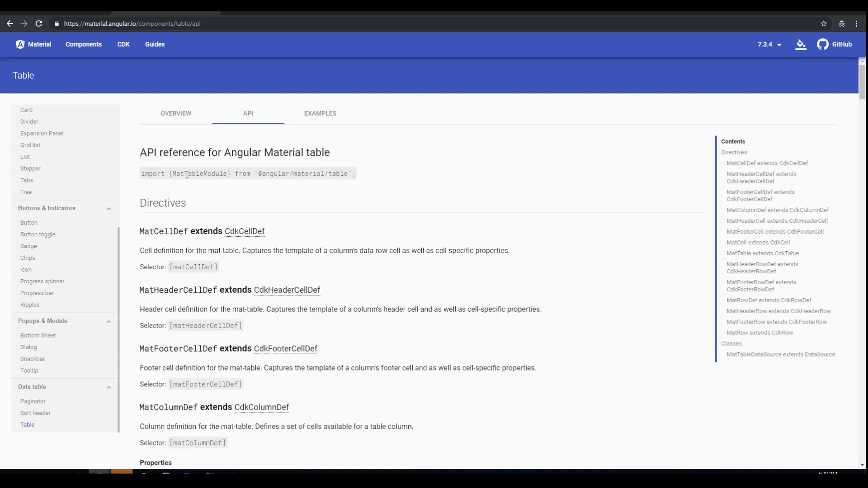
{"action": "double_click", "coordinate": [199, 173]}
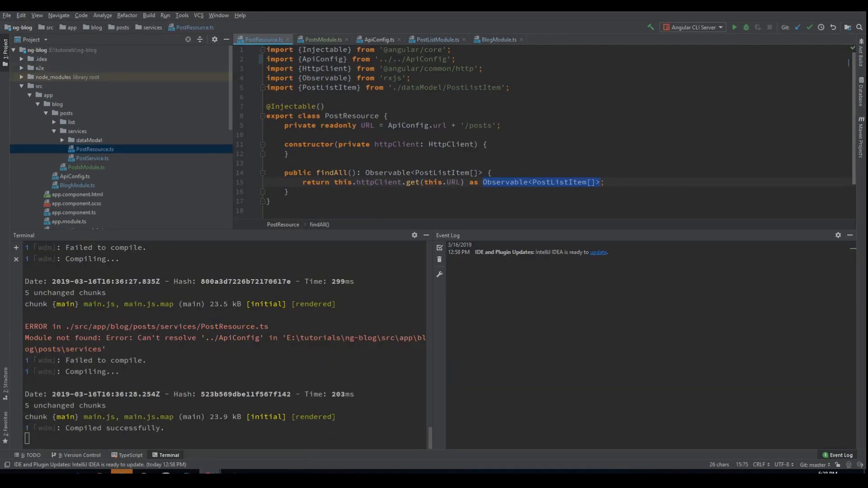
Step: Add 'MatTableModule,' to the imports array in PostListModule.ts
{"action": "left_click", "coordinate": [95, 149]}
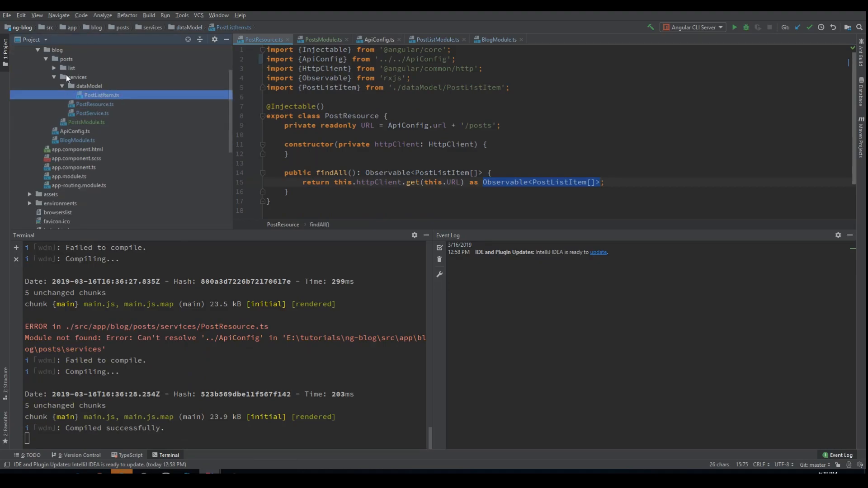
{"action": "left_click", "coordinate": [102, 85]}
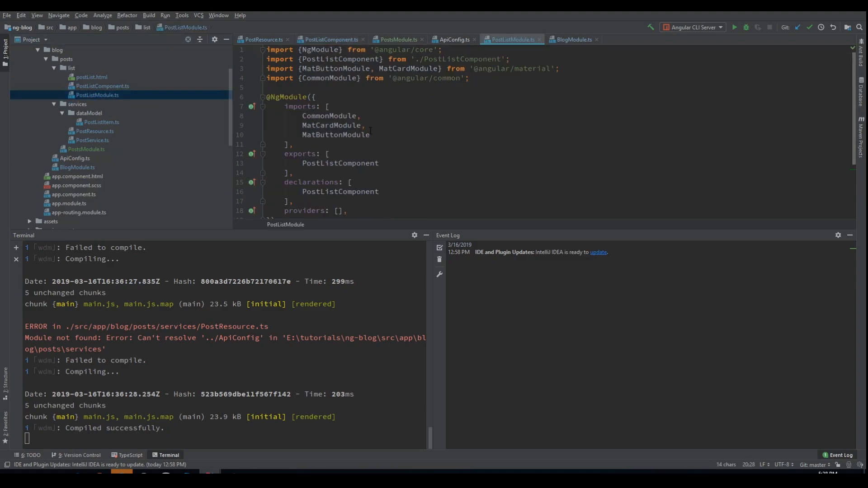
{"action": "type", "text": "MatTableModule,"}
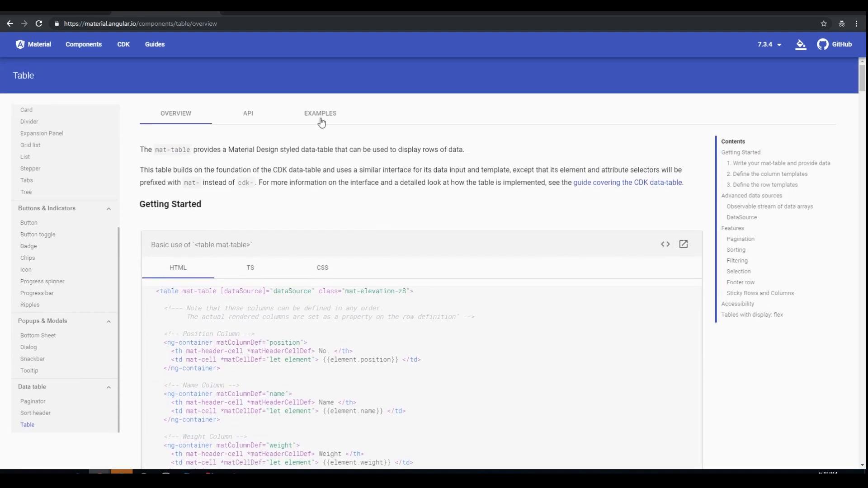
Step: View the source of the basic mat-table example on the Examples page
{"action": "left_click", "coordinate": [320, 113]}
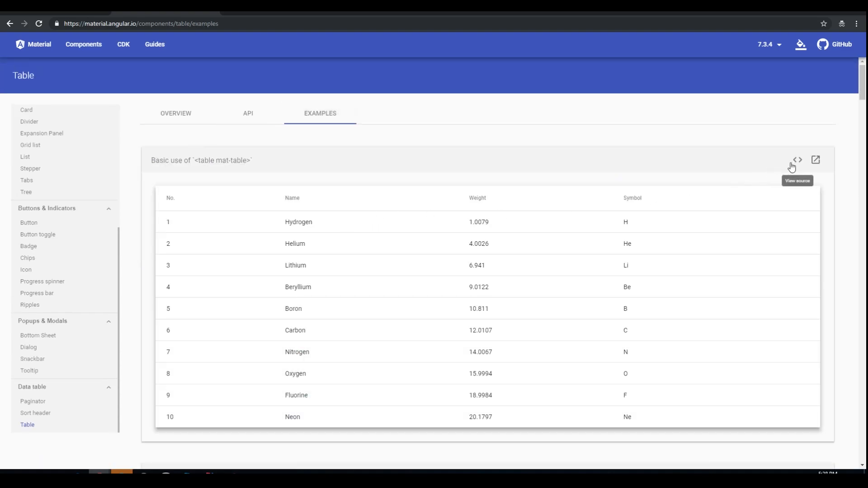
{"action": "scroll", "scroll_direction": "down", "scroll_amount": 3}
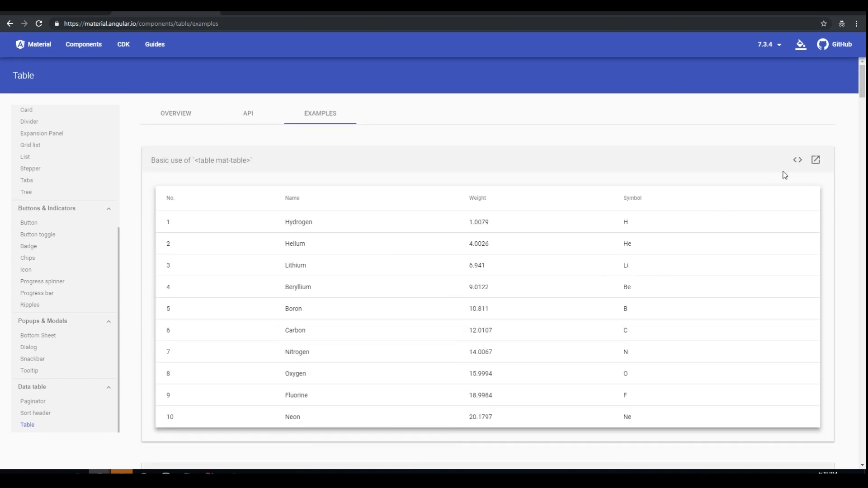
{"action": "left_click", "coordinate": [797, 160]}
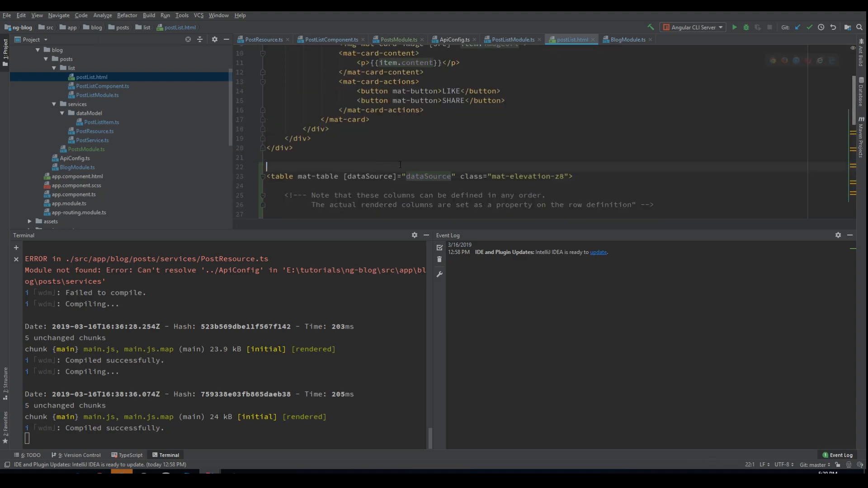
Step: Remove the 'Note that these columns...' comment under the mat-table tag in postList.html
{"action": "scroll", "scroll_direction": "down", "scroll_amount": 3}
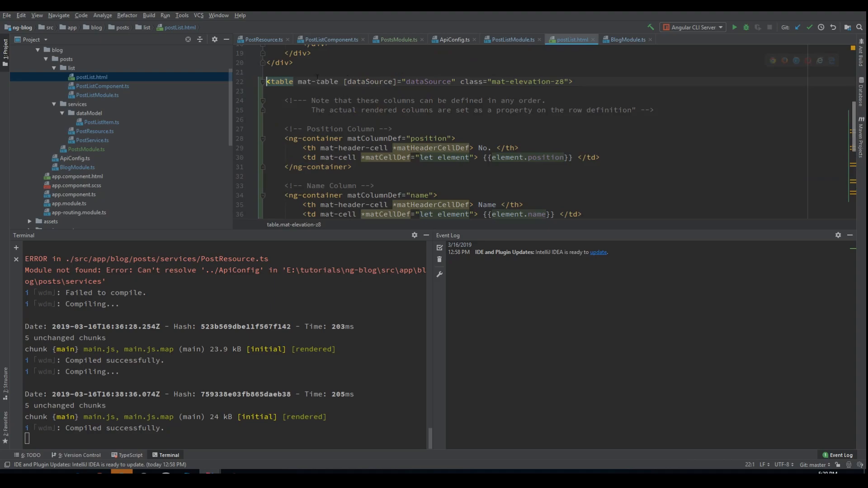
{"action": "double_click", "coordinate": [368, 81]}
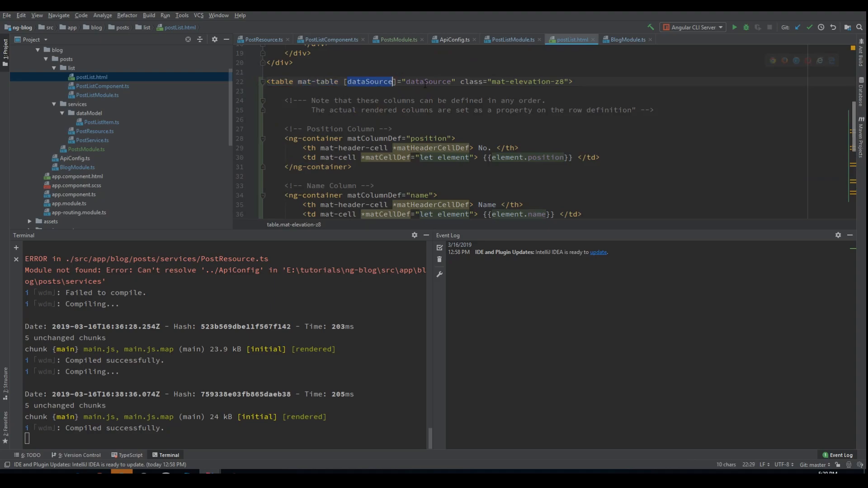
{"action": "double_click", "coordinate": [428, 81]}
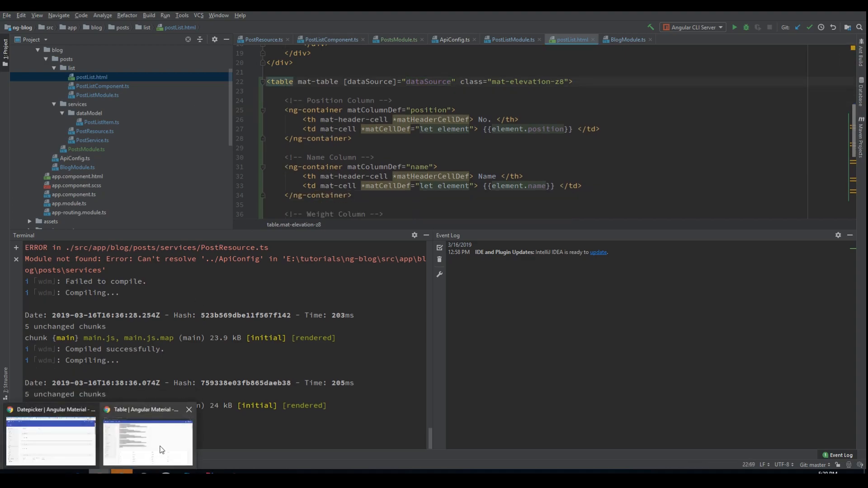
Step: Locate the ELEMENT_DATA array assigned to dataSource in the basic table example's TypeScript
{"action": "left_click", "coordinate": [146, 438]}
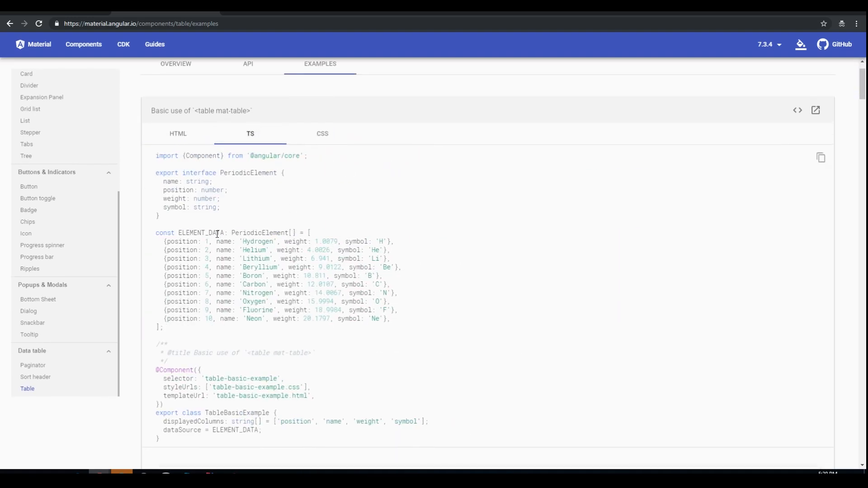
{"action": "scroll", "scroll_direction": "down", "scroll_amount": 3}
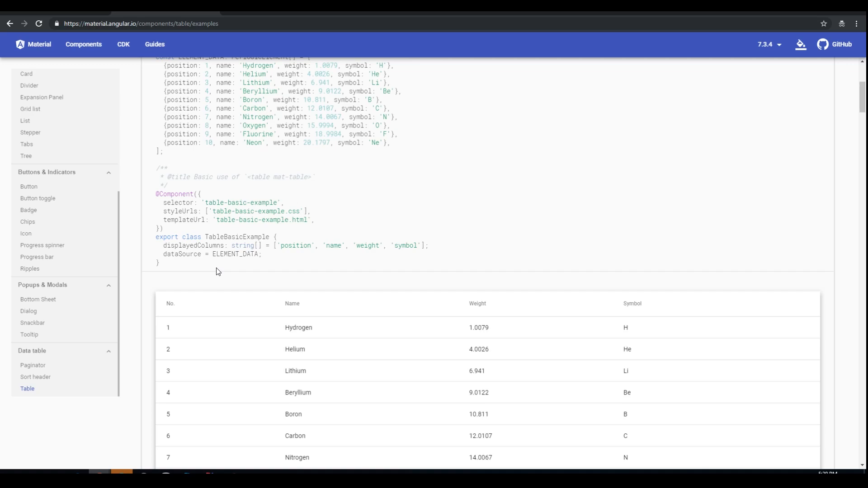
{"action": "double_click", "coordinate": [235, 344]}
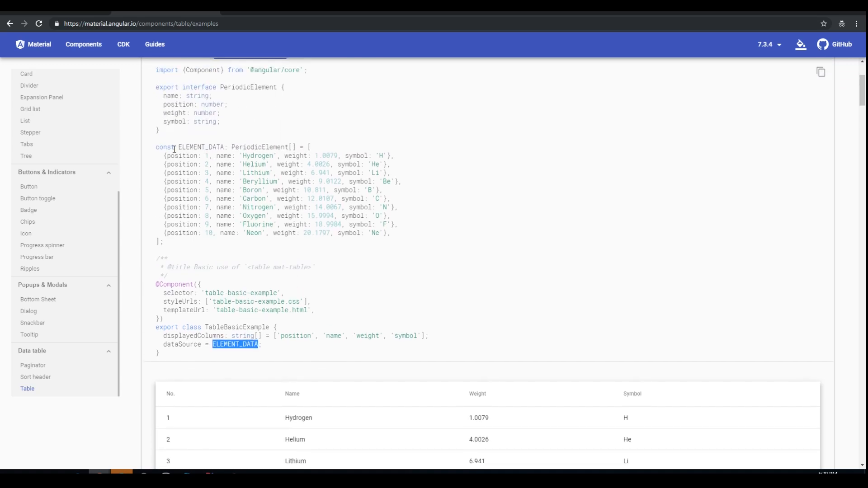
{"action": "mouse_move", "coordinate": [393, 164]}
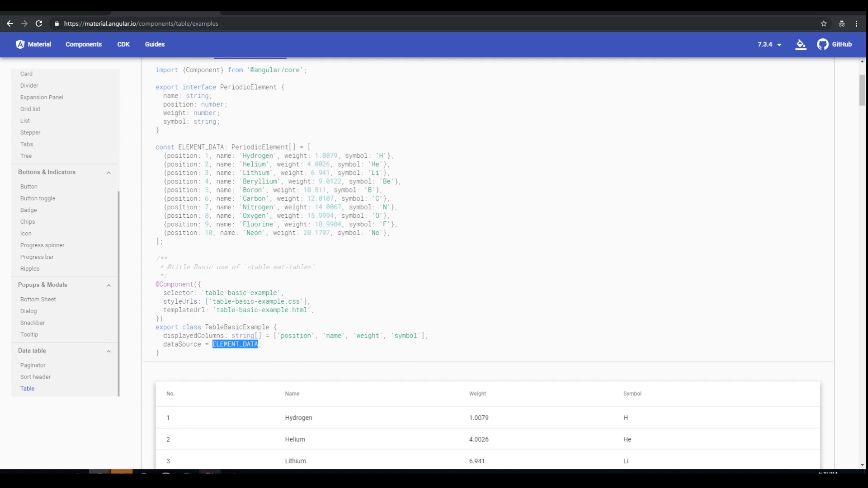
{"action": "mouse_move", "coordinate": [205, 468]}
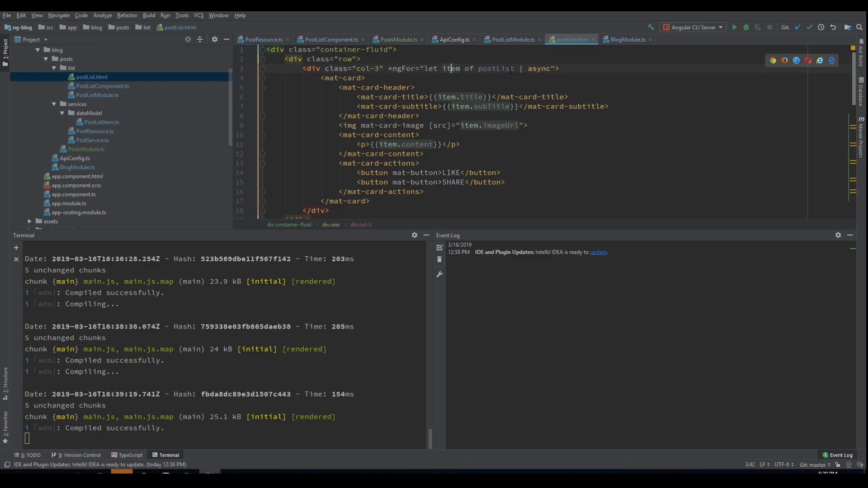
{"action": "double_click", "coordinate": [497, 68]}
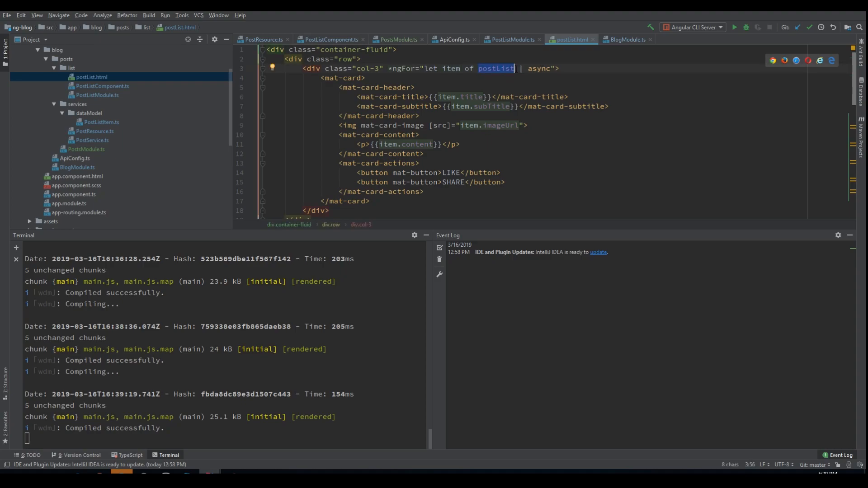
{"action": "mouse_move", "coordinate": [497, 76]}
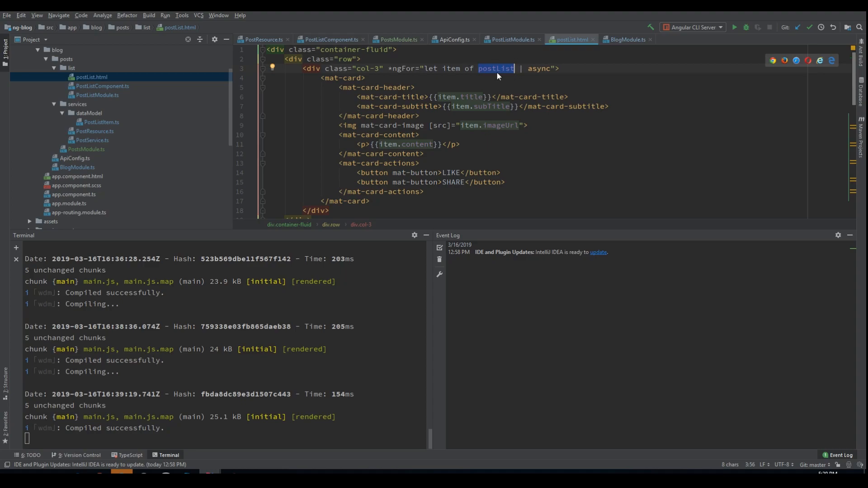
{"action": "left_click", "coordinate": [495, 68]}
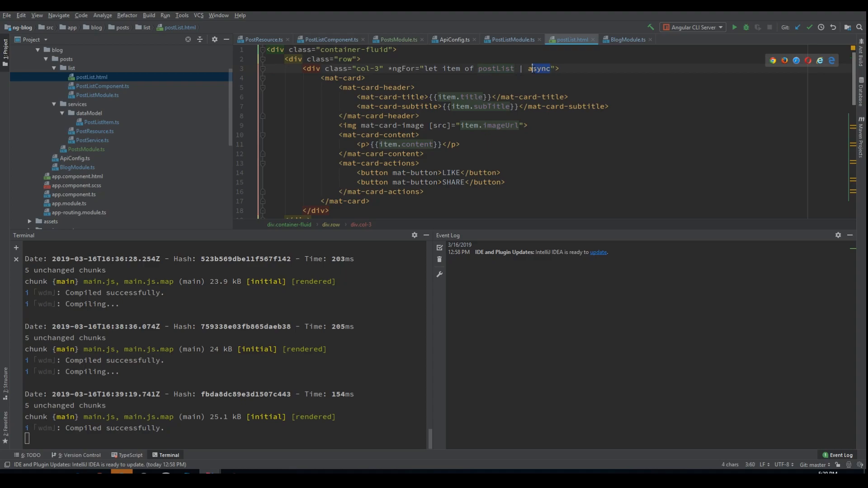
{"action": "double_click", "coordinate": [496, 68]}
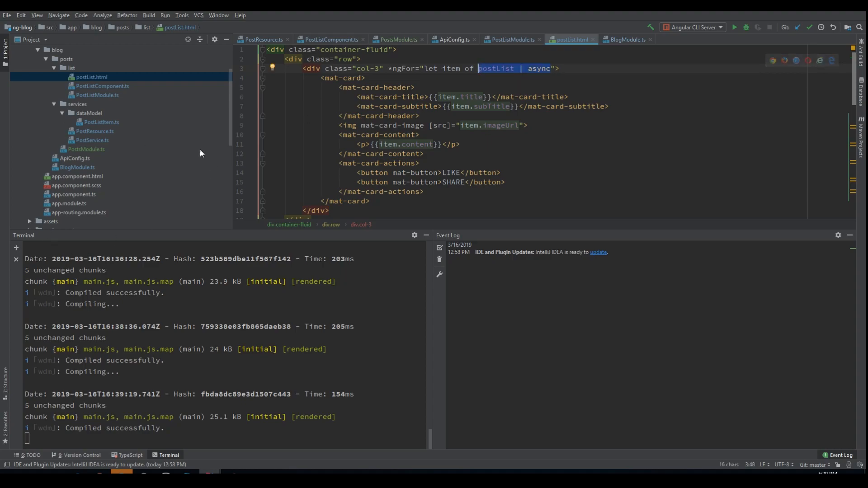
{"action": "scroll", "scroll_direction": "down", "scroll_amount": 3}
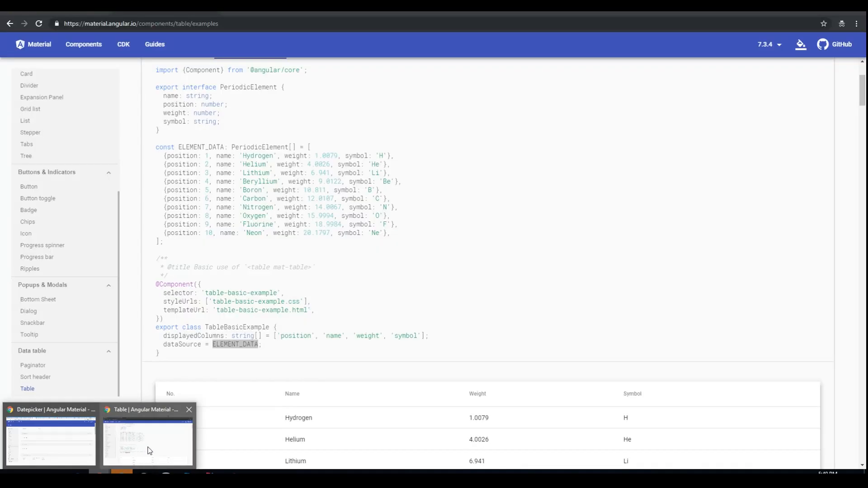
Step: Browse to the Progress bar component's overview page in the Material docs
{"action": "scroll", "scroll_direction": "down", "scroll_amount": 3}
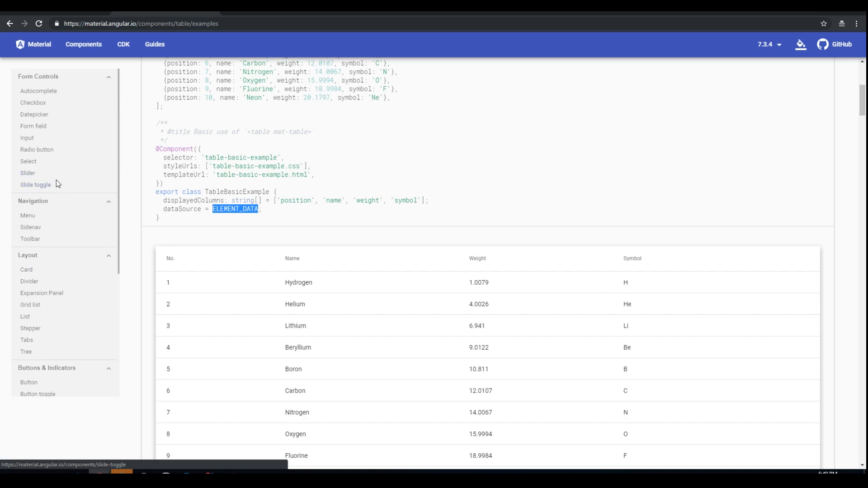
{"action": "mouse_move", "coordinate": [39, 198]}
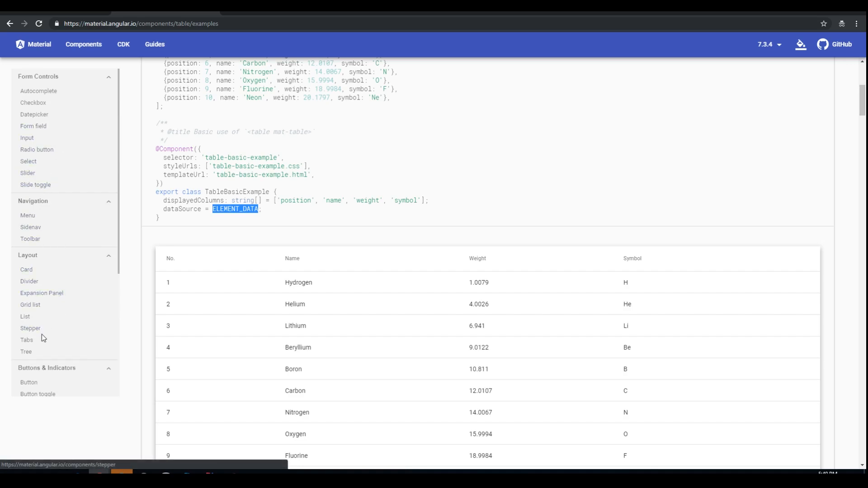
{"action": "scroll", "scroll_direction": "down", "scroll_amount": 3}
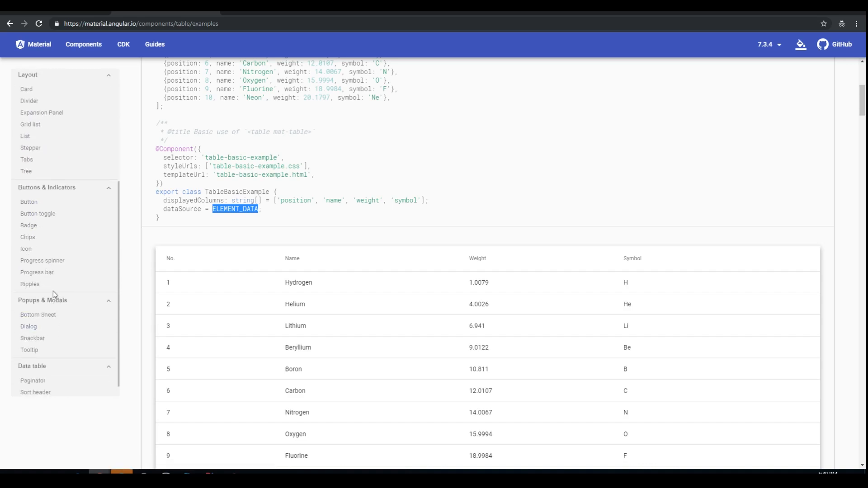
{"action": "left_click", "coordinate": [37, 272]}
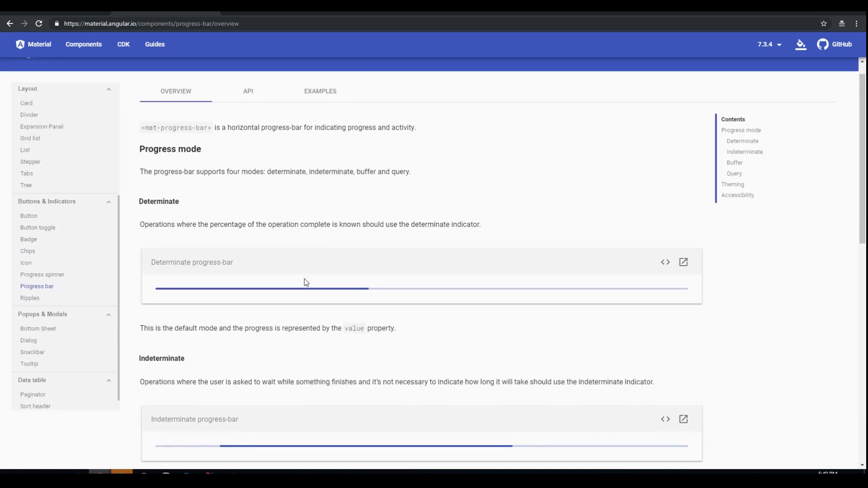
{"action": "scroll", "scroll_direction": "down", "scroll_amount": 3}
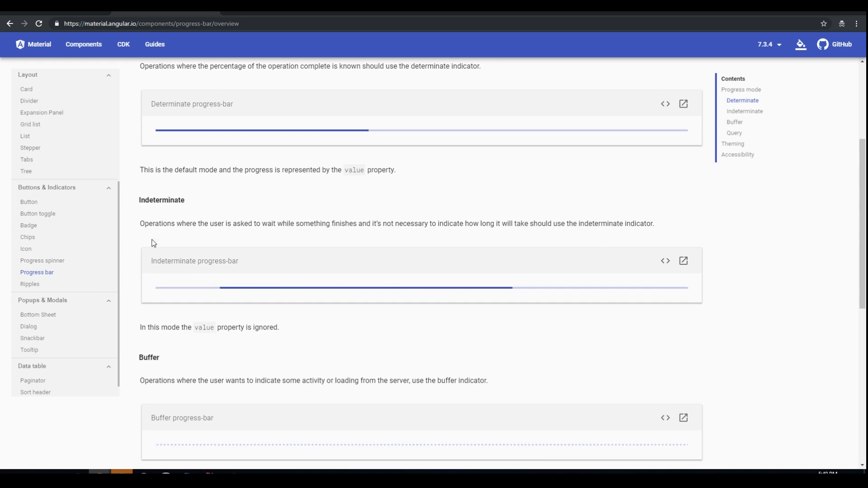
{"action": "mouse_move", "coordinate": [212, 288]}
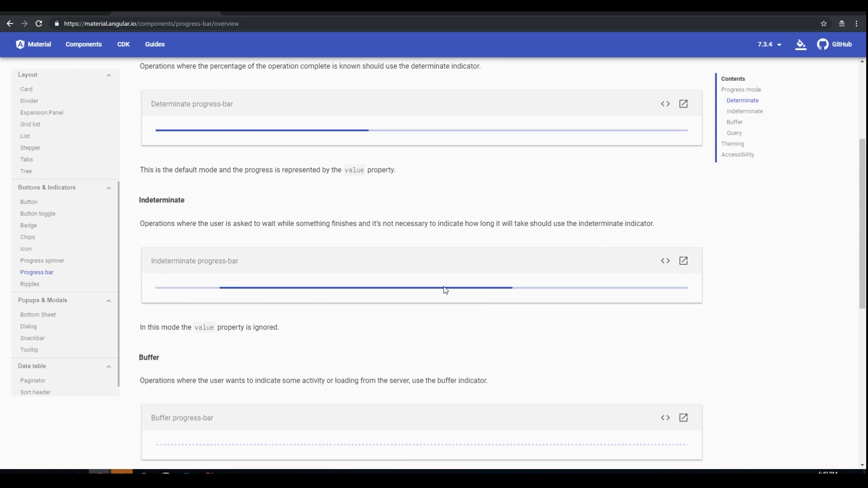
{"action": "mouse_move", "coordinate": [629, 308]}
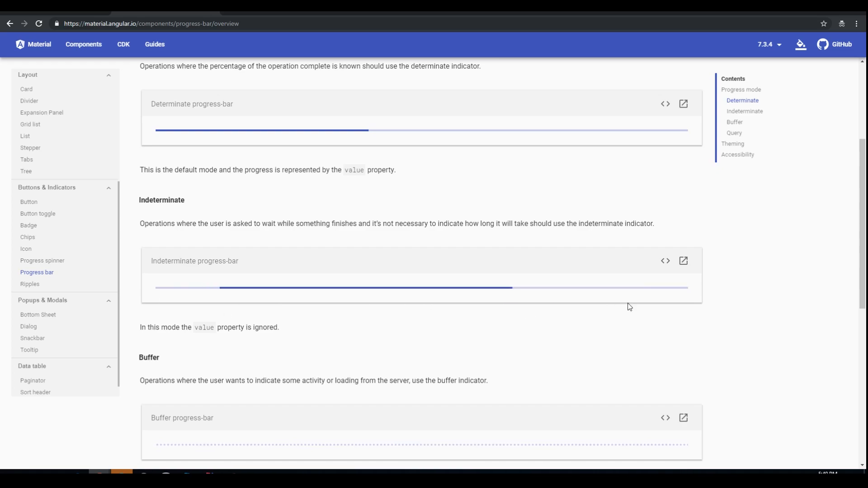
{"action": "mouse_move", "coordinate": [229, 310]}
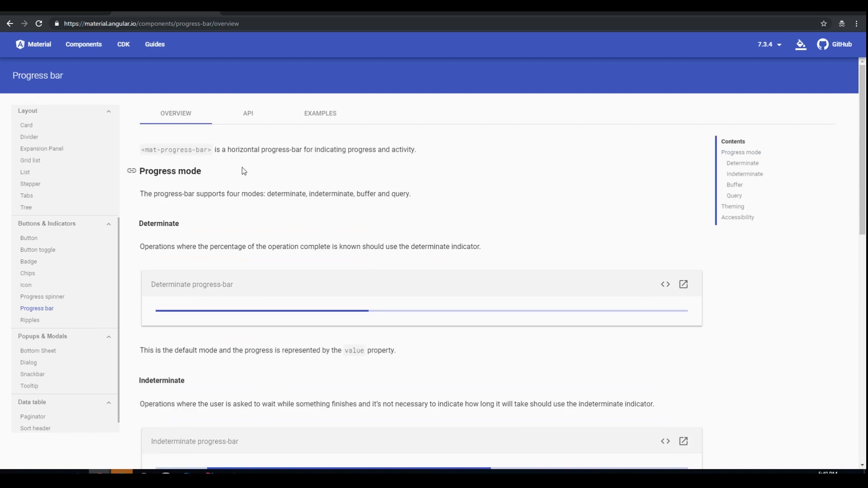
Step: View the progress bar API reference and select its module import statement
{"action": "left_click", "coordinate": [247, 113]}
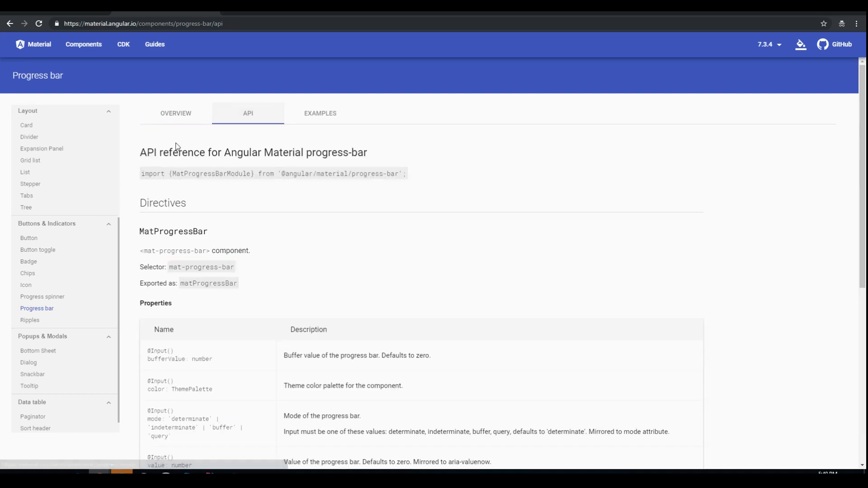
{"action": "double_click", "coordinate": [211, 174]}
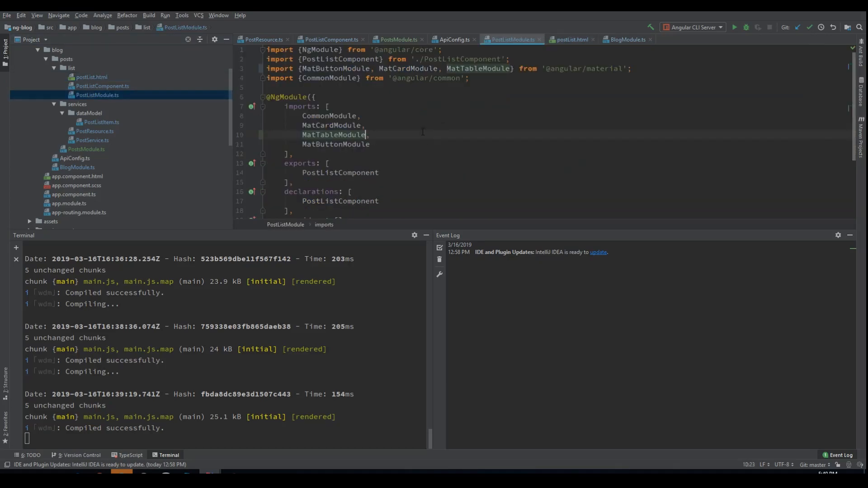
Step: Add MatProgressBarModule to PostListModule's imports array, importing it from the Material package
{"action": "type", "text": "MatProgressBarModule"}
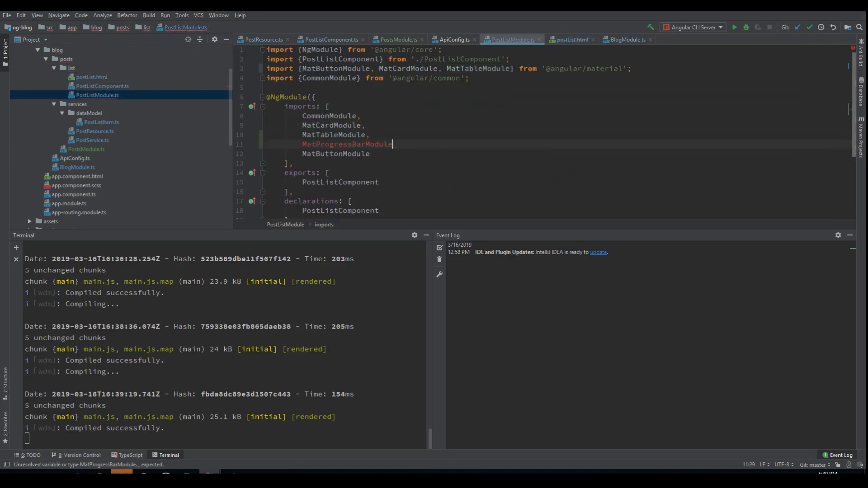
{"action": "type", "text": ","}
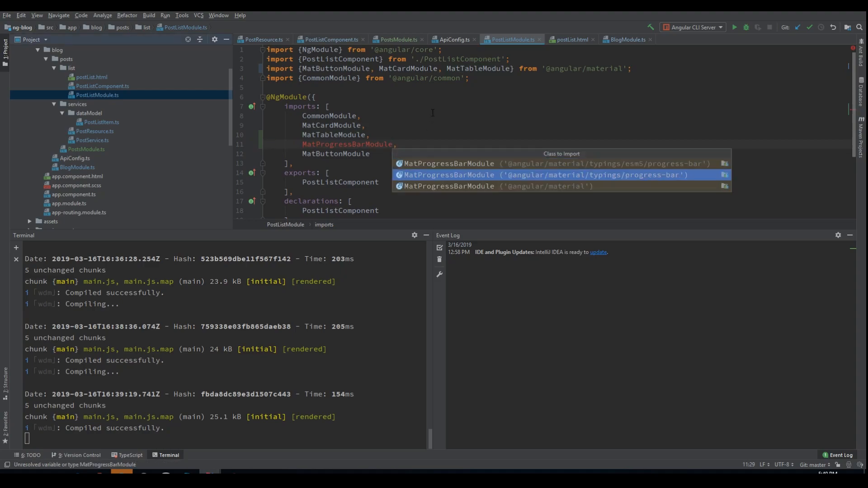
{"action": "left_click", "coordinate": [570, 39]}
{"action": "type", "text": "<"}
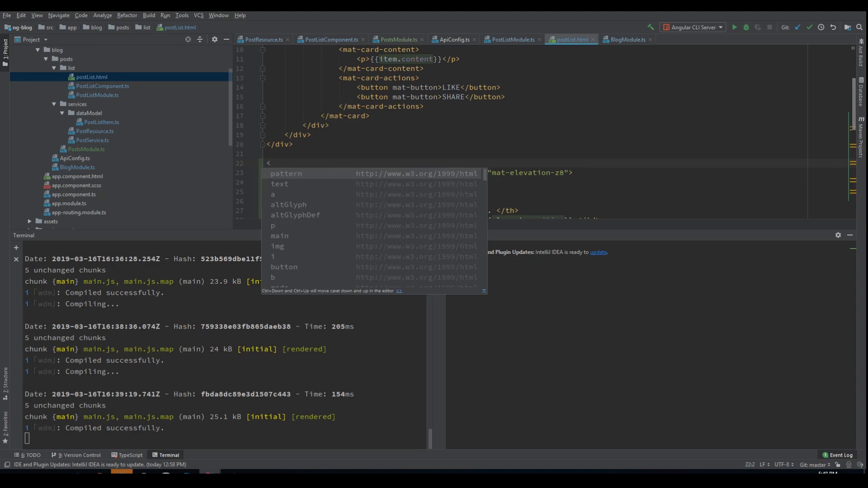
Step: Insert an ng-container above the table with *ngIf bound to postList
{"action": "type", "text": "ng"}
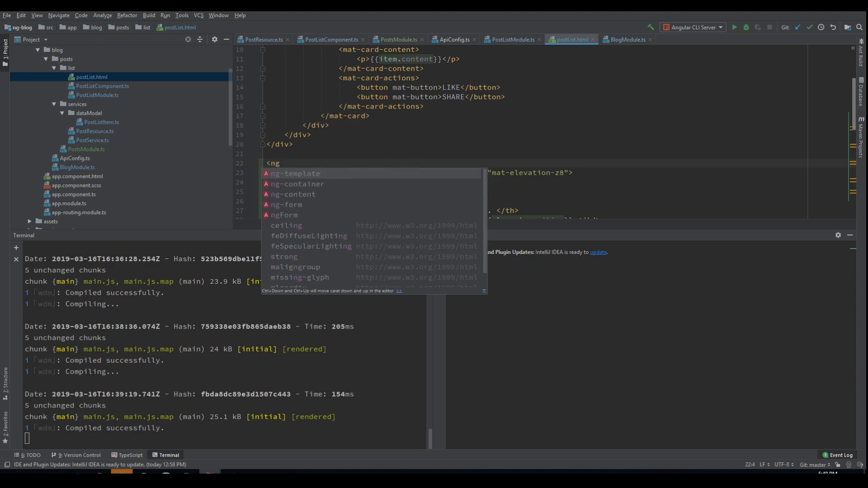
{"action": "left_click", "coordinate": [297, 183]}
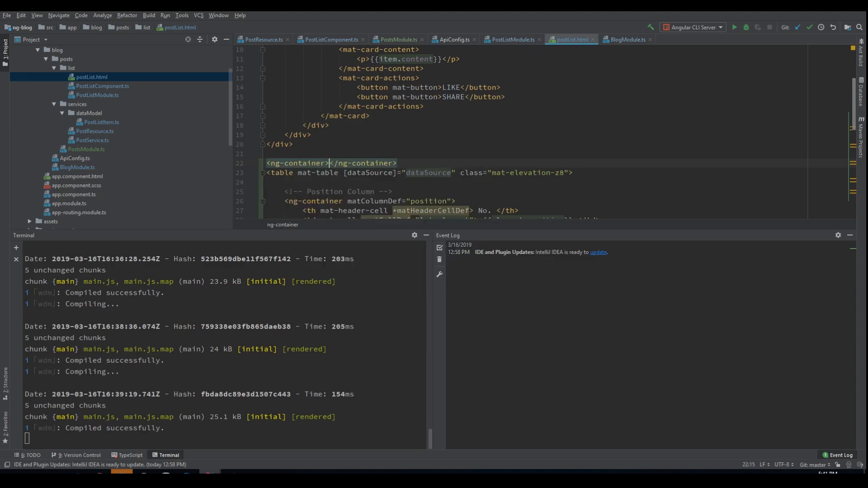
{"action": "type", "text": "ng"}
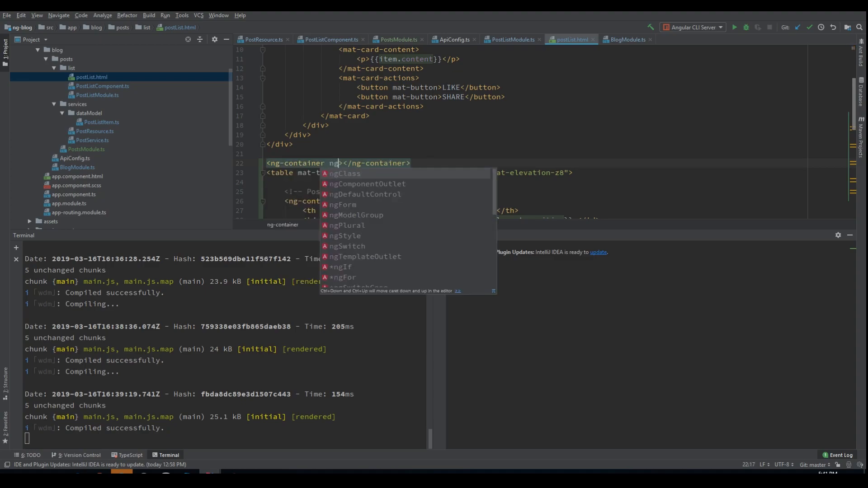
{"action": "left_click", "coordinate": [340, 267]}
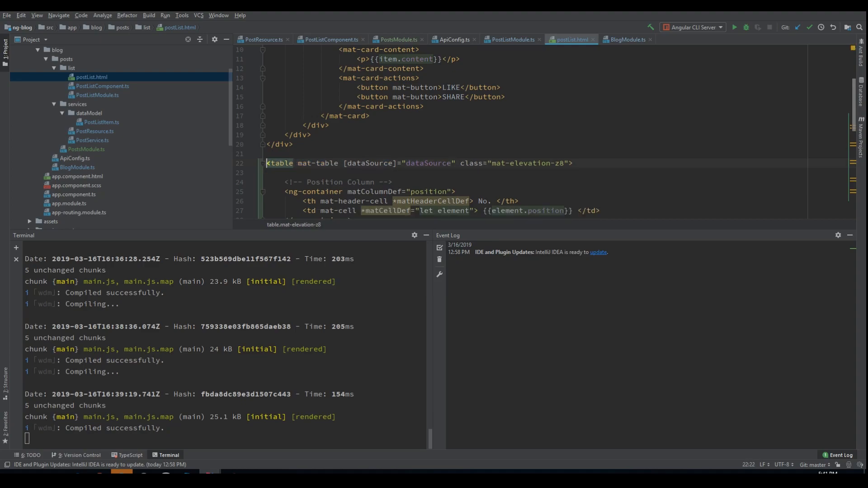
{"action": "type", "text": "<ng-container *ngIf=\"postLis\"></ng-container>"}
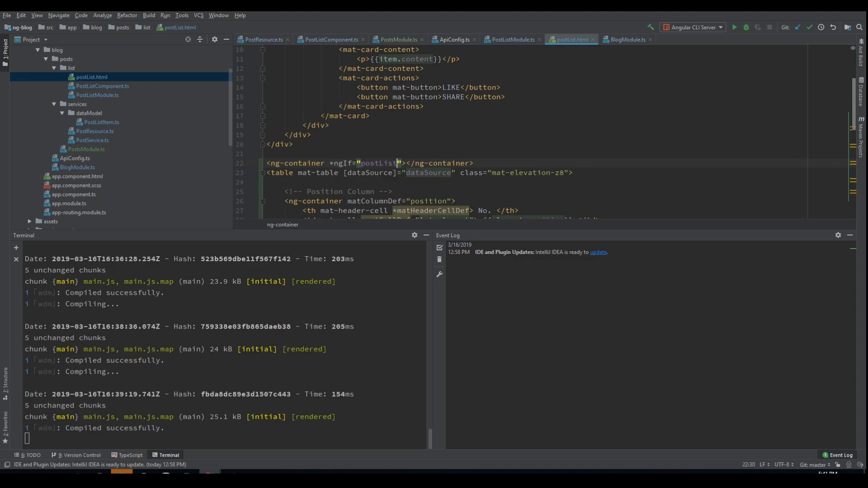
Step: Extend the condition to "(postList | async) as postListItem; else loading" and open a line inside
{"action": "type", "text": "| async)"}
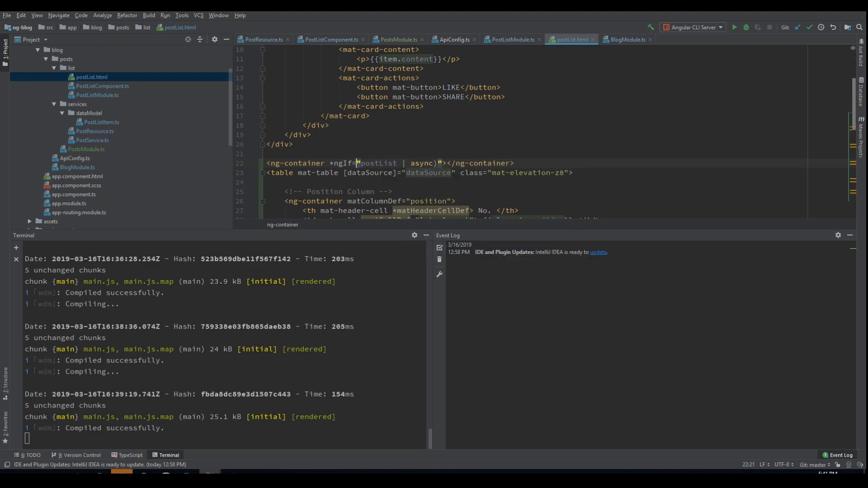
{"action": "type", "text": "("}
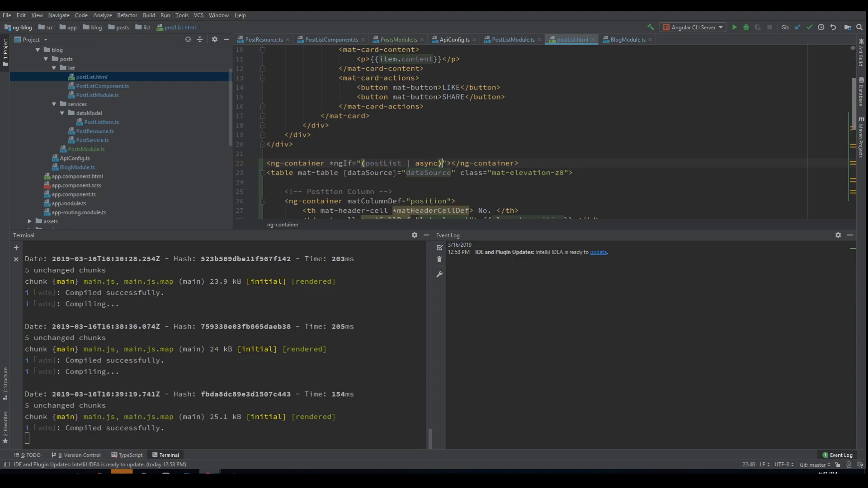
{"action": "type", "text": "as"}
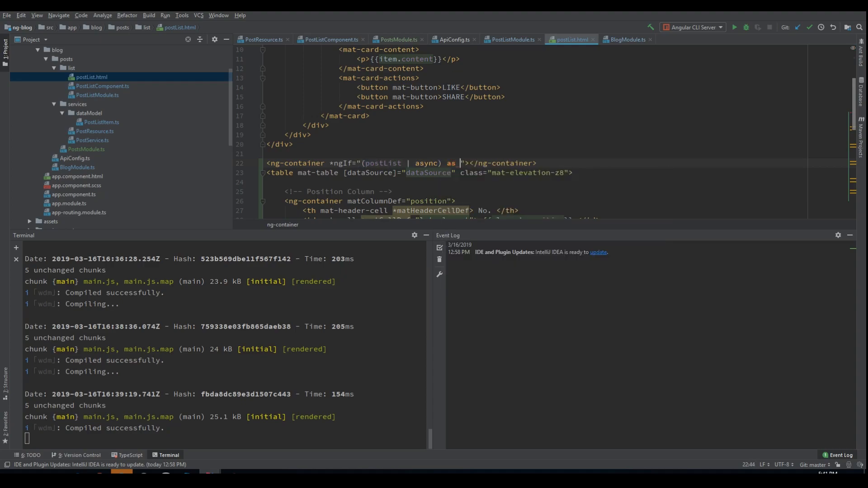
{"action": "type", "text": "postListItem; else"}
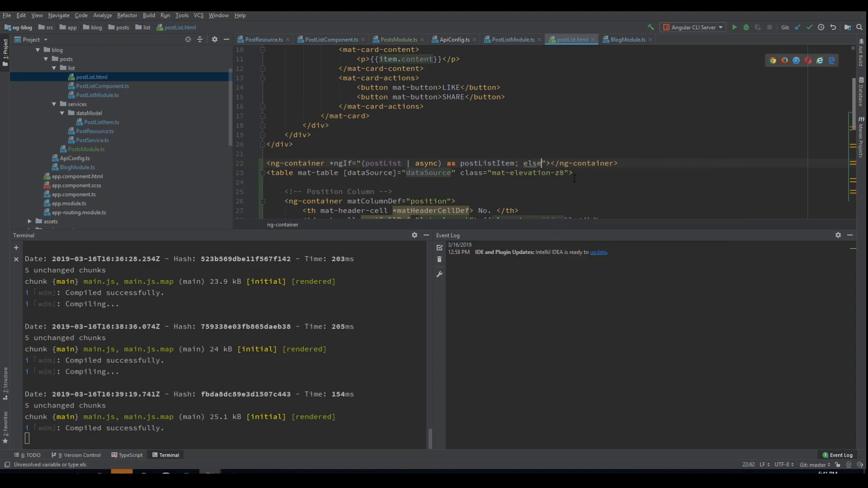
{"action": "type", "text": "loading"}
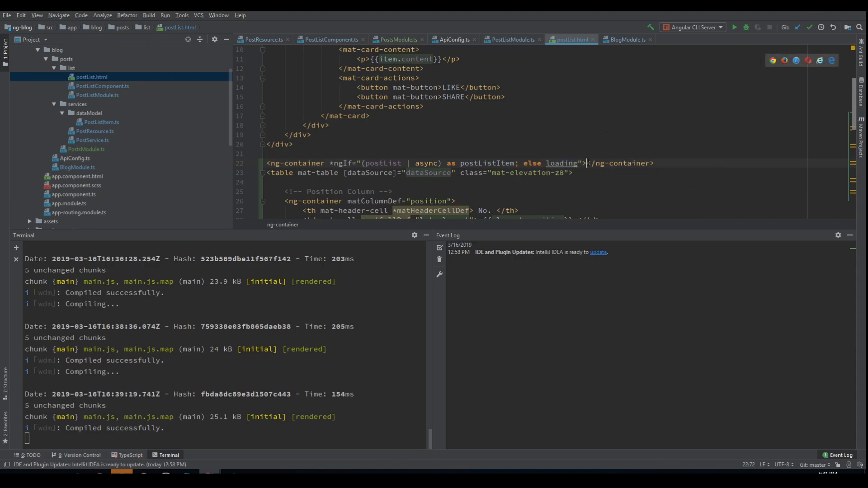
{"action": "key", "text": "Enter"}
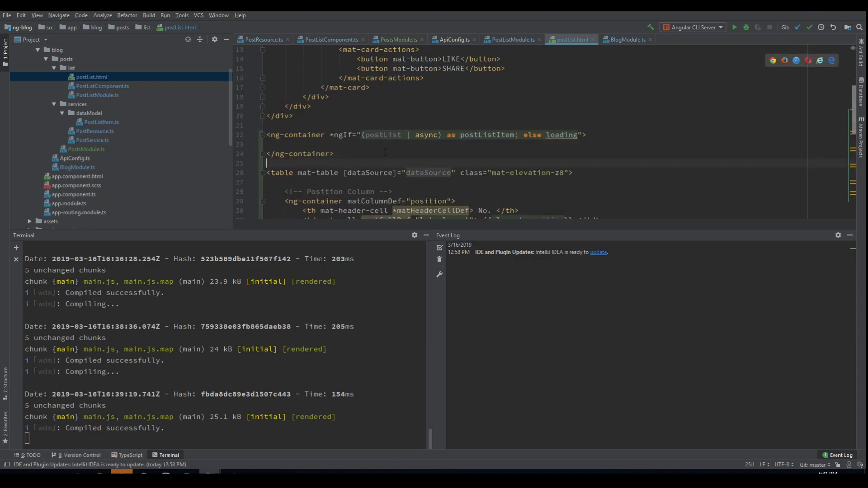
Step: Add an ng-template referenced as #loading below the container
{"action": "type", "text": "<ng-t"}
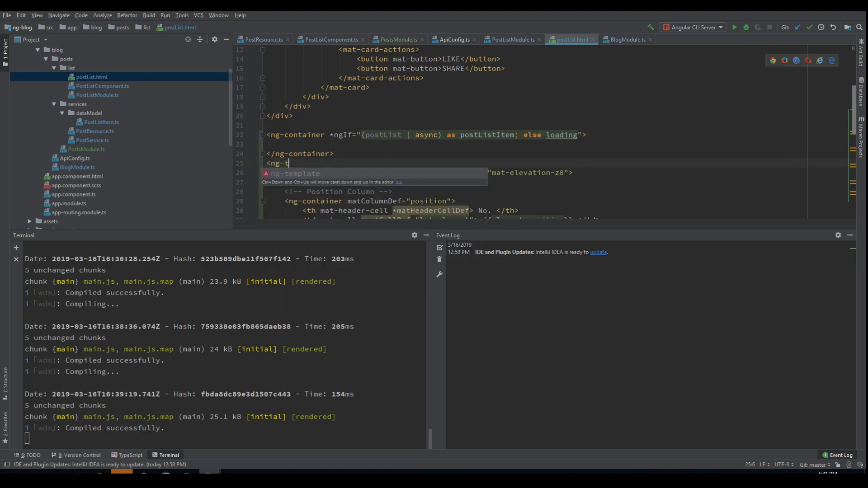
{"action": "key", "text": "Tab"}
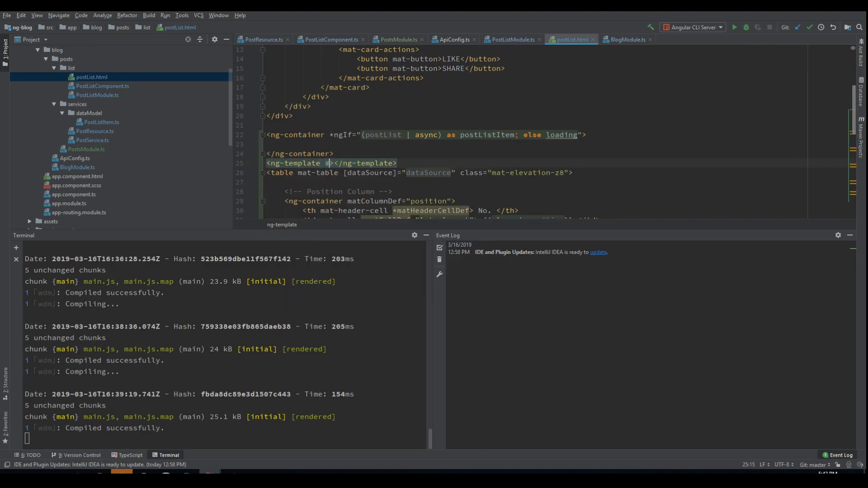
{"action": "type", "text": "loading"}
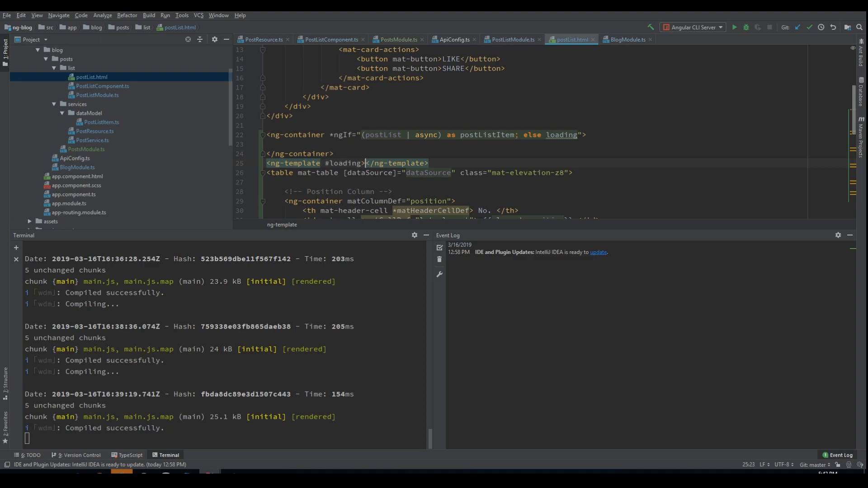
Step: Place a mat-progress-bar with a [mode] binding inside the loading template
{"action": "type", "text": "<"}
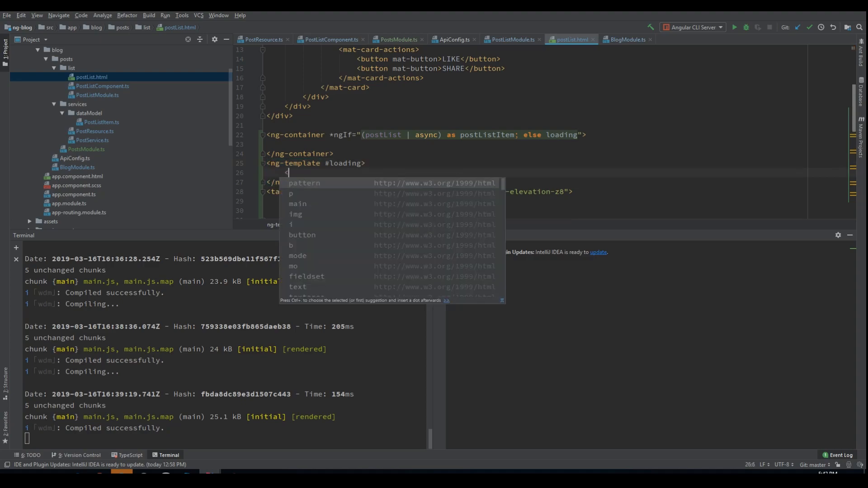
{"action": "type", "text": "mat-progress-bar ></mat-progress-bar>"}
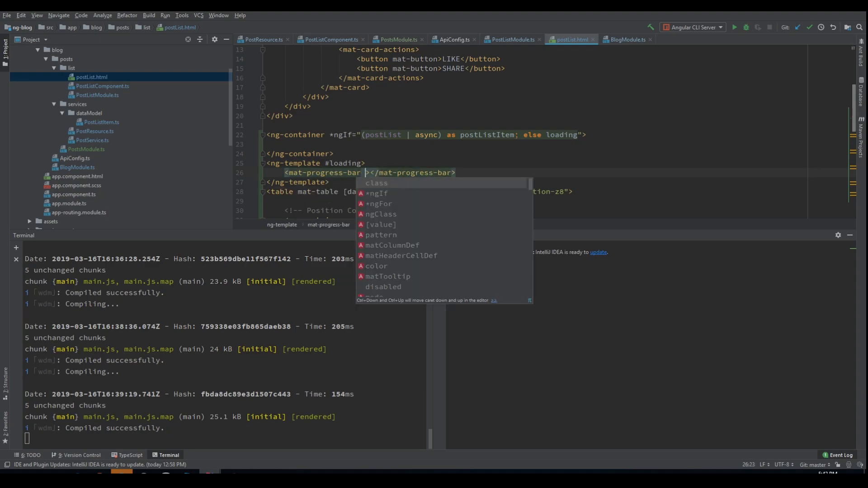
{"action": "type", "text": "["}
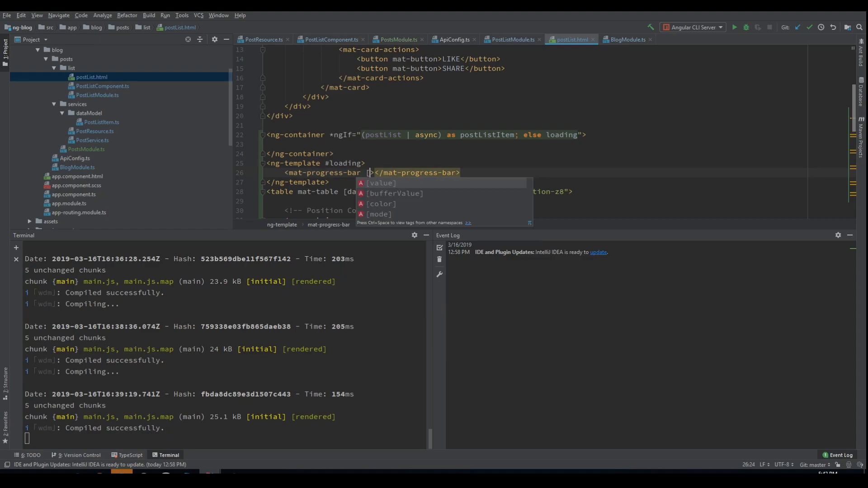
{"action": "type", "text": "mode]=\"inte"}
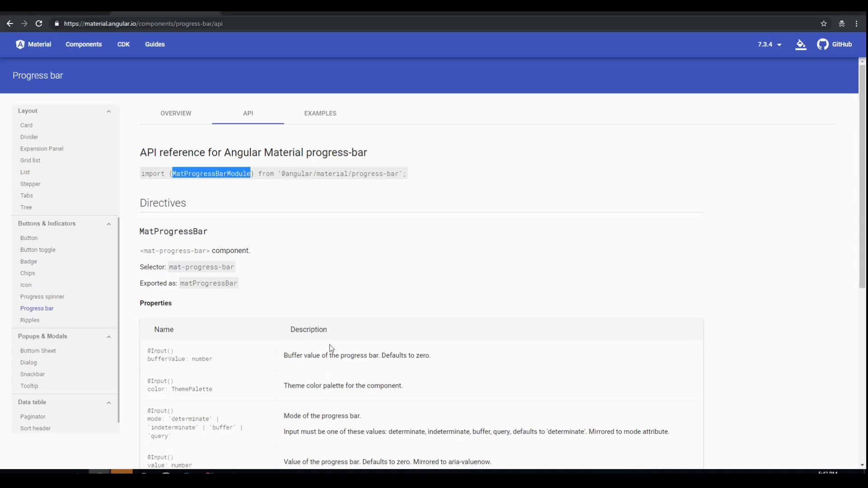
Step: Check the indeterminate progress-bar example markup on the Overview page
{"action": "left_click", "coordinate": [175, 113]}
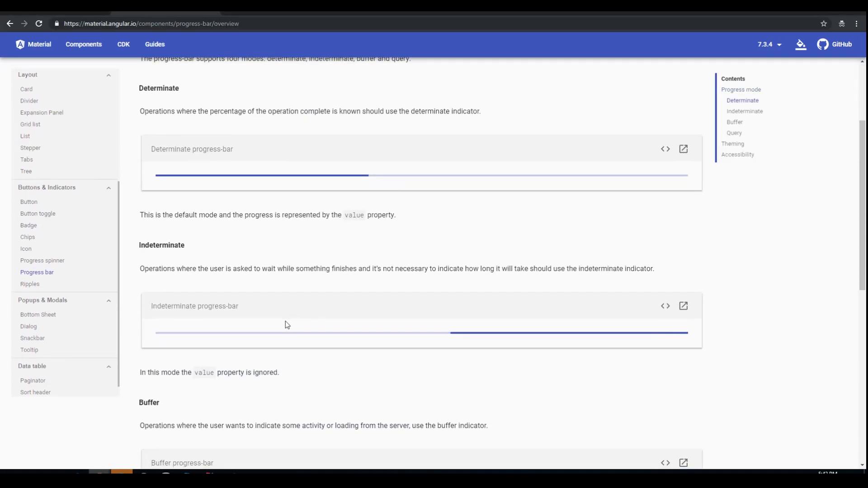
{"action": "mouse_move", "coordinate": [680, 337]}
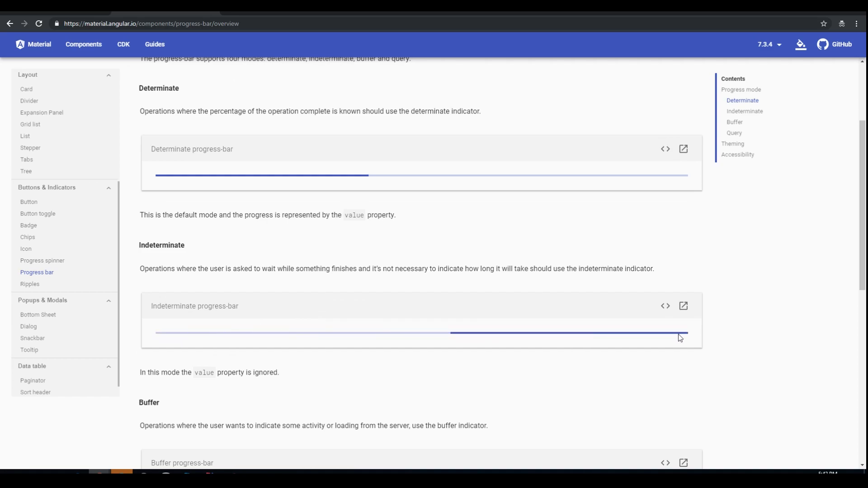
{"action": "left_click", "coordinate": [664, 305]}
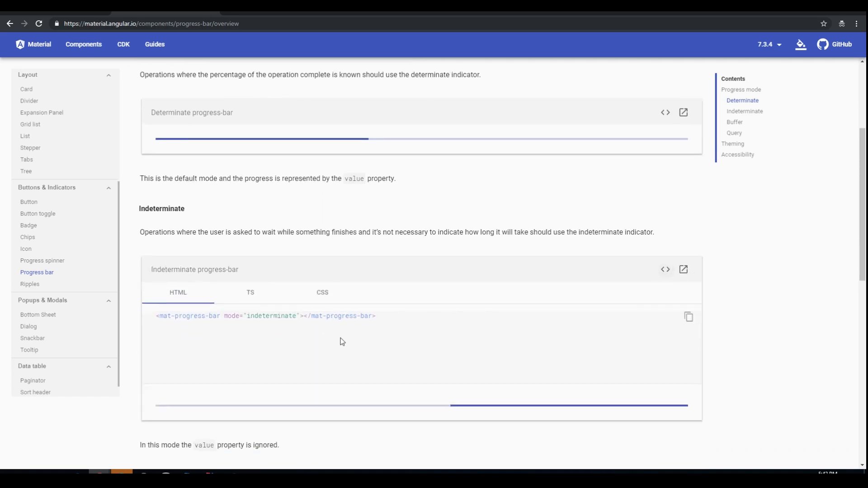
{"action": "scroll", "scroll_direction": "down", "scroll_amount": 3}
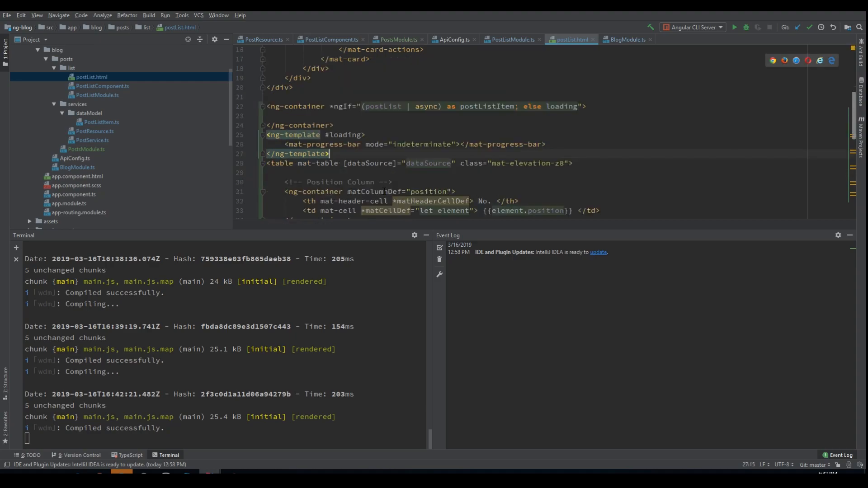
{"action": "scroll", "scroll_direction": "down", "scroll_amount": 3}
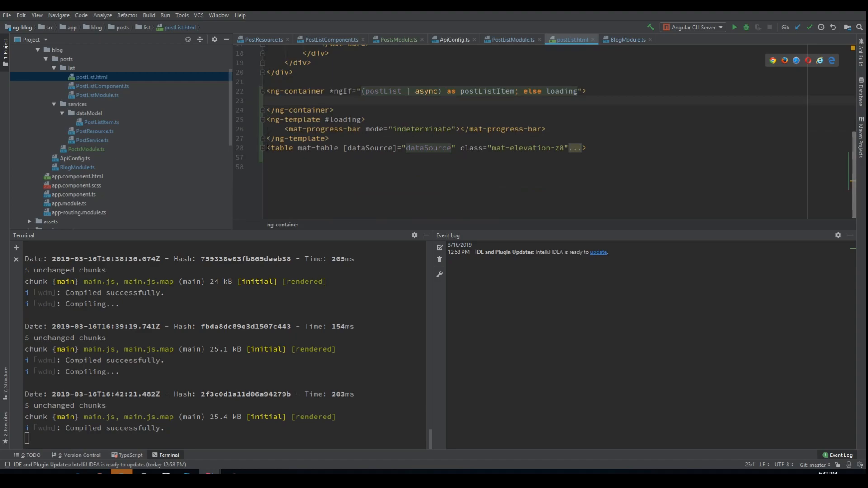
{"action": "left_click", "coordinate": [282, 147]}
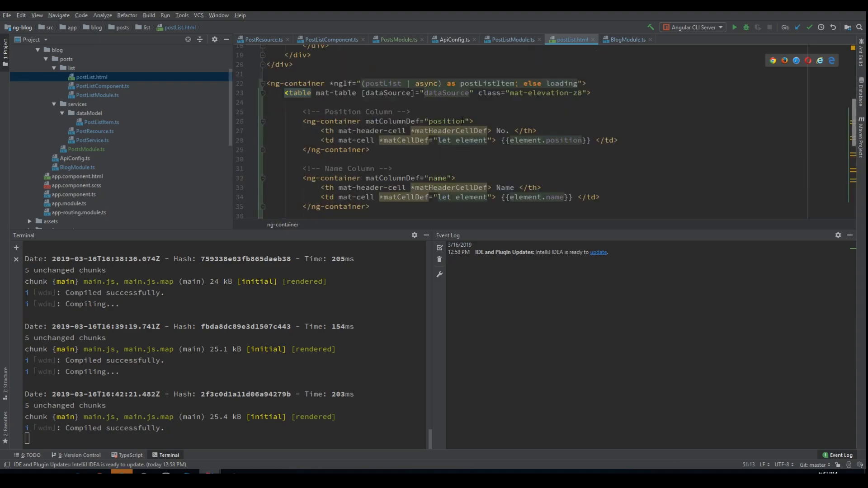
{"action": "double_click", "coordinate": [445, 93]}
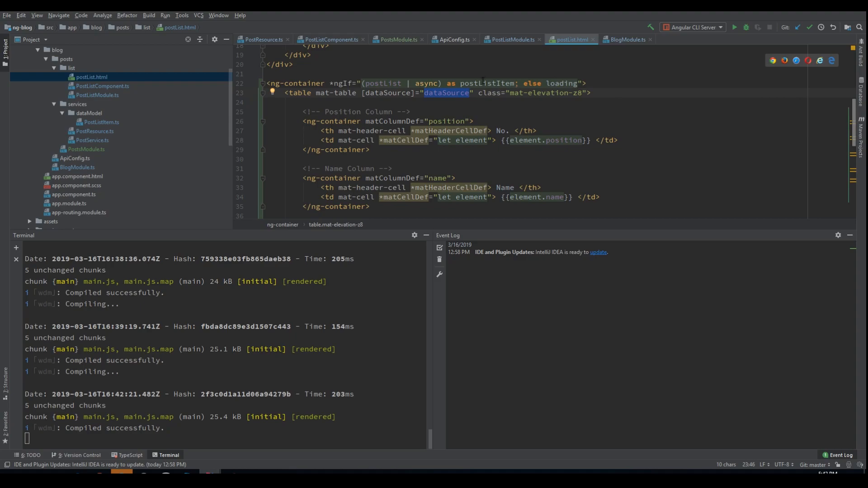
{"action": "type", "text": "postListItem"}
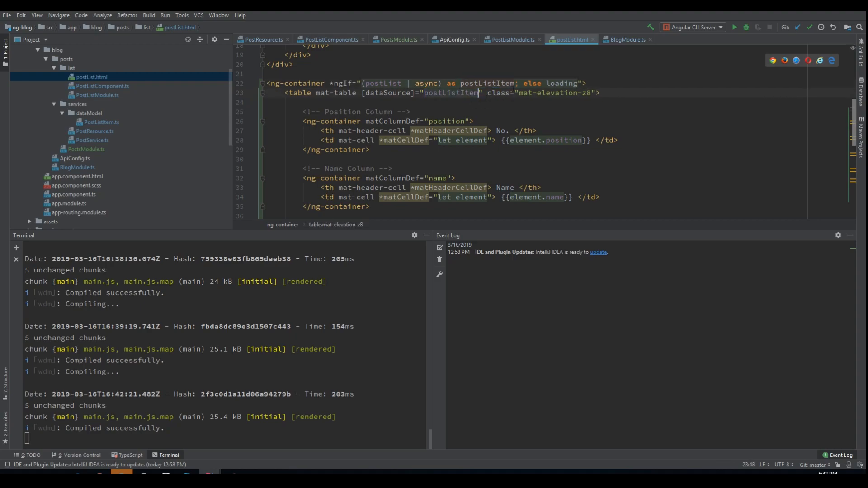
{"action": "type", "text": "s"}
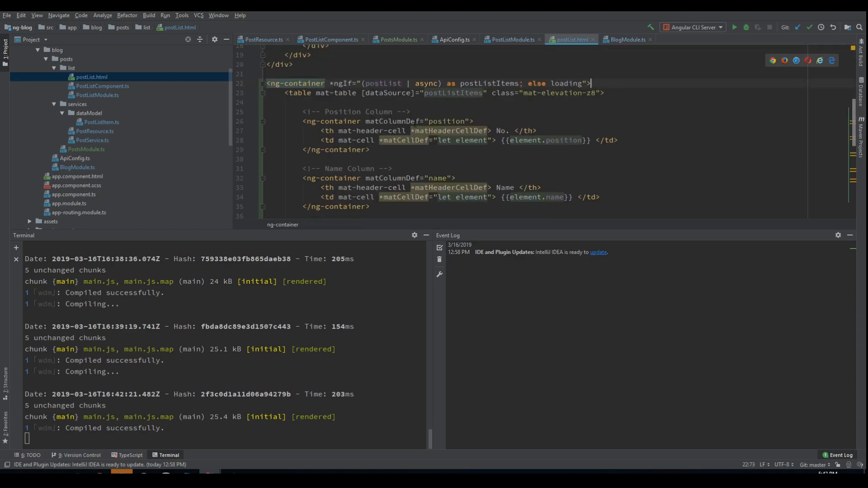
{"action": "scroll", "scroll_direction": "down", "scroll_amount": 3}
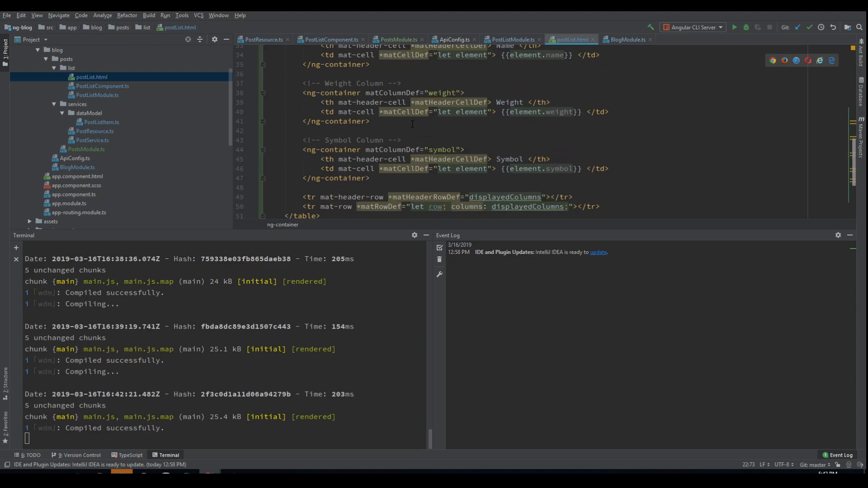
{"action": "scroll", "scroll_direction": "down", "scroll_amount": 3}
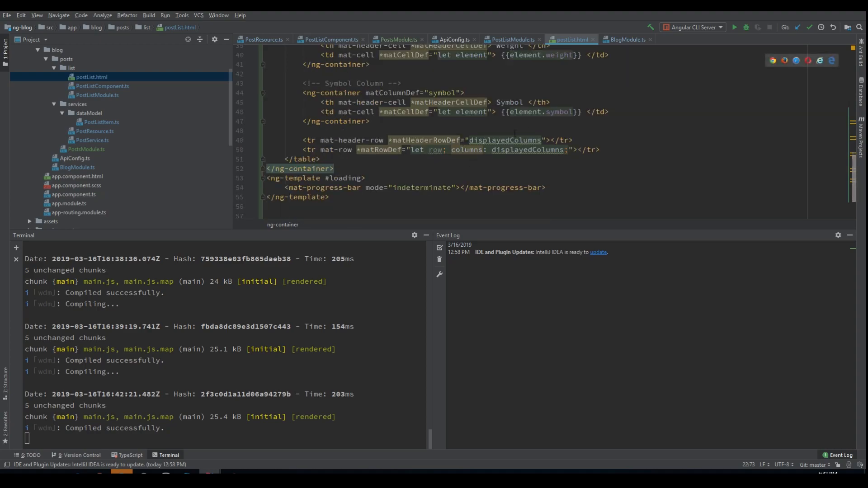
{"action": "double_click", "coordinate": [527, 149]}
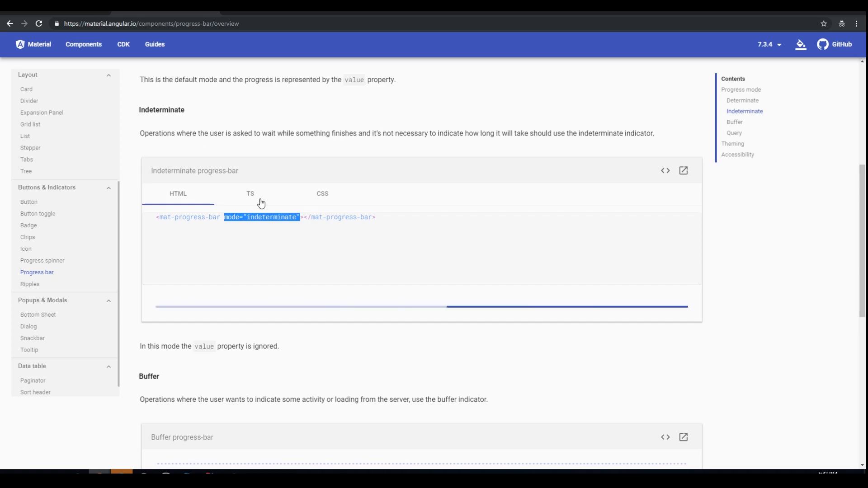
Step: Show the TypeScript source of the basic table example in the Table docs
{"action": "left_click", "coordinate": [250, 194]}
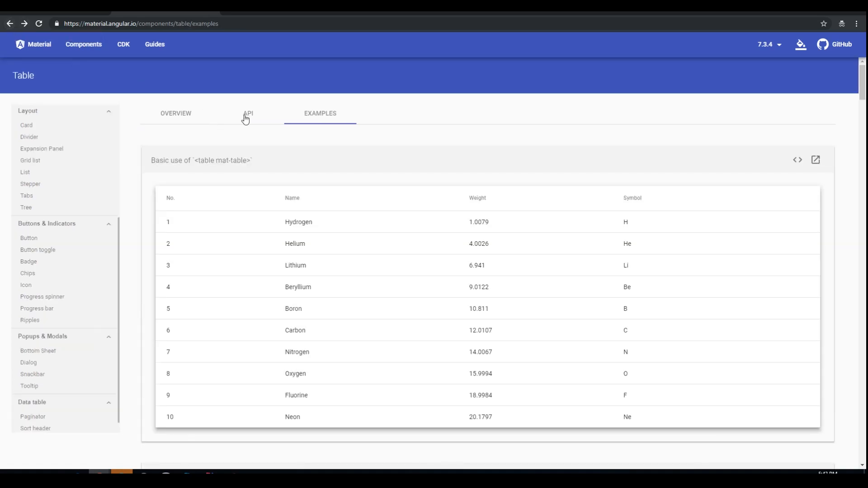
{"action": "left_click", "coordinate": [797, 160]}
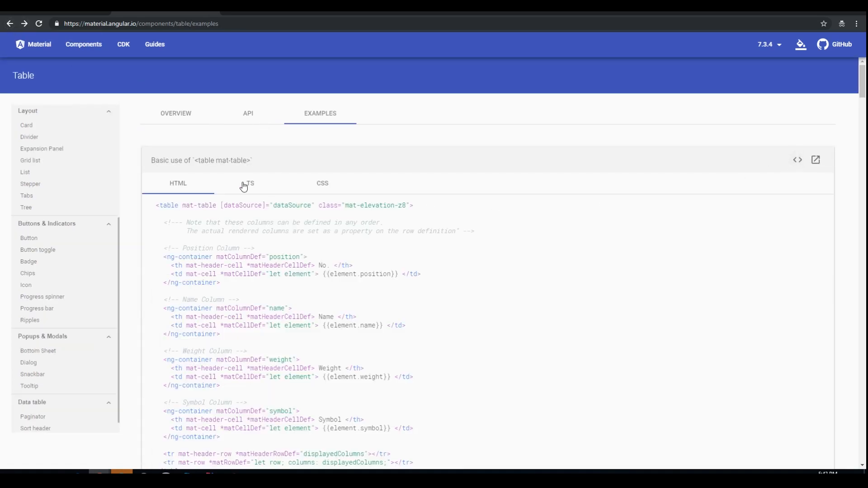
{"action": "left_click", "coordinate": [250, 183]}
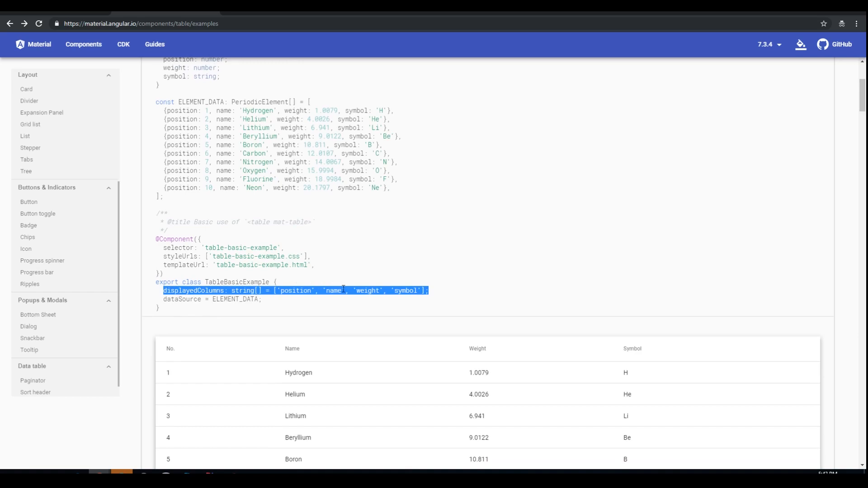
{"action": "mouse_move", "coordinate": [364, 300]}
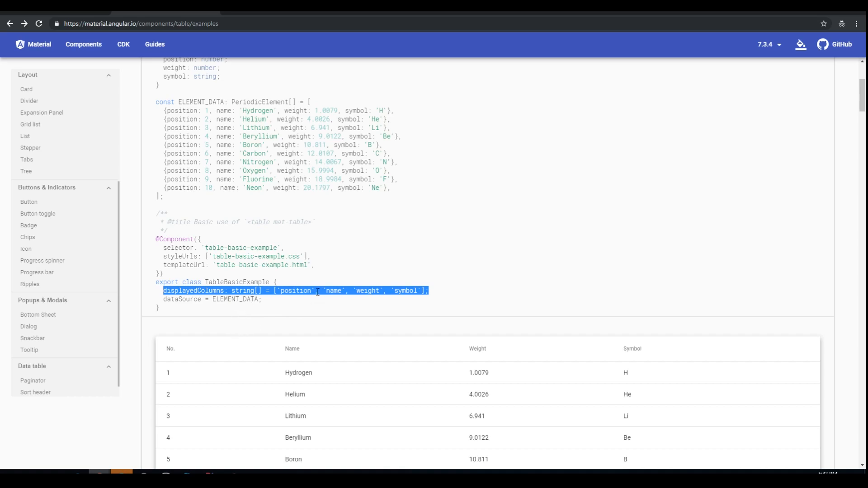
Step: Review the displayedColumns list and ELEMENT_DATA entries such as position and Hydrogen against the rendered table
{"action": "double_click", "coordinate": [294, 290]}
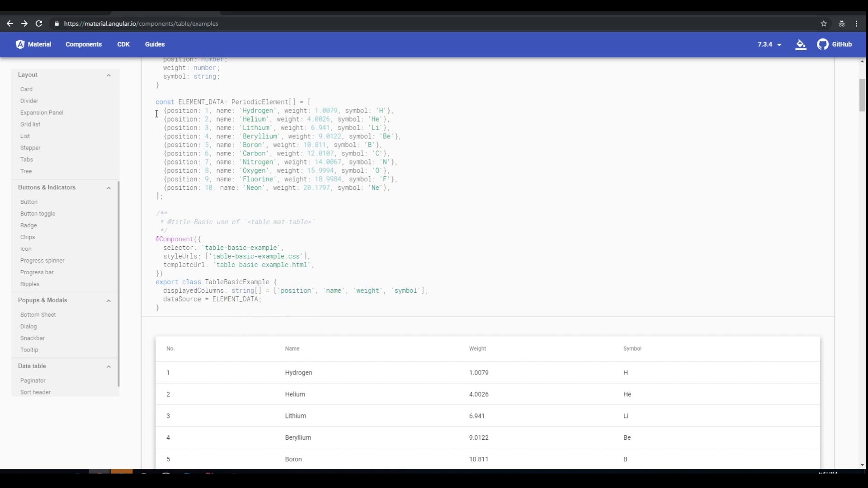
{"action": "left_click_drag", "start_coordinate": [156, 101], "coordinate": [161, 196]}
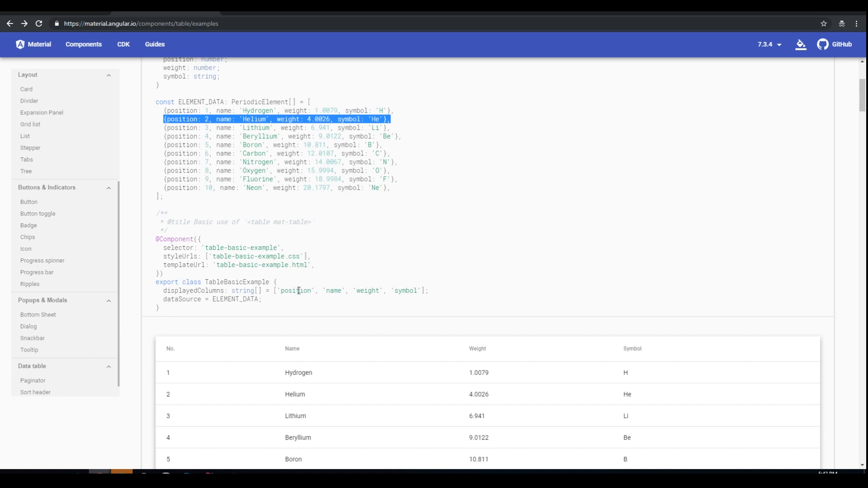
{"action": "double_click", "coordinate": [295, 291]}
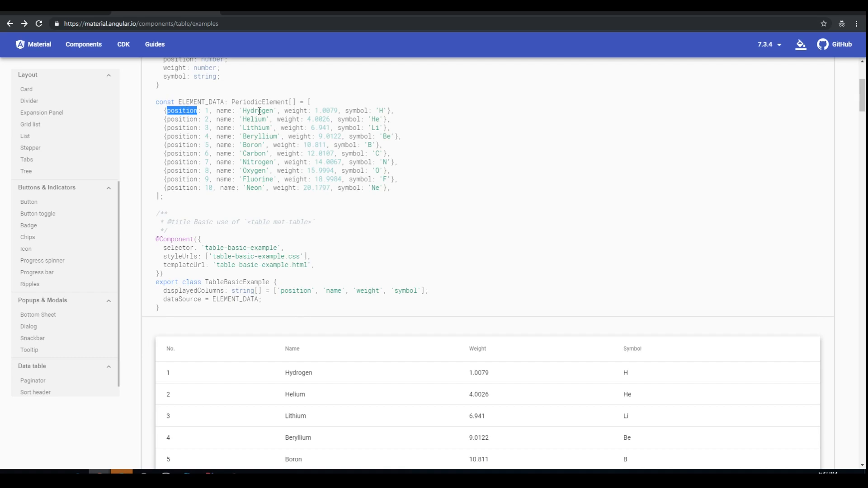
{"action": "double_click", "coordinate": [296, 290]}
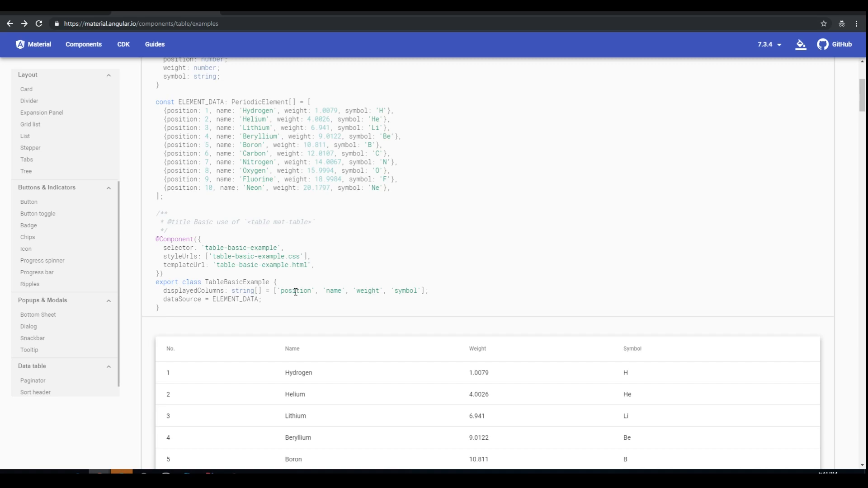
{"action": "double_click", "coordinate": [295, 290]}
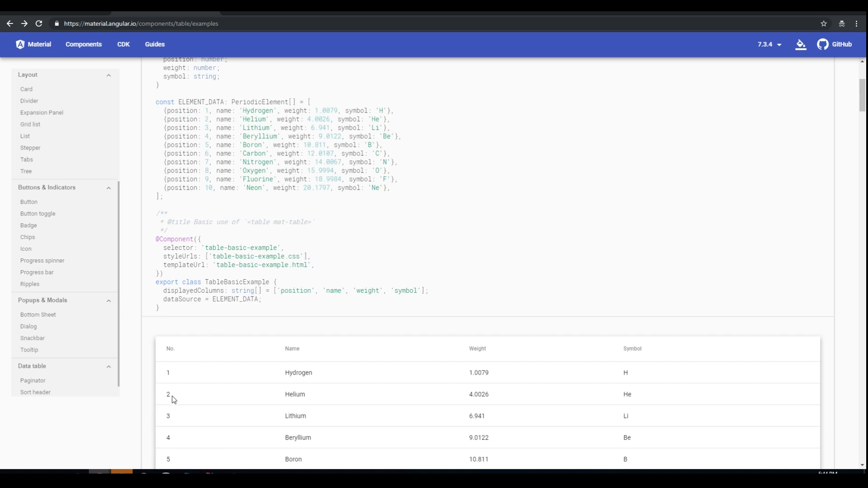
{"action": "mouse_move", "coordinate": [181, 376]}
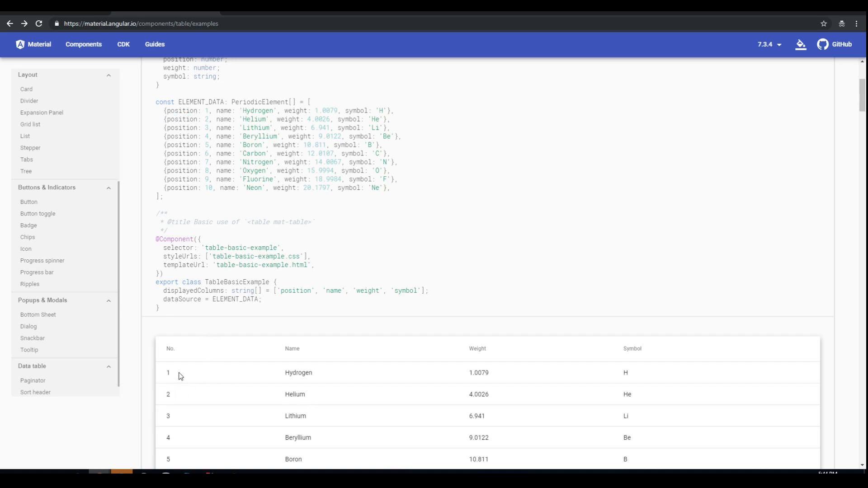
{"action": "double_click", "coordinate": [168, 372]}
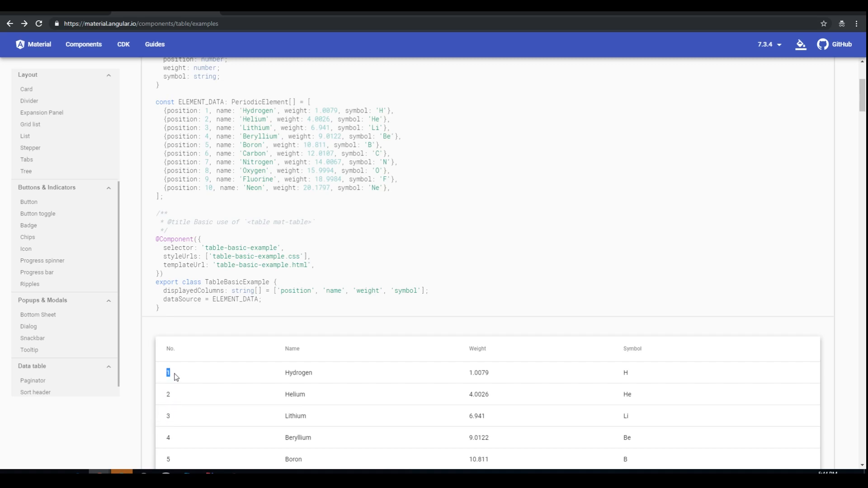
{"action": "scroll", "scroll_direction": "down", "scroll_amount": 3}
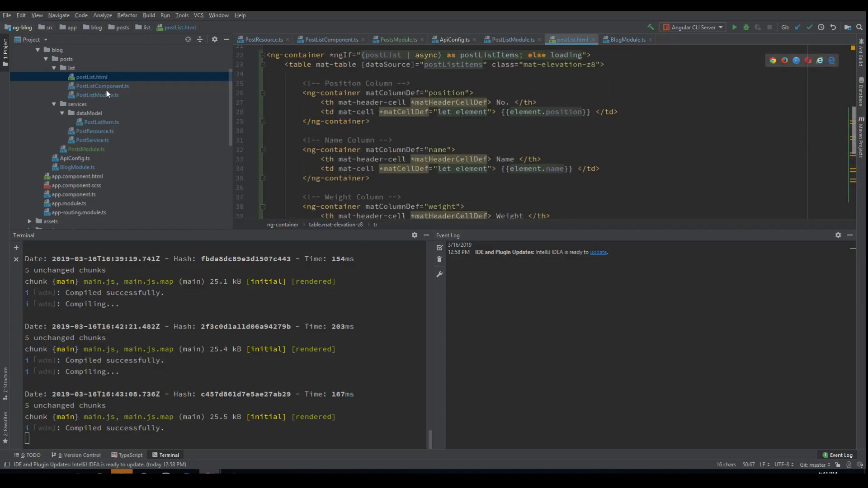
Step: Paste the example displayedColumns declaration into PostListComponent.ts and check the PostListItem interface
{"action": "left_click", "coordinate": [102, 85]}
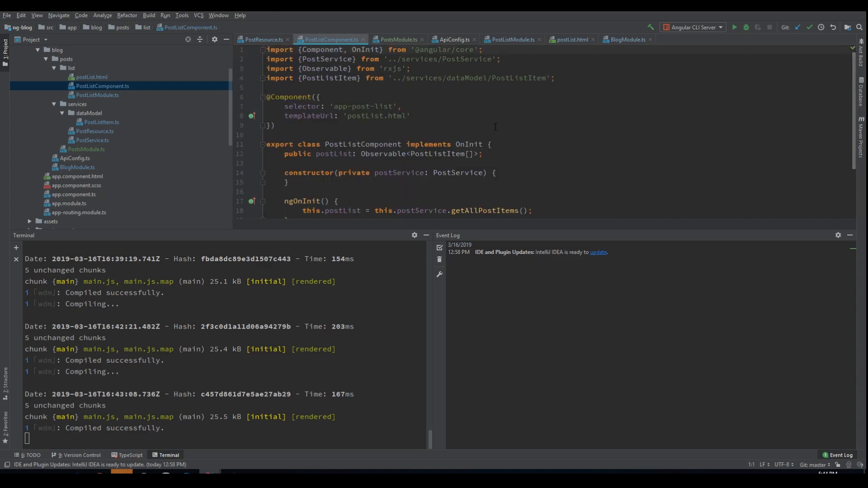
{"action": "type", "text": "displayedColumns: string[] = ['position', 'name', 'weight', 'symbol'];"}
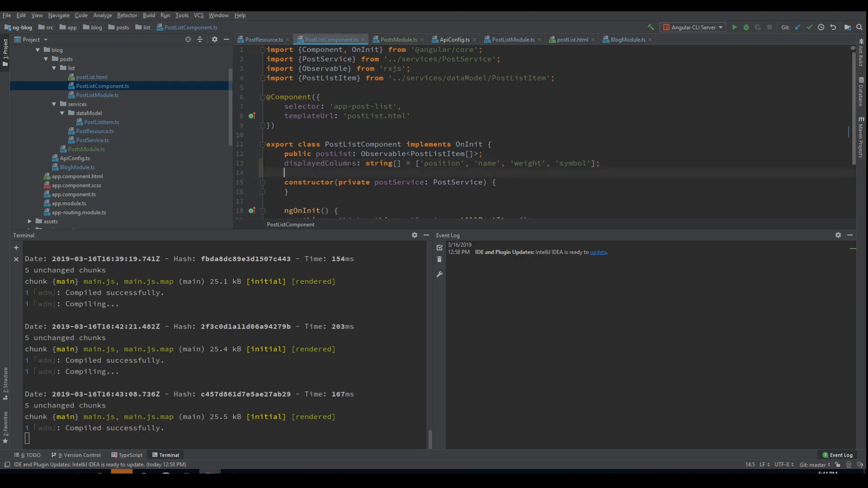
{"action": "type", "text": "public"}
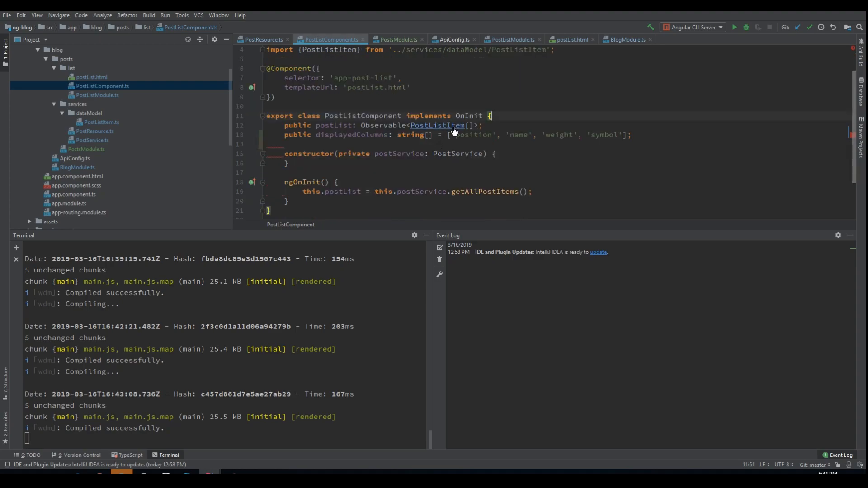
{"action": "left_click", "coordinate": [437, 125]}
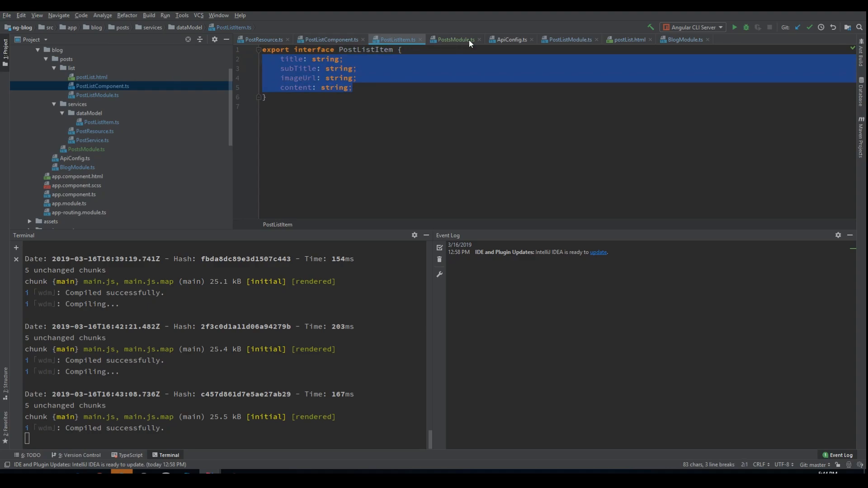
{"action": "left_click", "coordinate": [331, 38]}
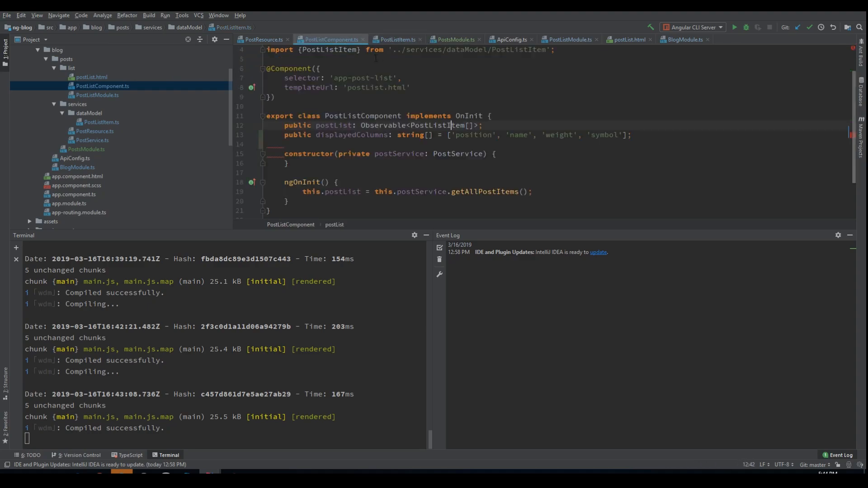
Step: Change displayedColumns to ['title', 'subTitle', 'imageUrl'], dropping the symbol column
{"action": "type", "text": "title: string;"}
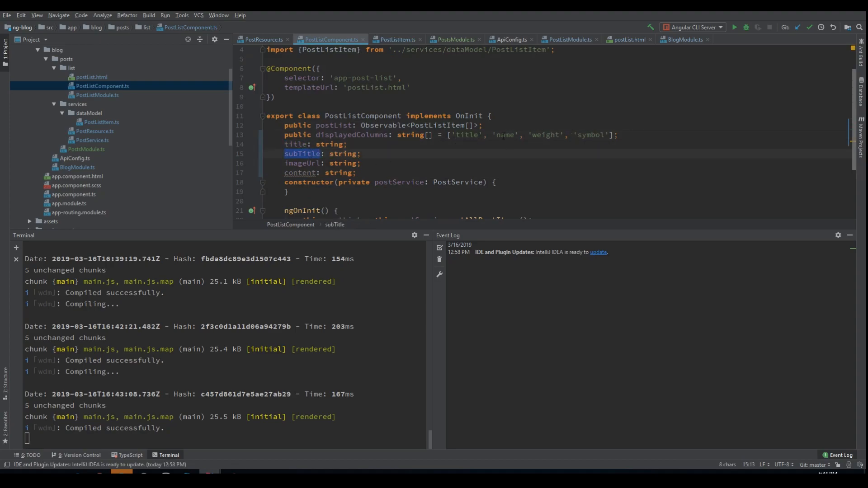
{"action": "type", "text": "subTitle"}
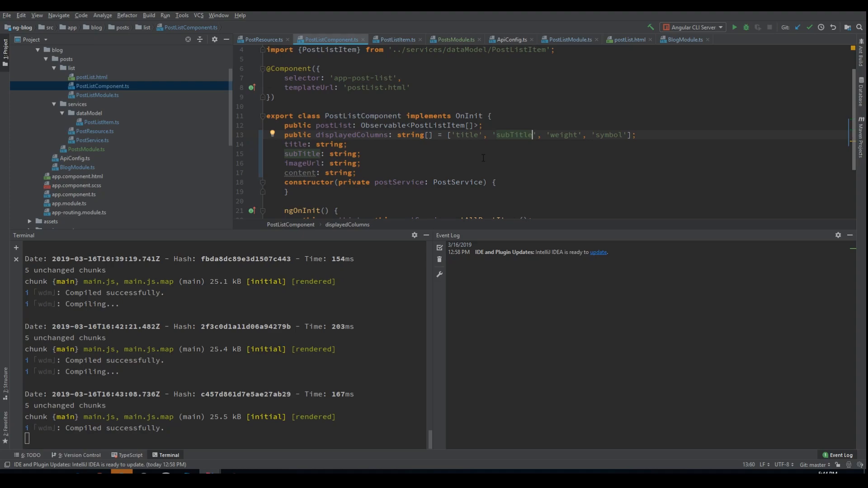
{"action": "type", "text": "imageUrl"}
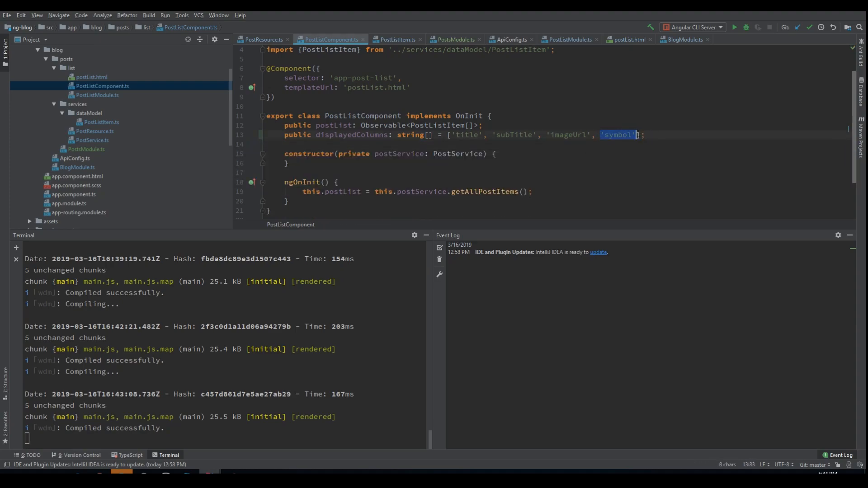
{"action": "key", "text": "Delete"}
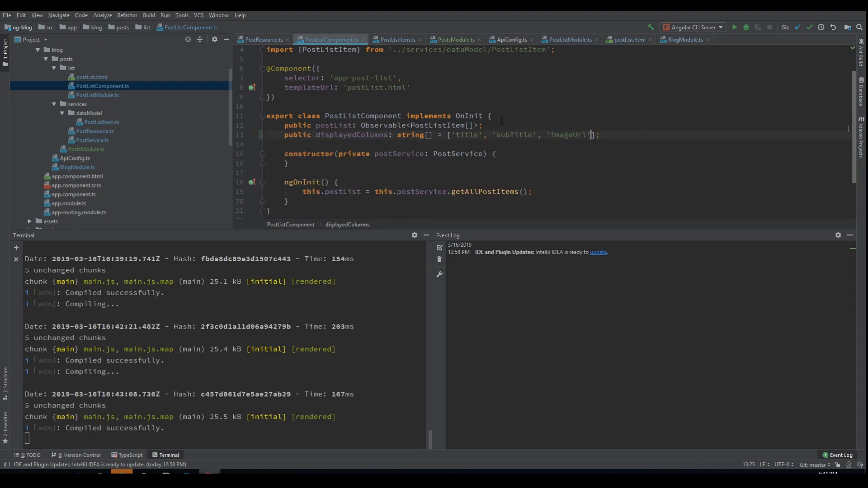
{"action": "key", "text": "Enter"}
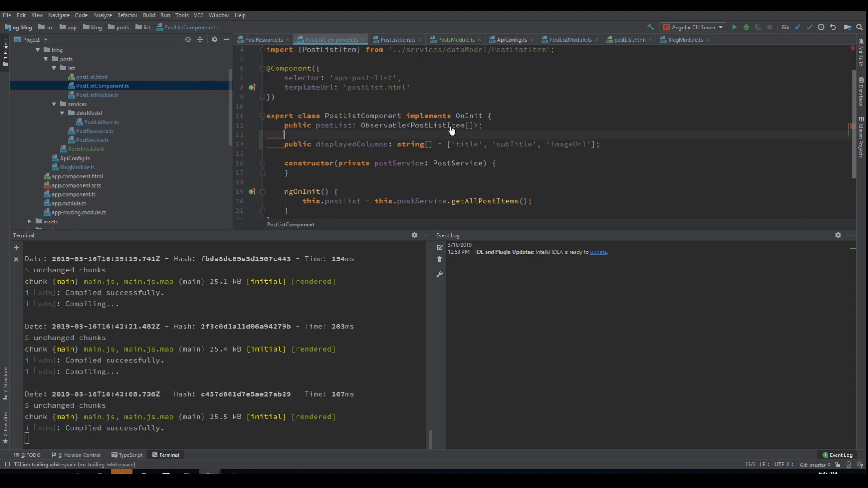
{"action": "left_click", "coordinate": [394, 38]}
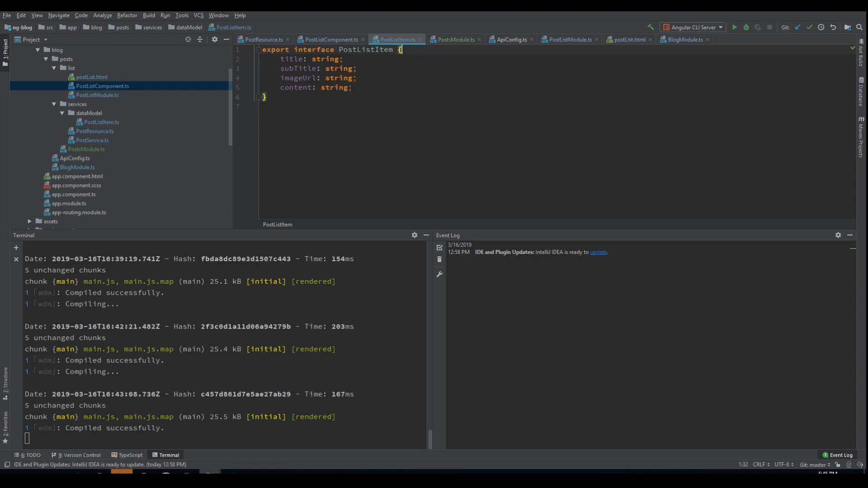
Step: Add an id field to PostListItem, rename the first header to ID and prepend 'id' to displayedColumns
{"action": "type", "text": "id;"}
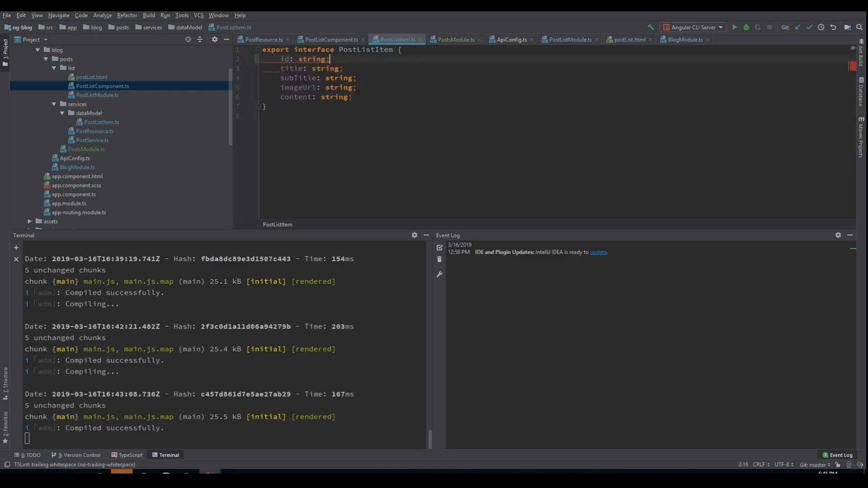
{"action": "left_click", "coordinate": [93, 76]}
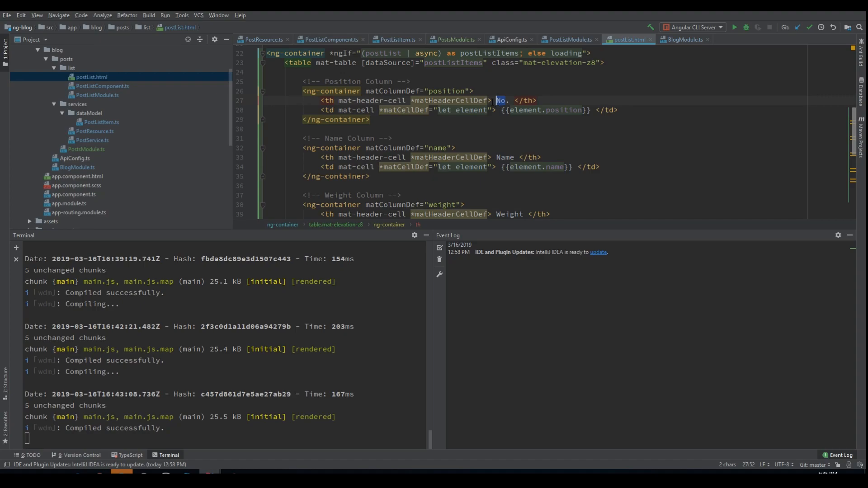
{"action": "type", "text": "ID"}
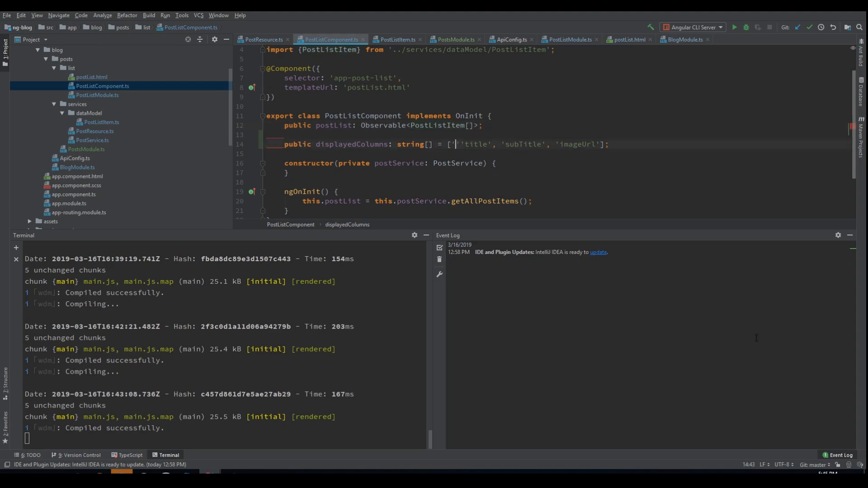
{"action": "type", "text": "'id',"}
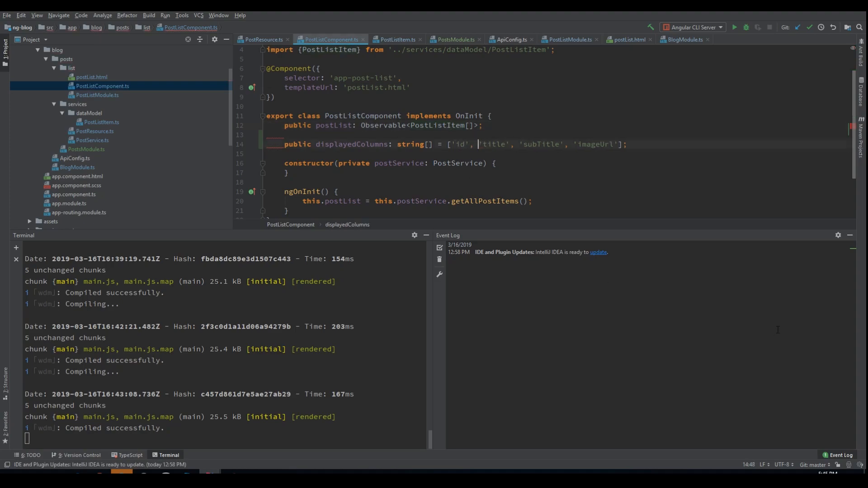
{"action": "left_click", "coordinate": [92, 76]}
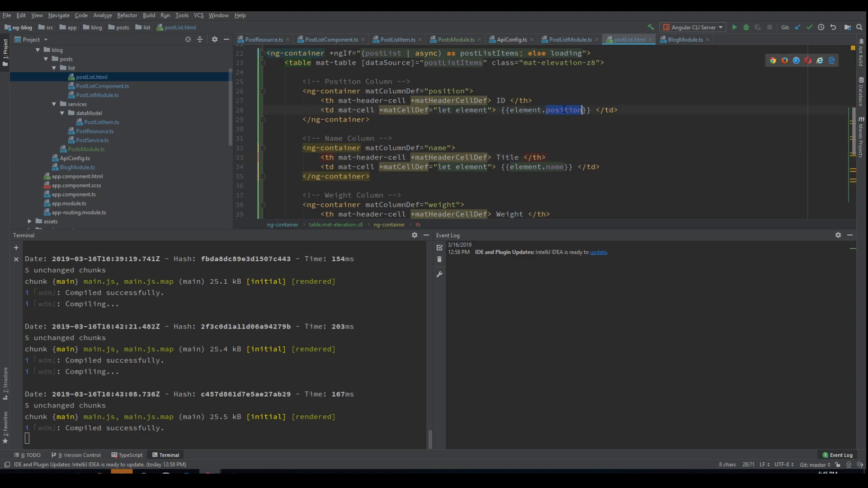
Step: Bind the first cells to element.id and element.title
{"action": "type", "text": "id"}
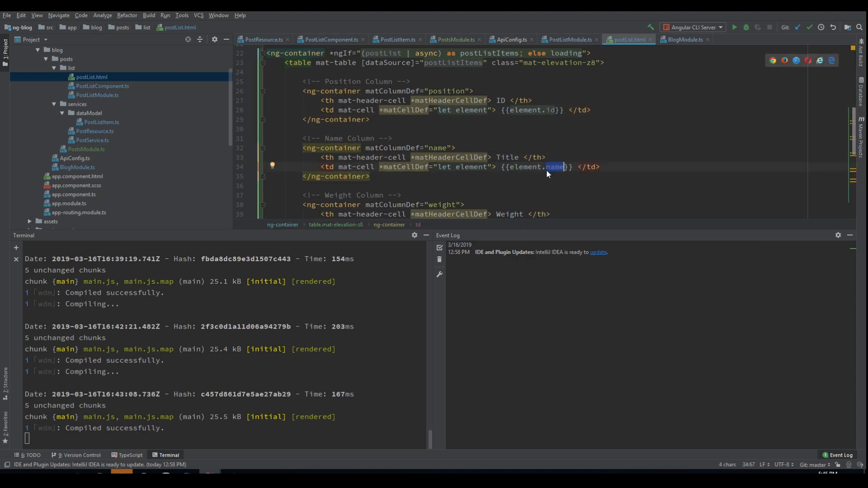
{"action": "type", "text": "title"}
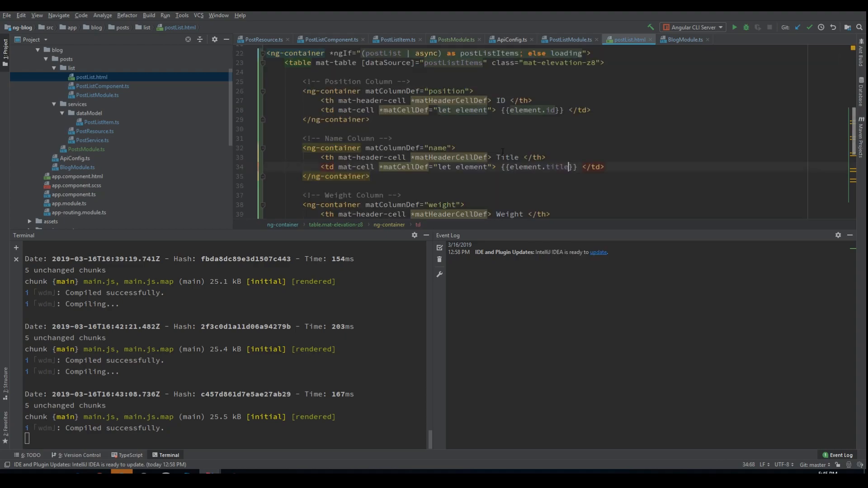
{"action": "scroll", "scroll_direction": "down", "scroll_amount": 3}
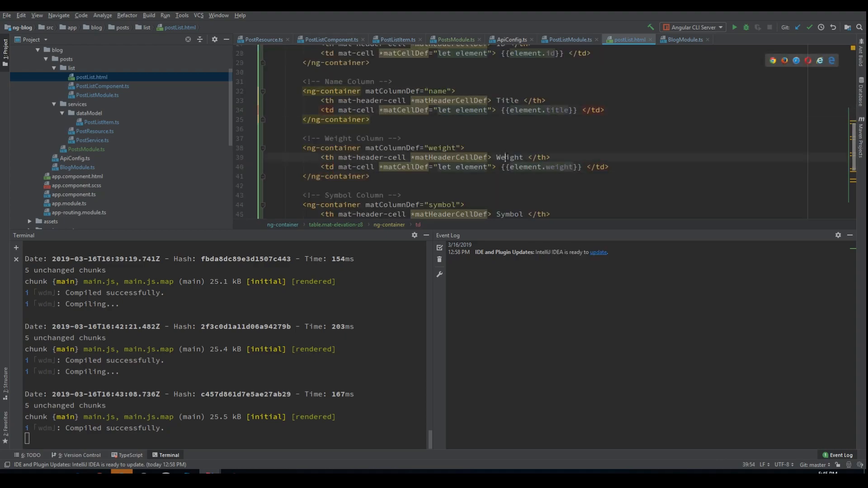
{"action": "type", "text": "Sub"}
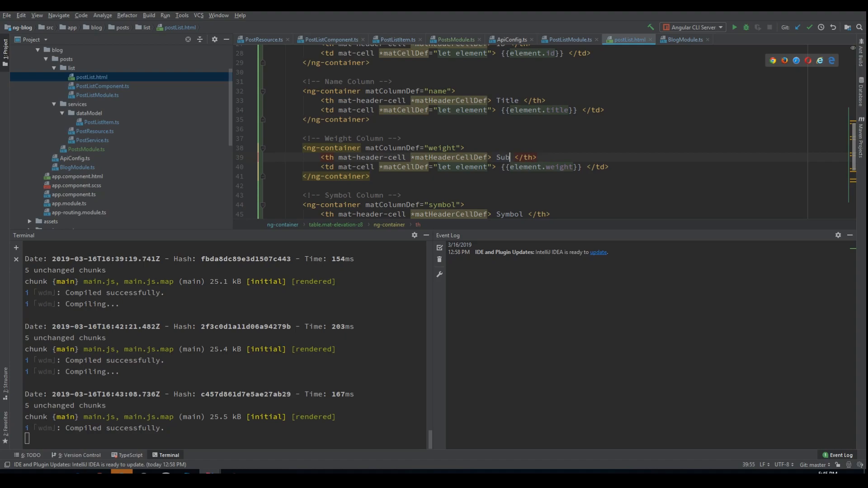
Step: Rename the remaining headers to SubTitle and Image Url bound to subTitle and imageUrl
{"action": "type", "text": "Title"}
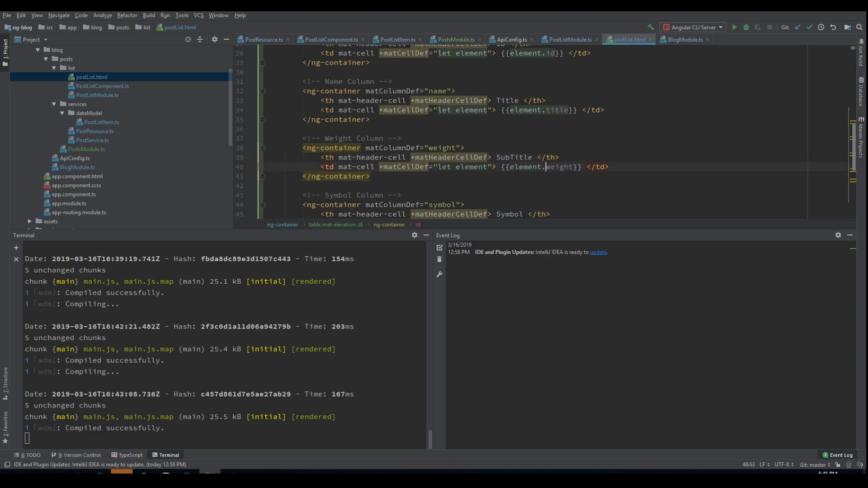
{"action": "type", "text": "subTitl"}
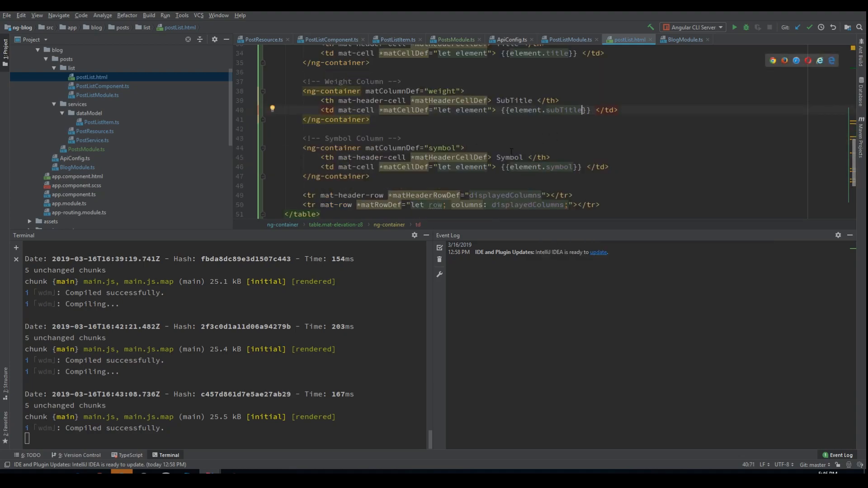
{"action": "type", "text": "Image Ur"}
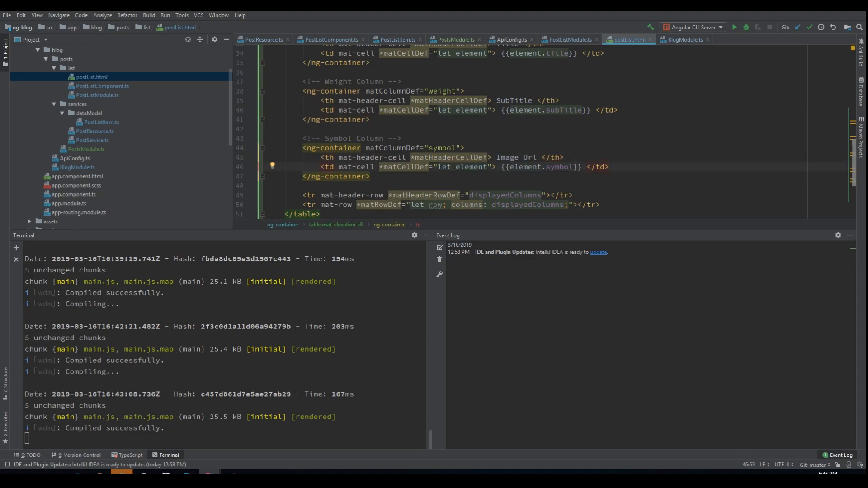
{"action": "type", "text": "image"}
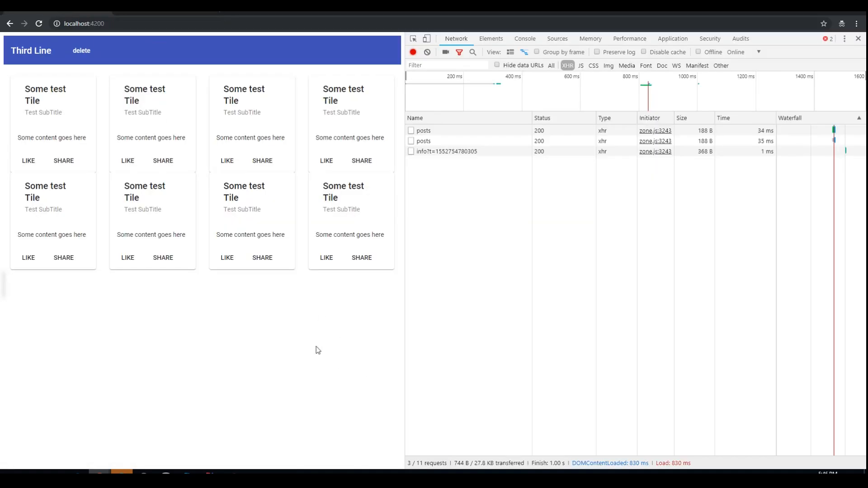
{"action": "mouse_move", "coordinate": [523, 53]}
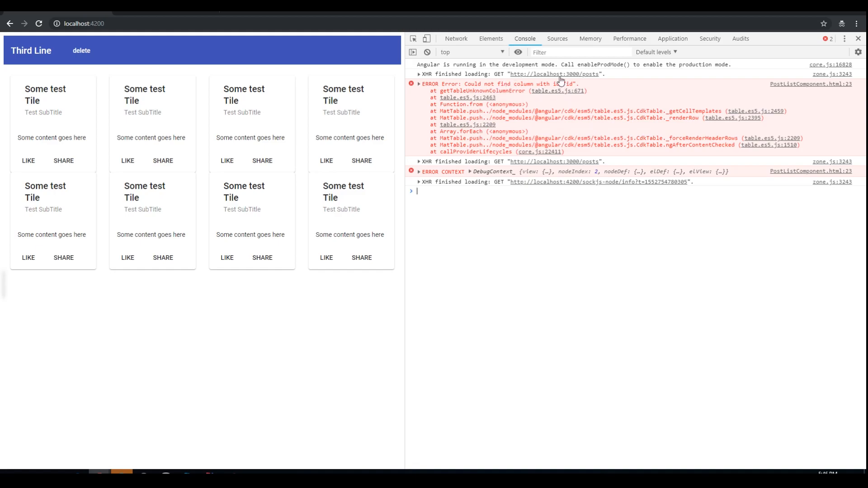
Step: Preview the posts request's response and expand one entry to see its id, title, subTitle and imageUrl fields
{"action": "left_click", "coordinate": [456, 38]}
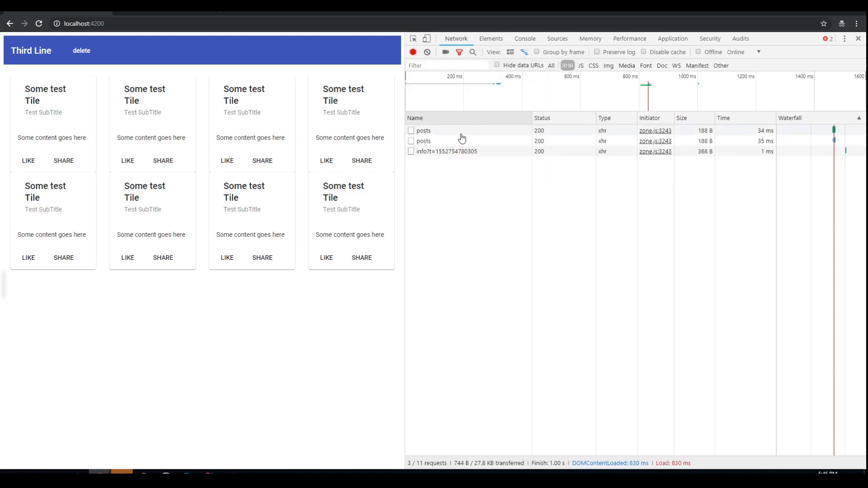
{"action": "left_click", "coordinate": [423, 130]}
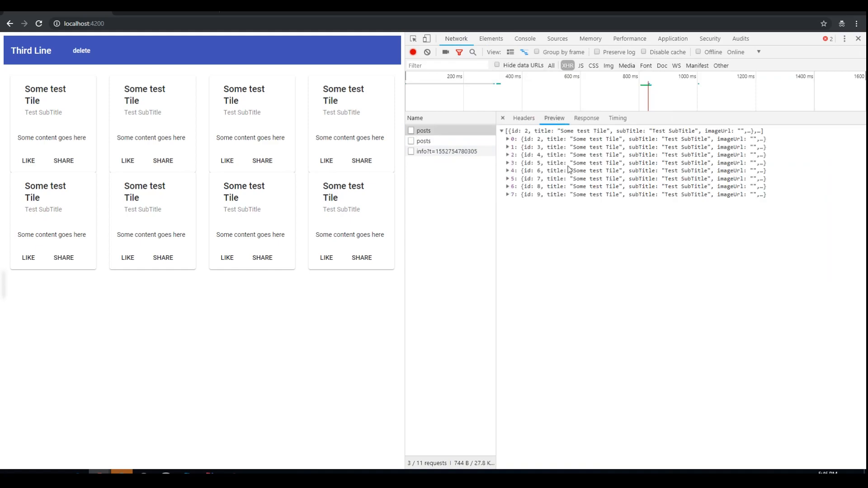
{"action": "left_click", "coordinate": [507, 146]}
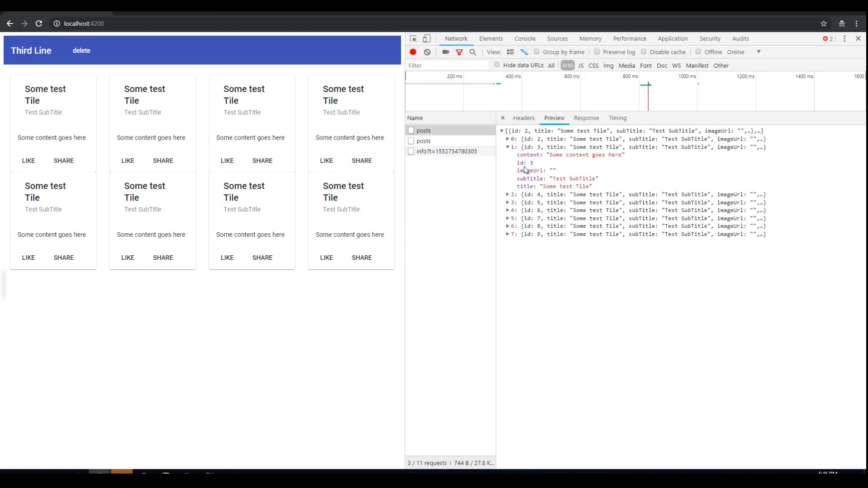
{"action": "mouse_move", "coordinate": [275, 403]}
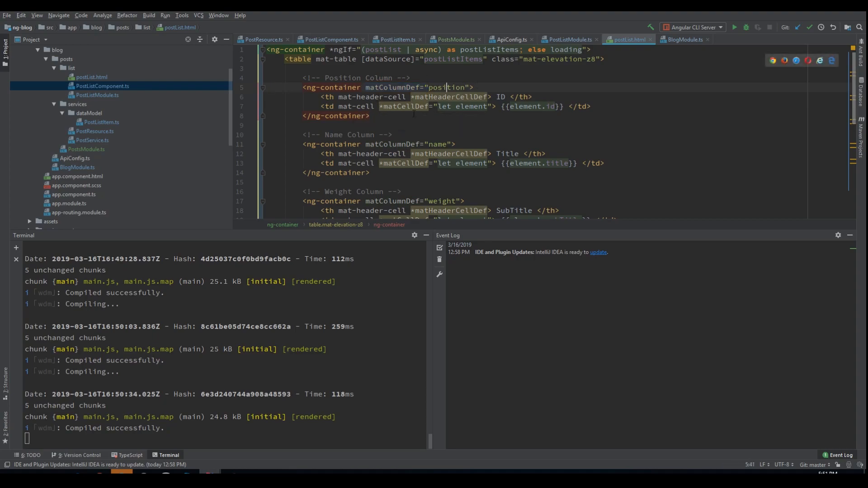
Step: Replace the matColumnDef names position, name, weight, symbol with id, title, subTitle and imageUrl
{"action": "double_click", "coordinate": [446, 88]}
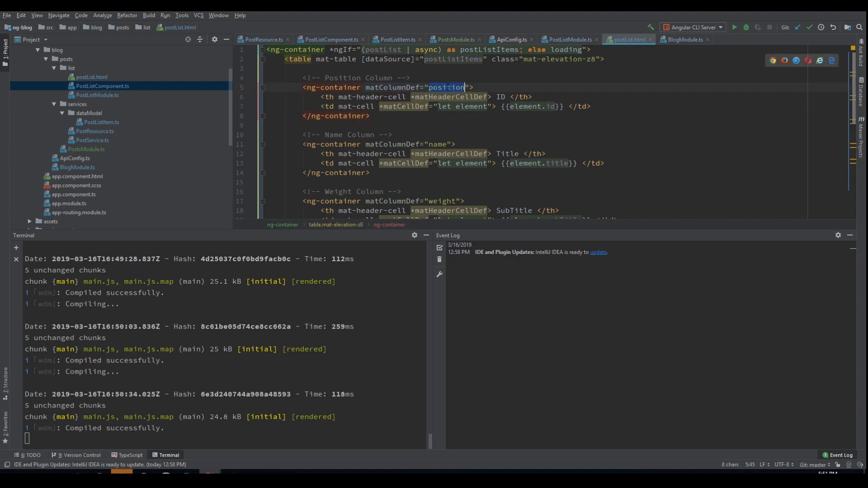
{"action": "mouse_move", "coordinate": [440, 91]}
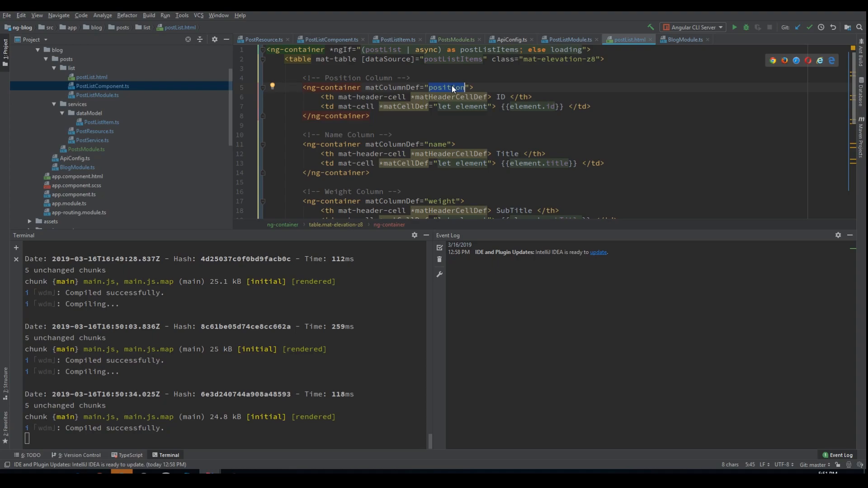
{"action": "scroll", "scroll_direction": "down", "scroll_amount": 3}
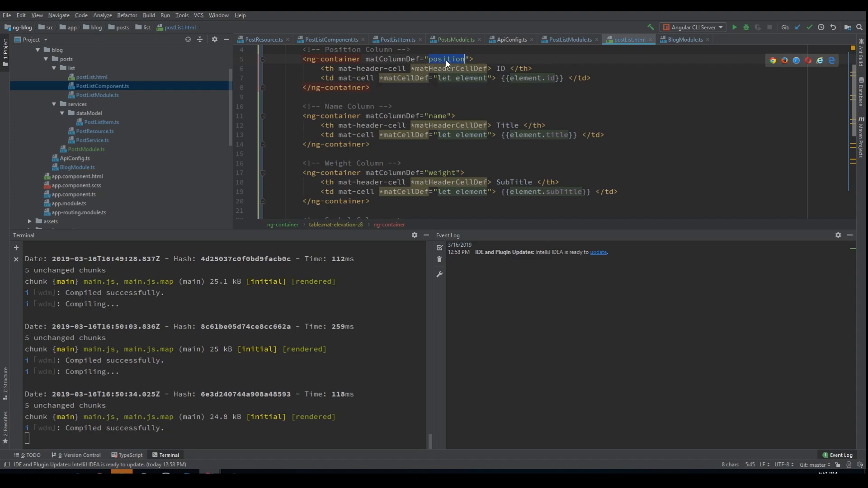
{"action": "type", "text": "id"}
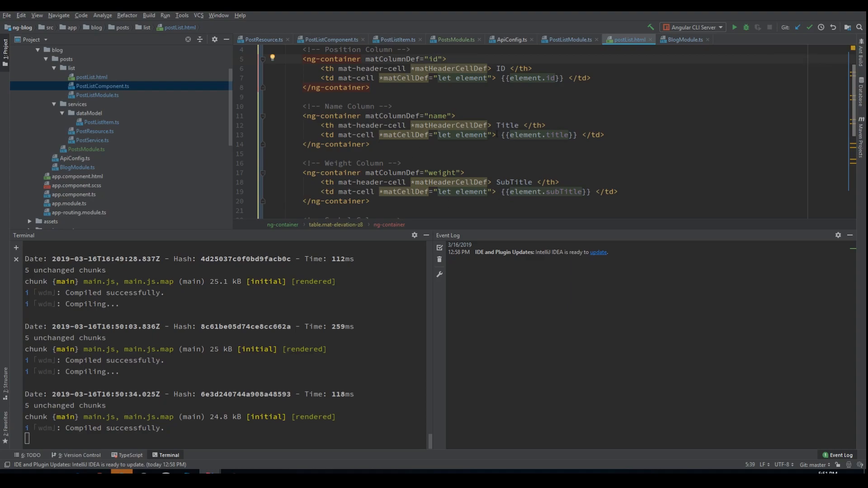
{"action": "double_click", "coordinate": [436, 116]}
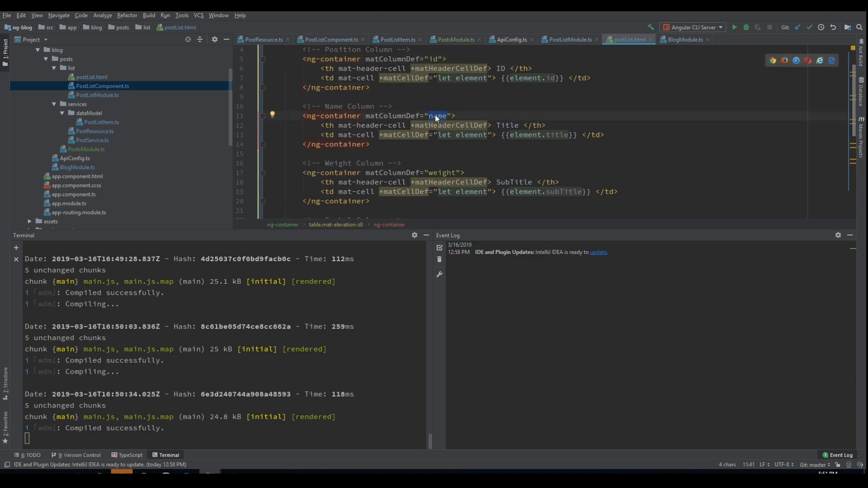
{"action": "type", "text": "tt"}
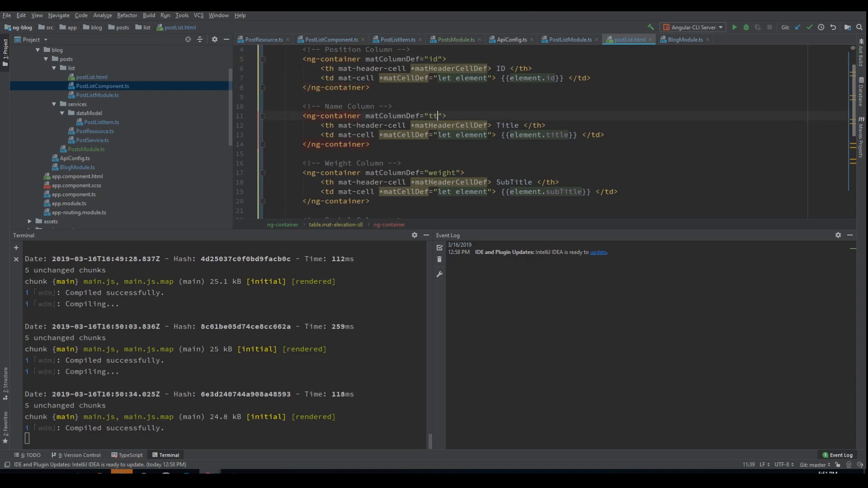
{"action": "type", "text": "itle"}
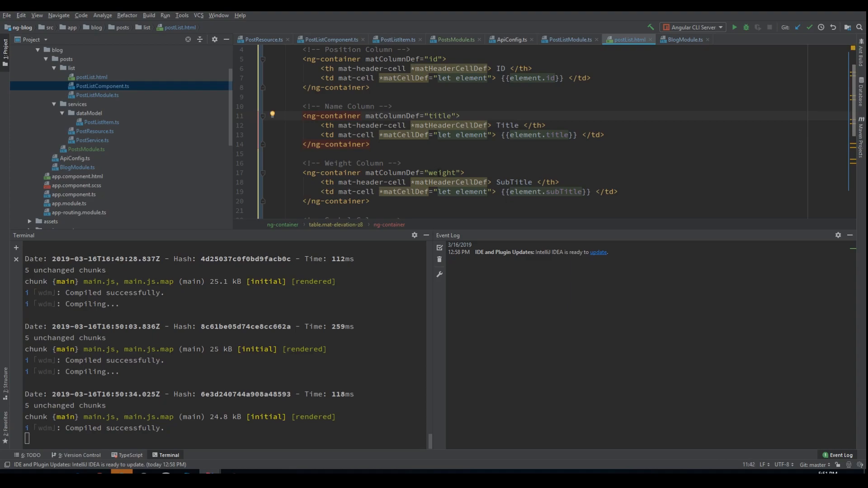
{"action": "type", "text": "subTitl"}
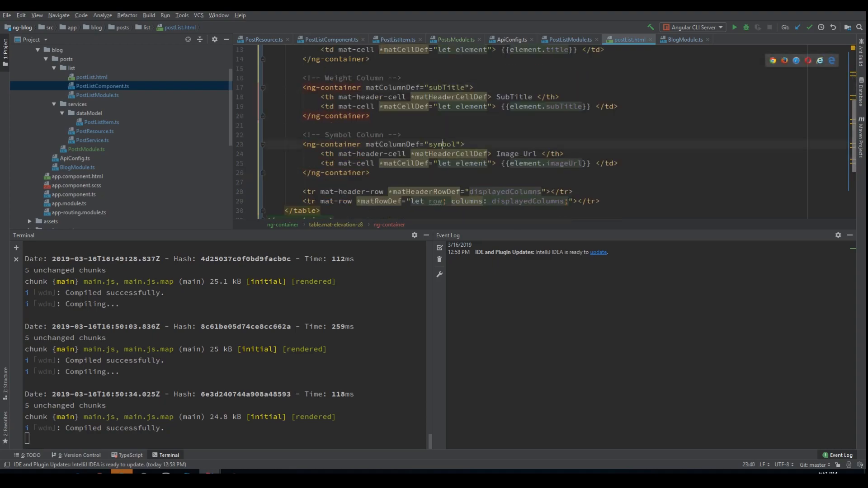
{"action": "type", "text": "image"}
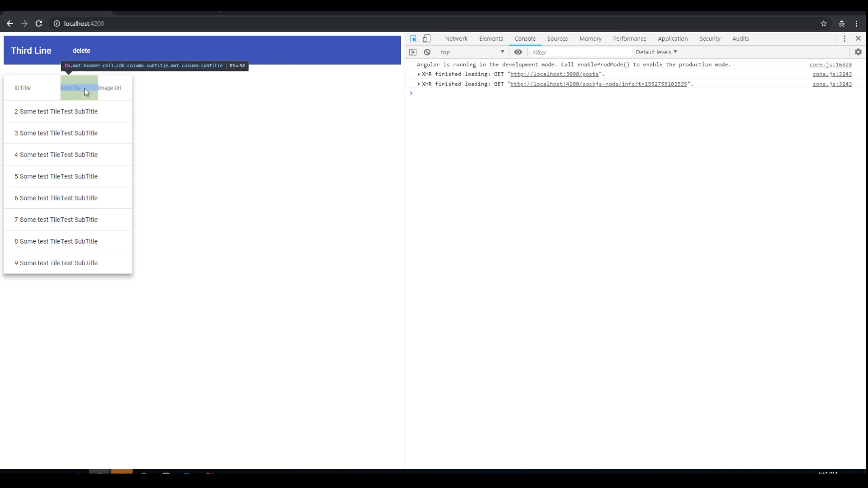
{"action": "mouse_move", "coordinate": [118, 206]}
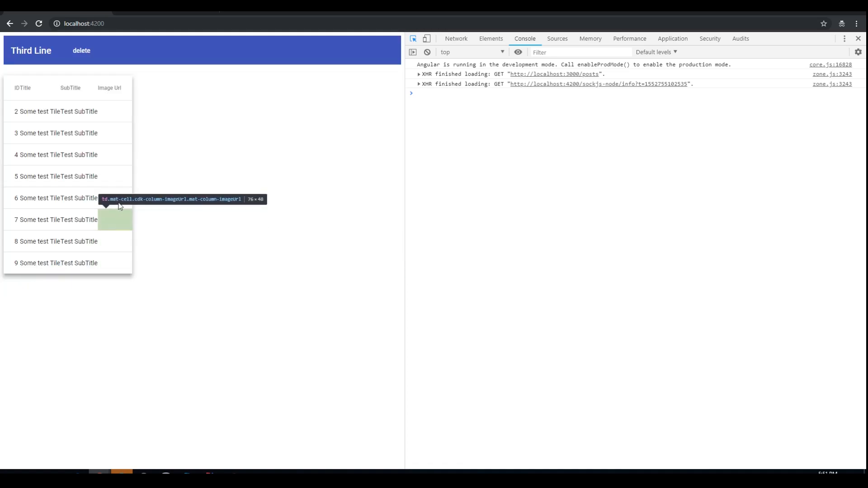
Step: Inspect the empty Image Url cell of the rendered posts table with the element picker
{"action": "left_click", "coordinate": [489, 38]}
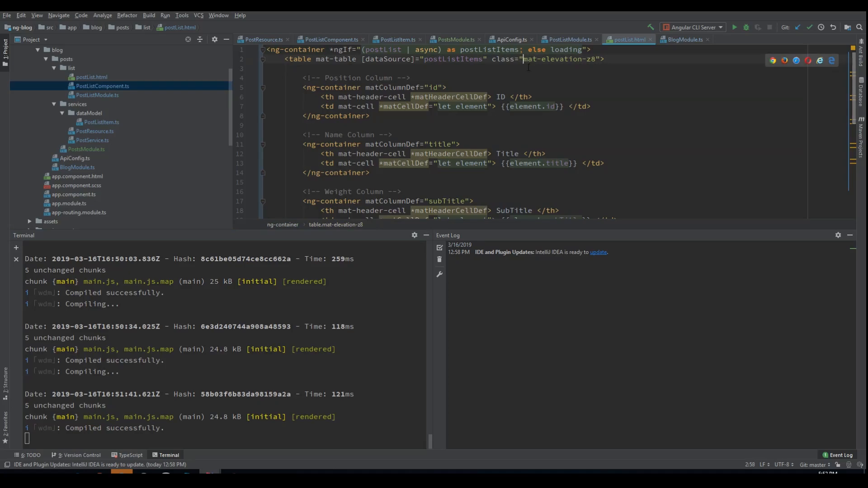
Step: Wrap the table in div.container, div.row and div.col-12 via Emmet expansion
{"action": "type", "text": "w-100"}
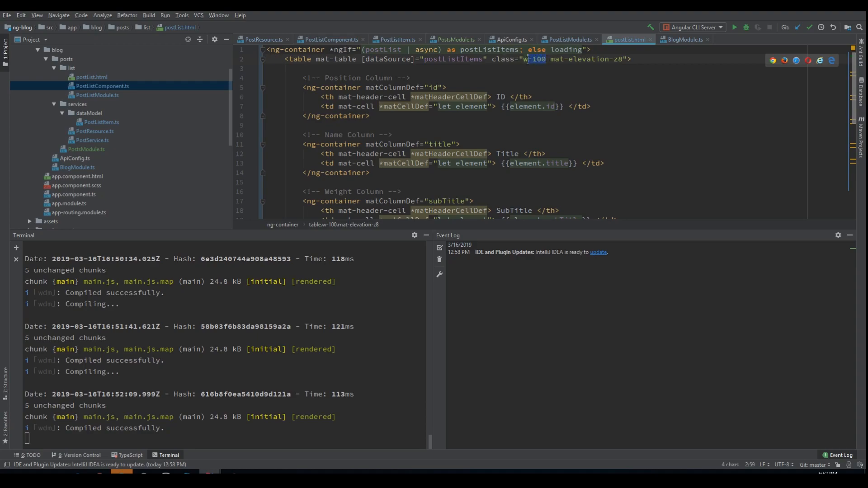
{"action": "key", "text": "Backspace"}
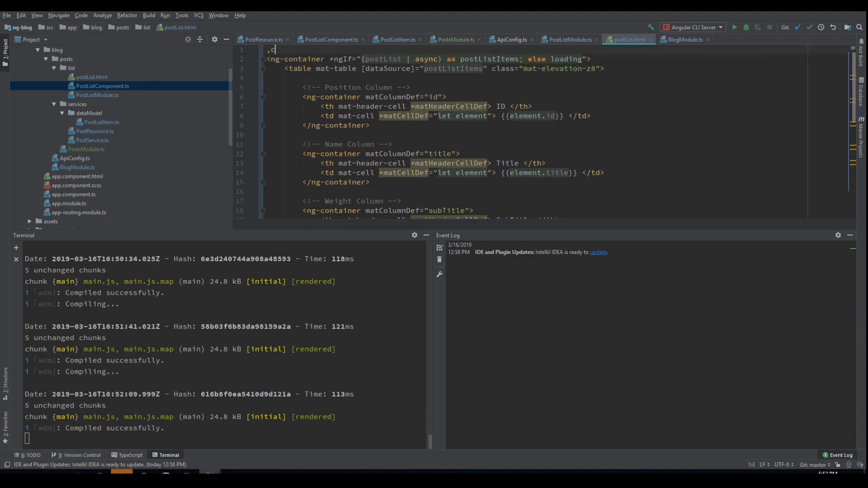
{"action": "type", "text": ".container\">"}
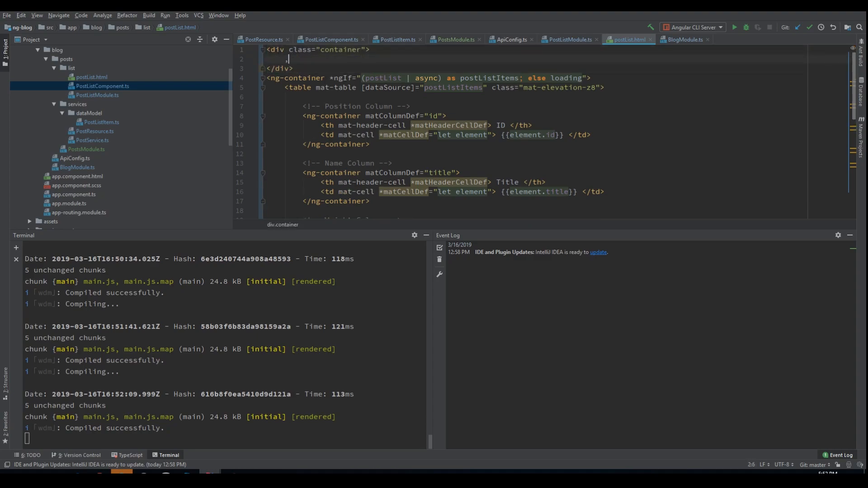
{"action": "type", "text": "t"}
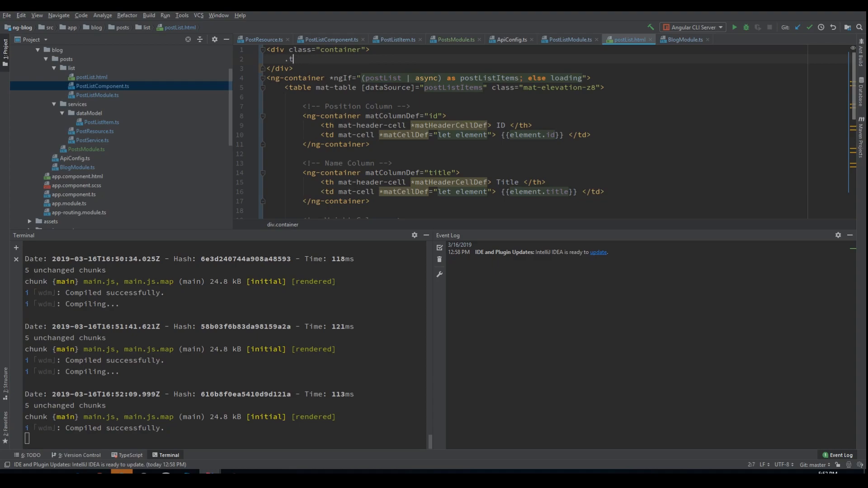
{"action": "type", "text": "<div class=\"row\">"}
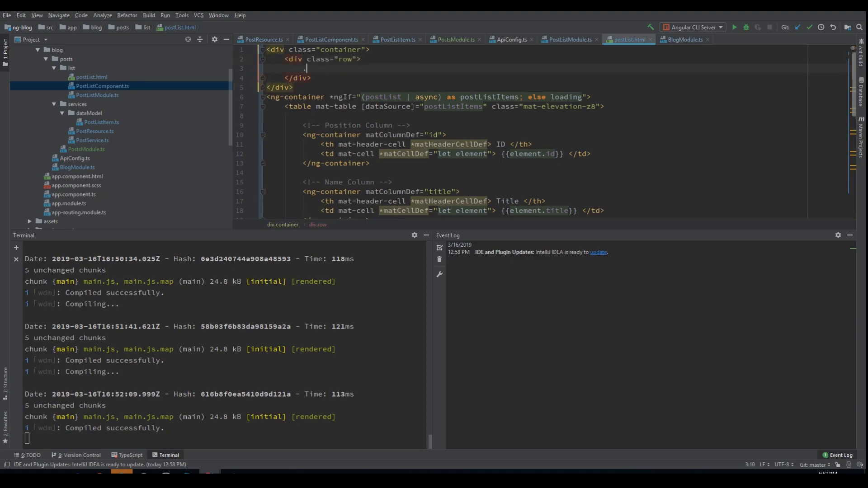
{"action": "type", "text": "<div class=\"col-12\">"}
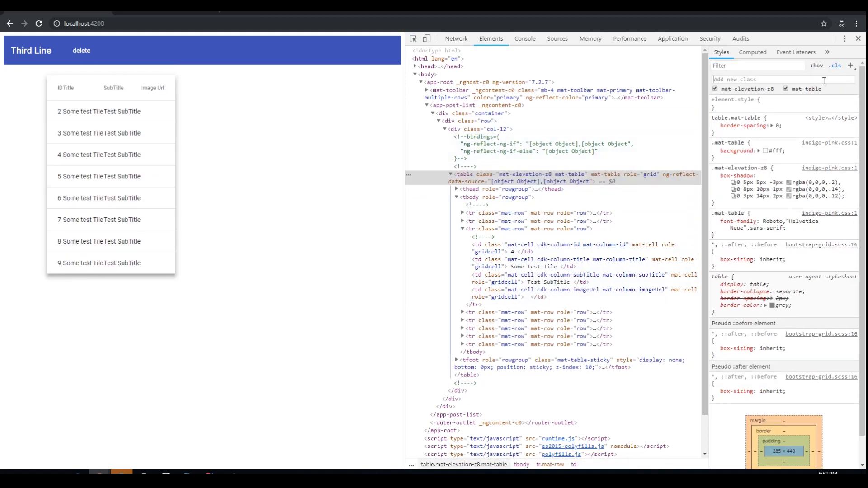
Step: Add a temporary w-100 class and width: 100% style to the table in the Styles pane
{"action": "type", "text": "w-"}
{"action": "left_click", "coordinate": [784, 103]}
{"action": "type", "text": "width: 100%;"}
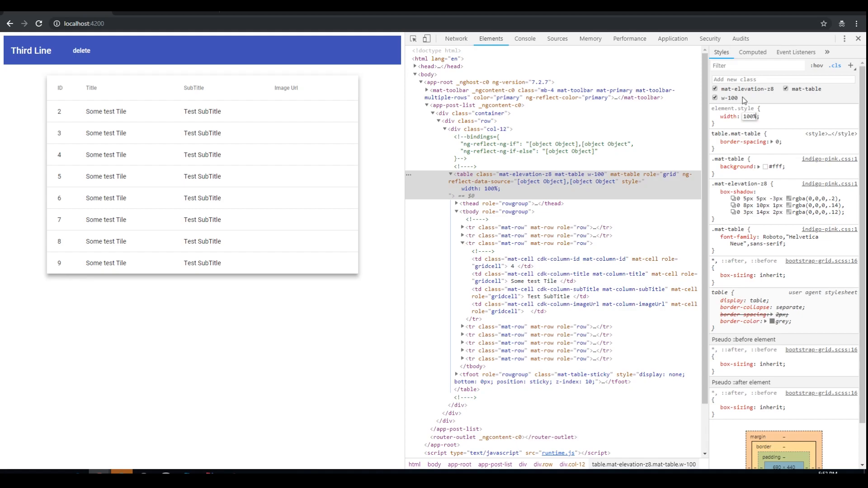
{"action": "mouse_move", "coordinate": [733, 100]}
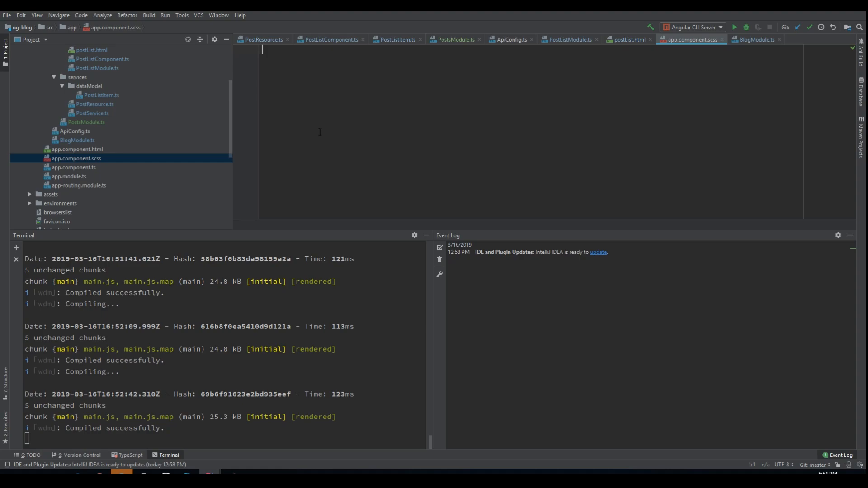
Step: Define .w-100 { width: 100%; } in app.component.scss
{"action": "type", "text": "."}
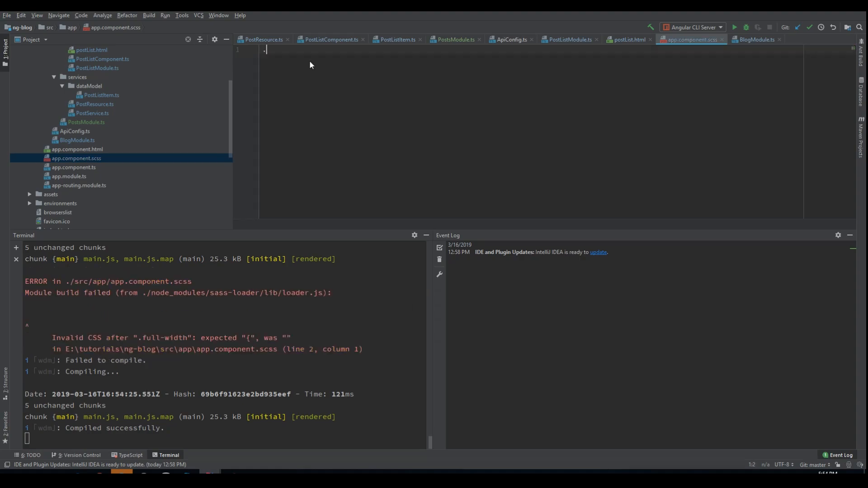
{"action": "type", "text": ".w-100 {}"}
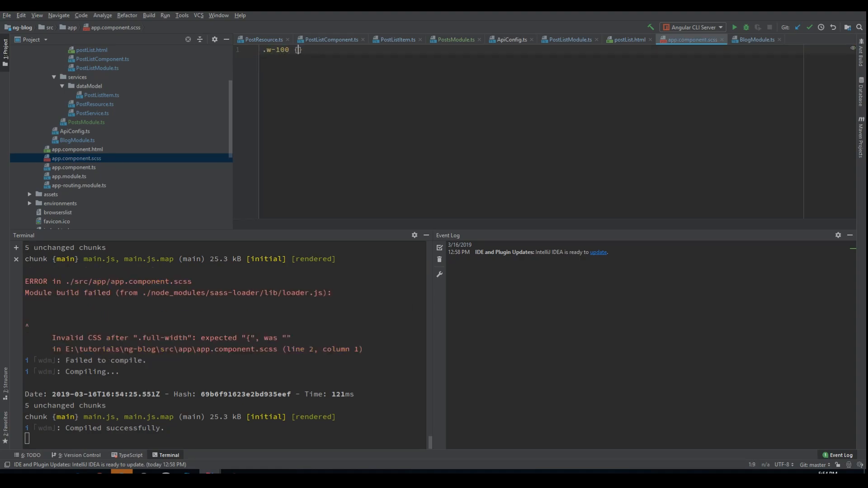
{"action": "type", "text": "width:"}
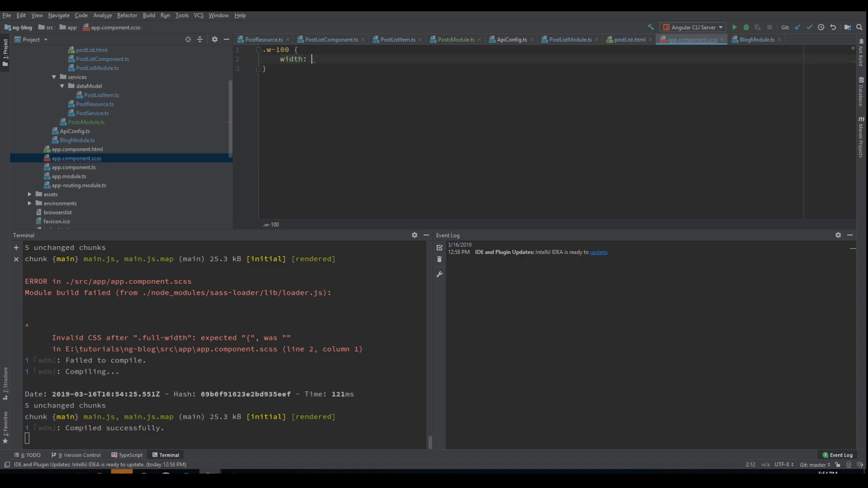
{"action": "type", "text": "100"}
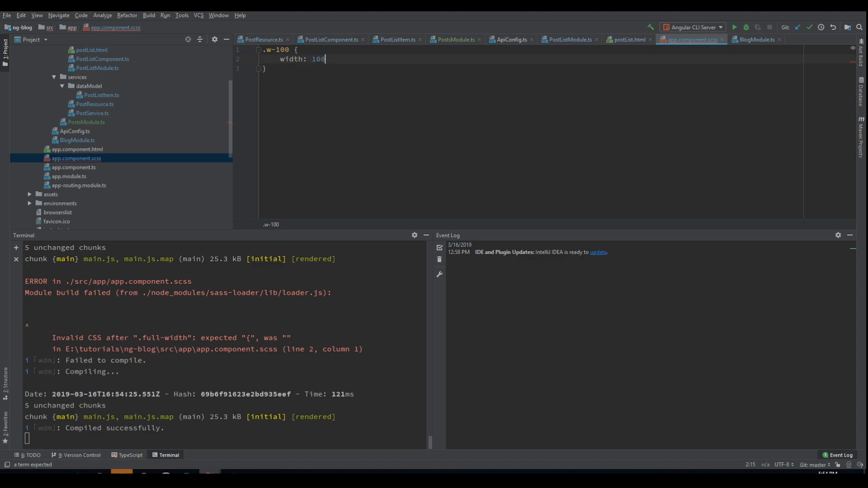
{"action": "type", "text": "%;"}
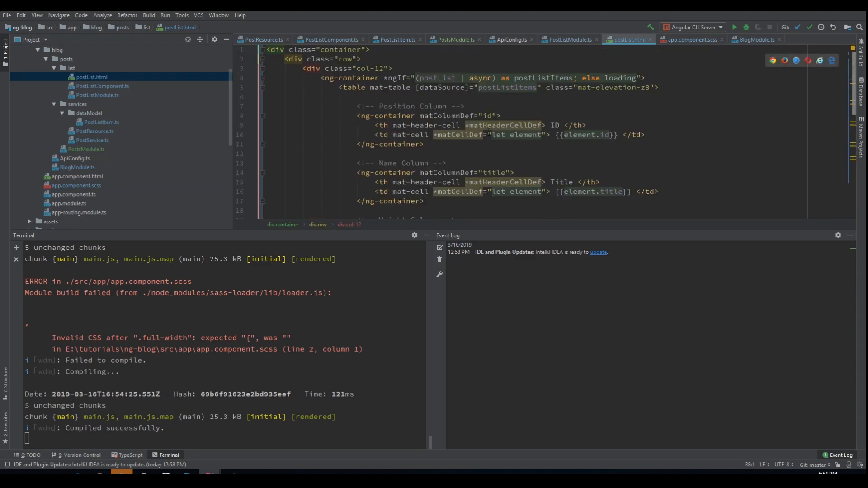
Step: Add class w-100 to the mat-table and change its container to container-fluid
{"action": "type", "text": "w-100"}
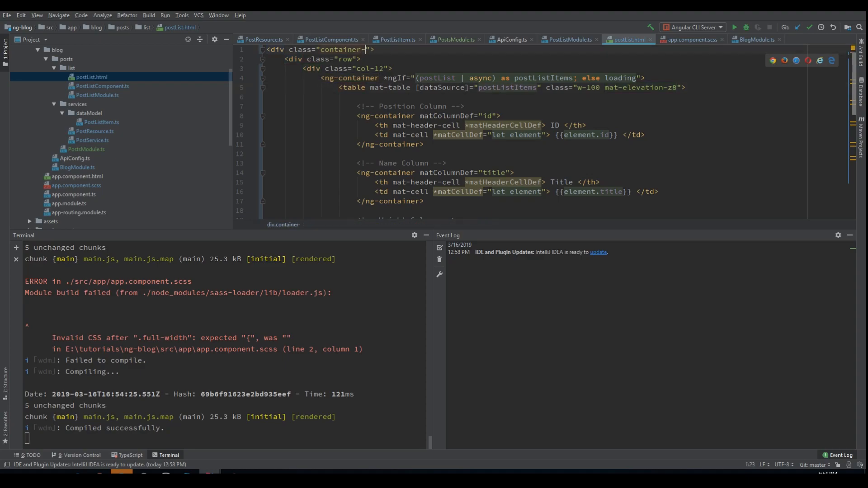
{"action": "type", "text": "fluid"}
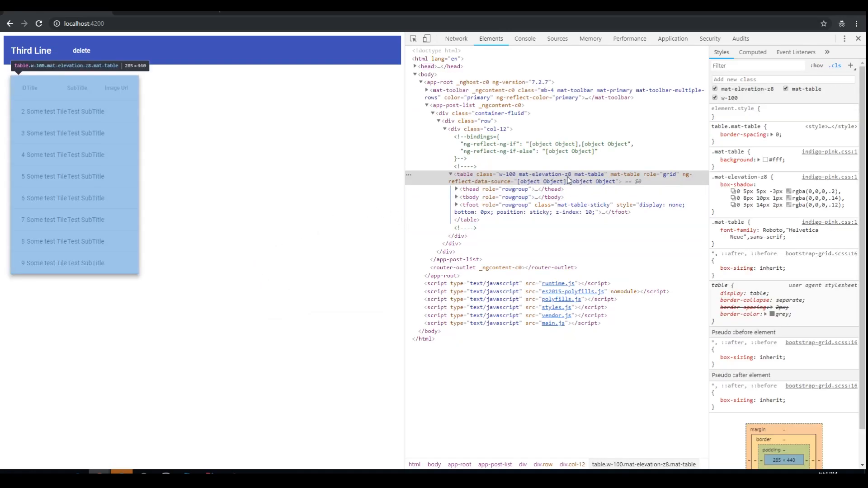
Step: Inspect the still-narrow post table element in the Elements panel
{"action": "left_click", "coordinate": [553, 177]}
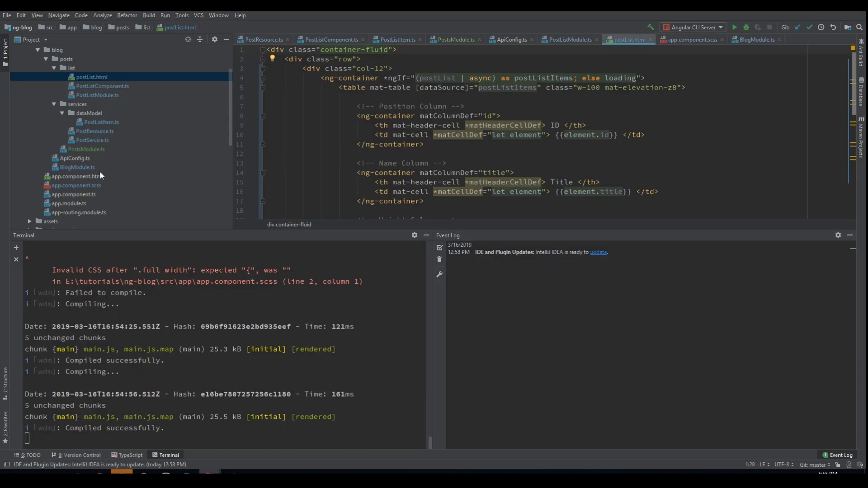
Step: Wrap the .w-100 rule in a ::ng-deep { } block in app.component.scss
{"action": "left_click", "coordinate": [76, 185]}
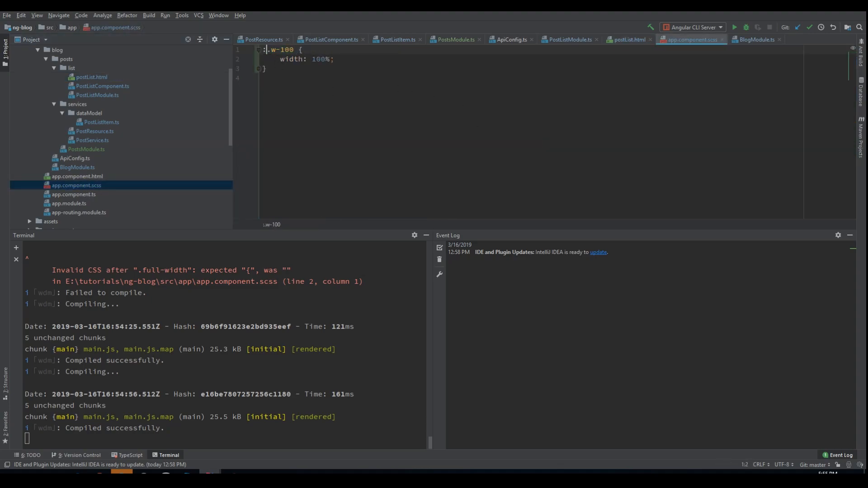
{"action": "type", "text": "::ng-deep {"}
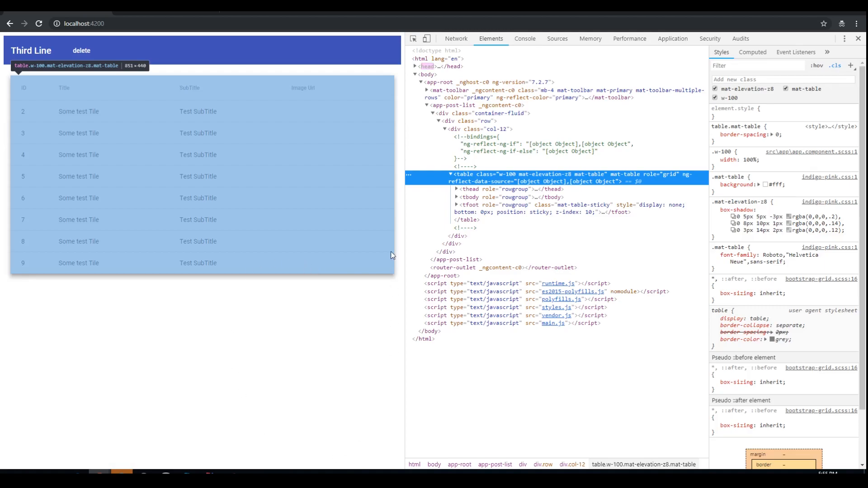
{"action": "mouse_move", "coordinate": [217, 357]}
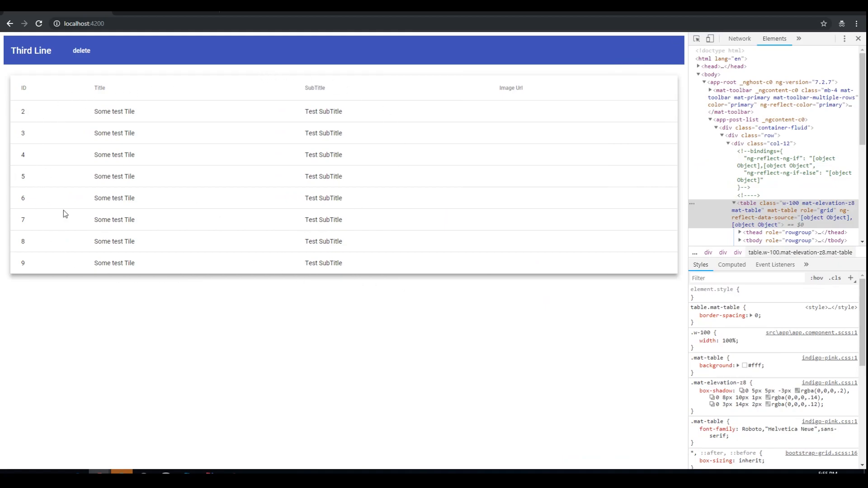
{"action": "mouse_move", "coordinate": [135, 206]}
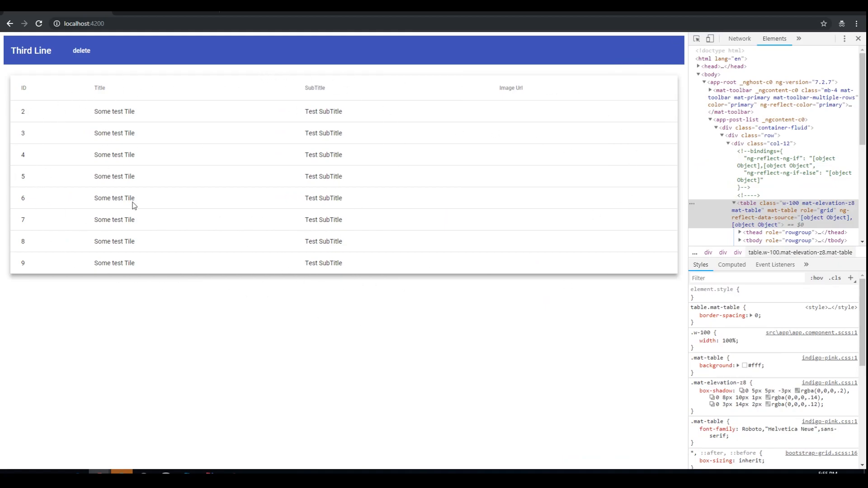
{"action": "mouse_move", "coordinate": [349, 123]}
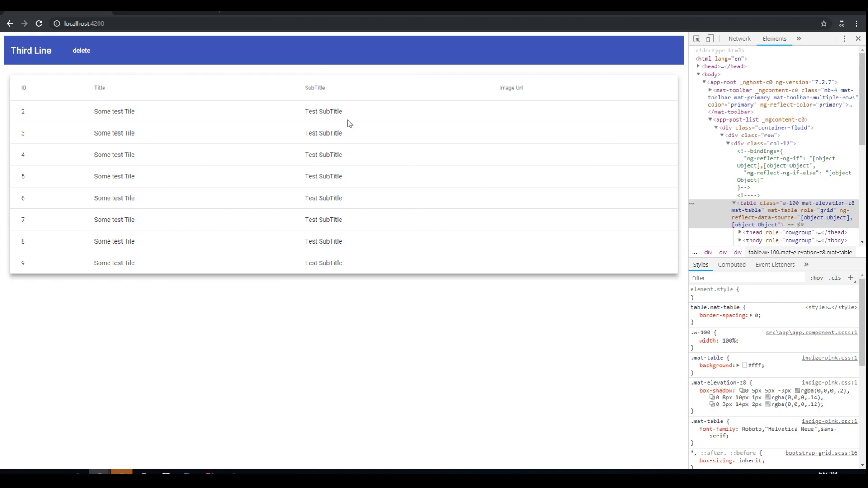
{"action": "mouse_move", "coordinate": [81, 51]}
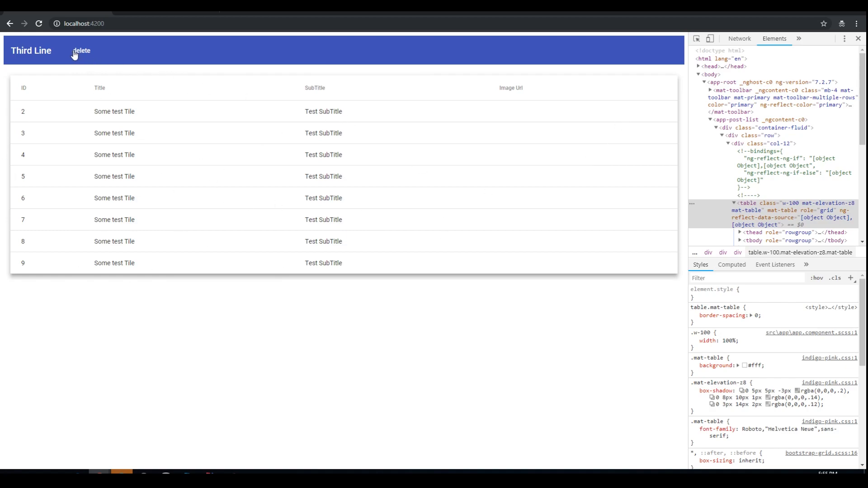
{"action": "mouse_move", "coordinate": [292, 339]}
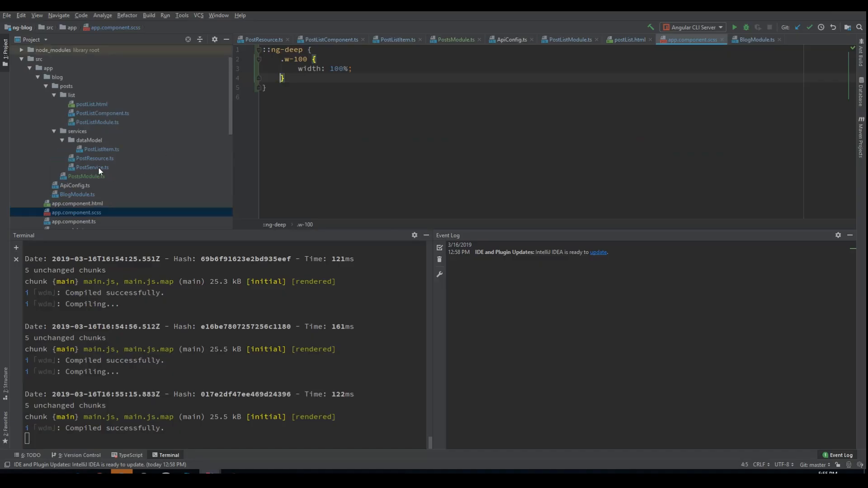
{"action": "mouse_move", "coordinate": [104, 162]}
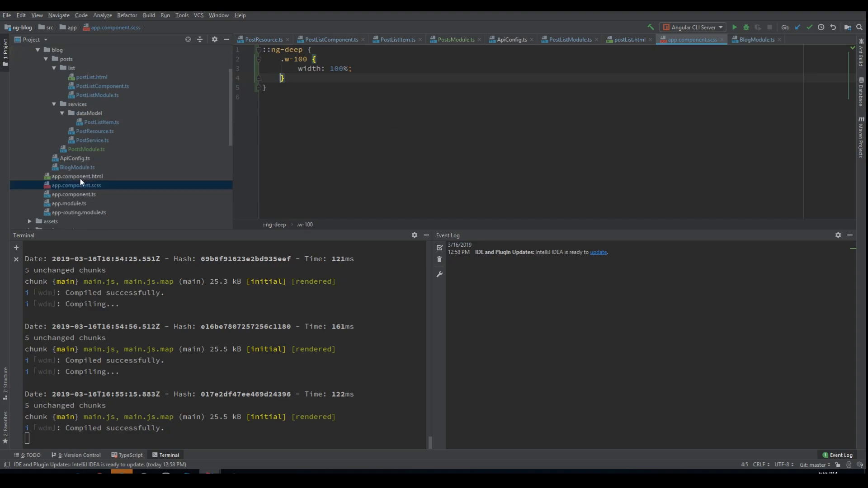
Step: In app.component.html, change the toolbar title Third Line to Post Application and the button text delete to Create Post
{"action": "left_click", "coordinate": [77, 177]}
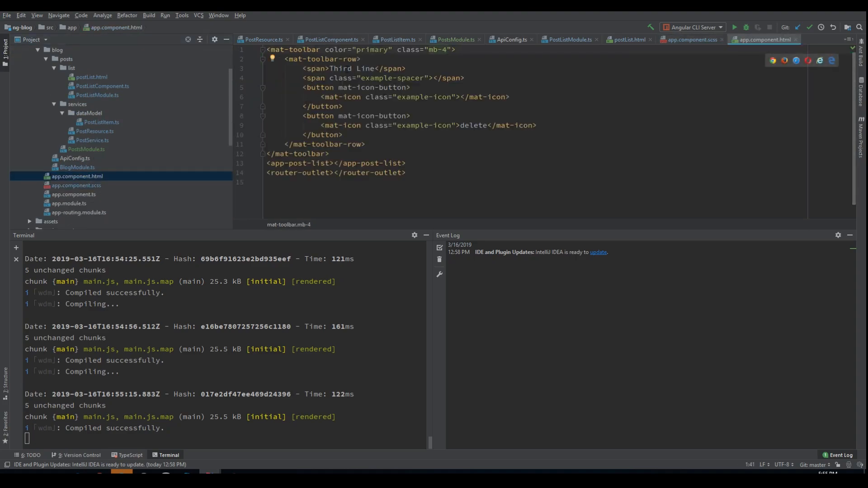
{"action": "double_click", "coordinate": [350, 68]}
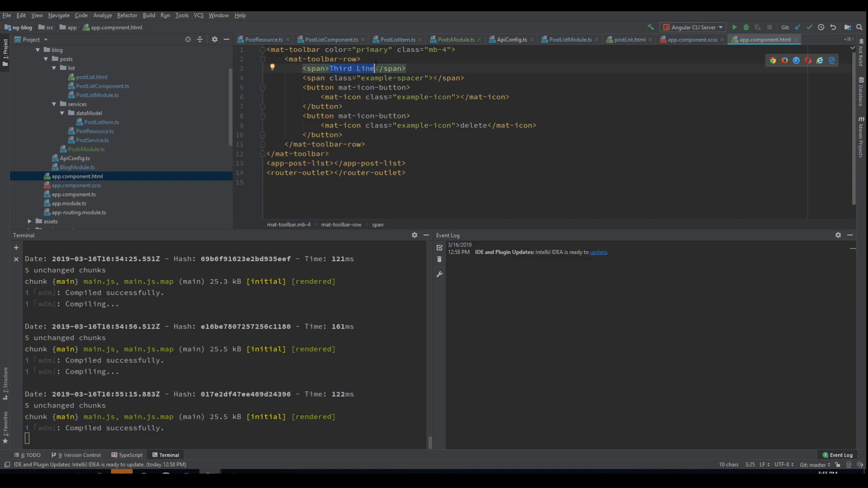
{"action": "type", "text": "Post Applicatio"}
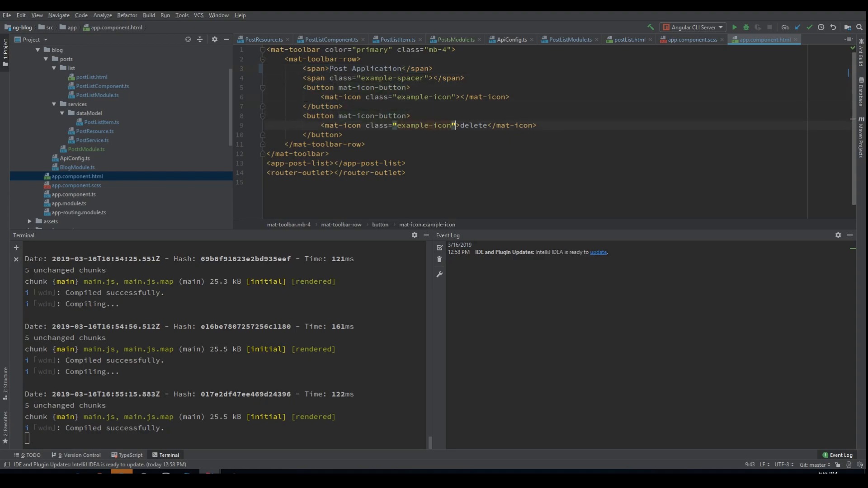
{"action": "type", "text": "Create"}
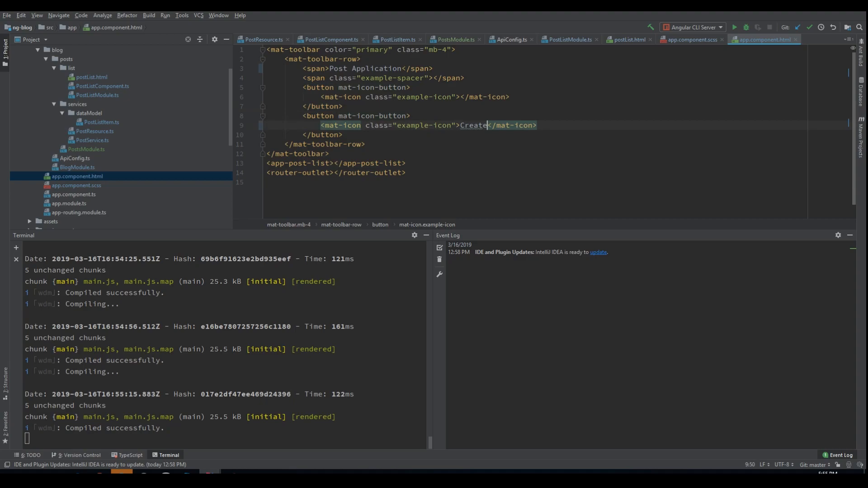
{"action": "type", "text": "Post"}
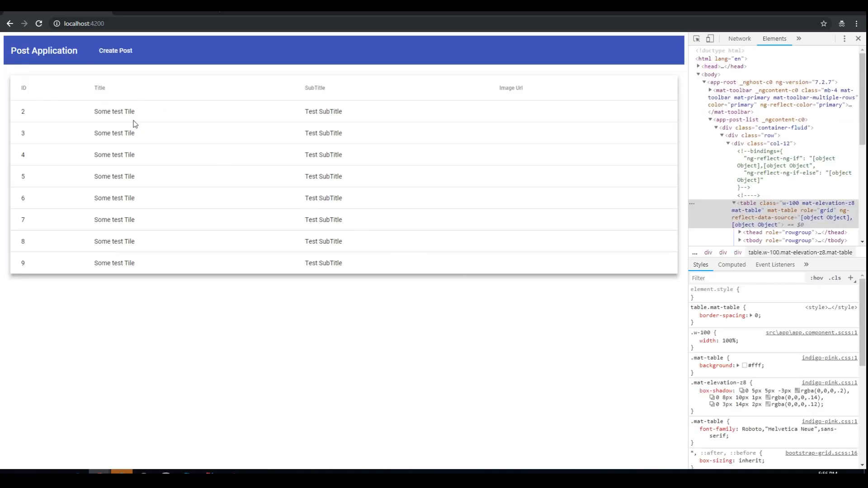
{"action": "mouse_move", "coordinate": [488, 129]}
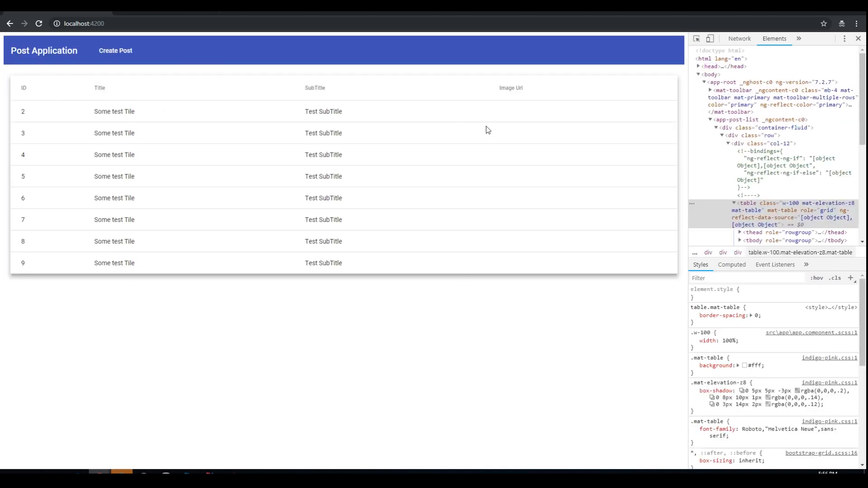
{"action": "mouse_move", "coordinate": [191, 89]}
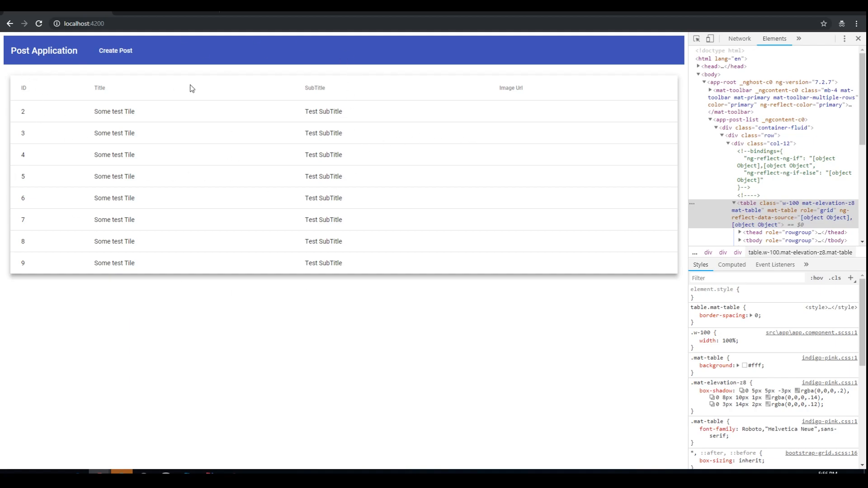
{"action": "mouse_move", "coordinate": [427, 165]}
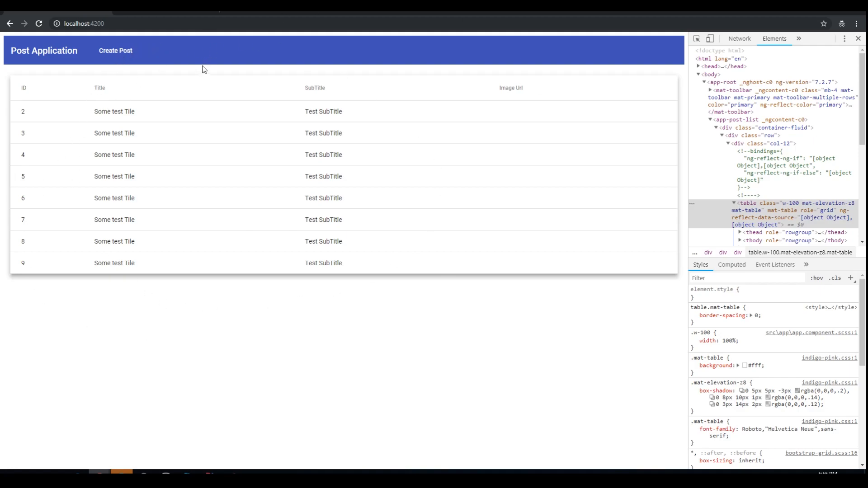
{"action": "mouse_move", "coordinate": [299, 13]}
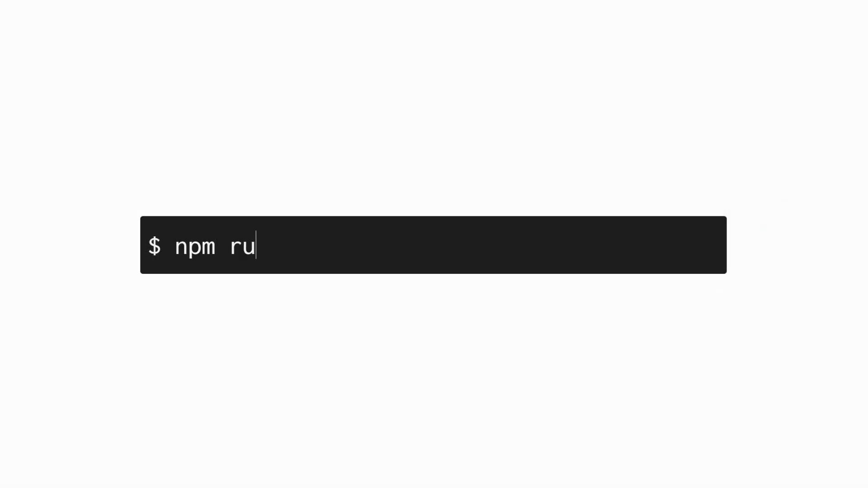
Step: Watch the outro animation typing the npm run codeforges- command
{"action": "type", "text": "n codeforges-"}
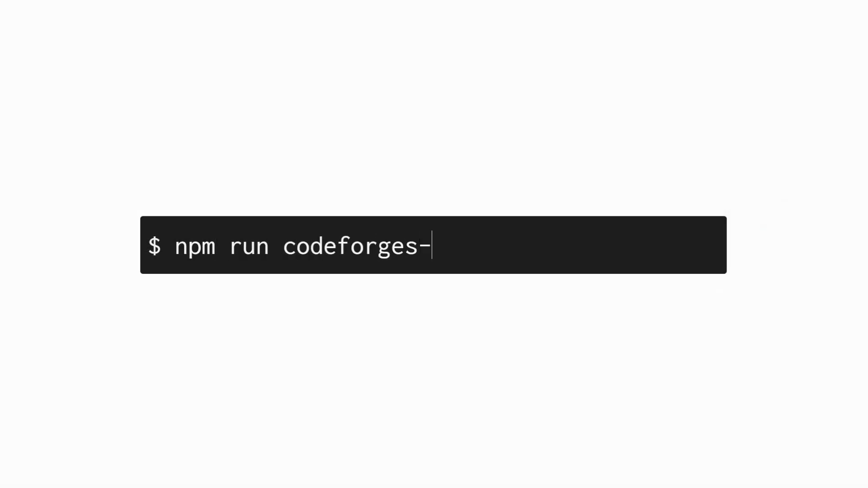